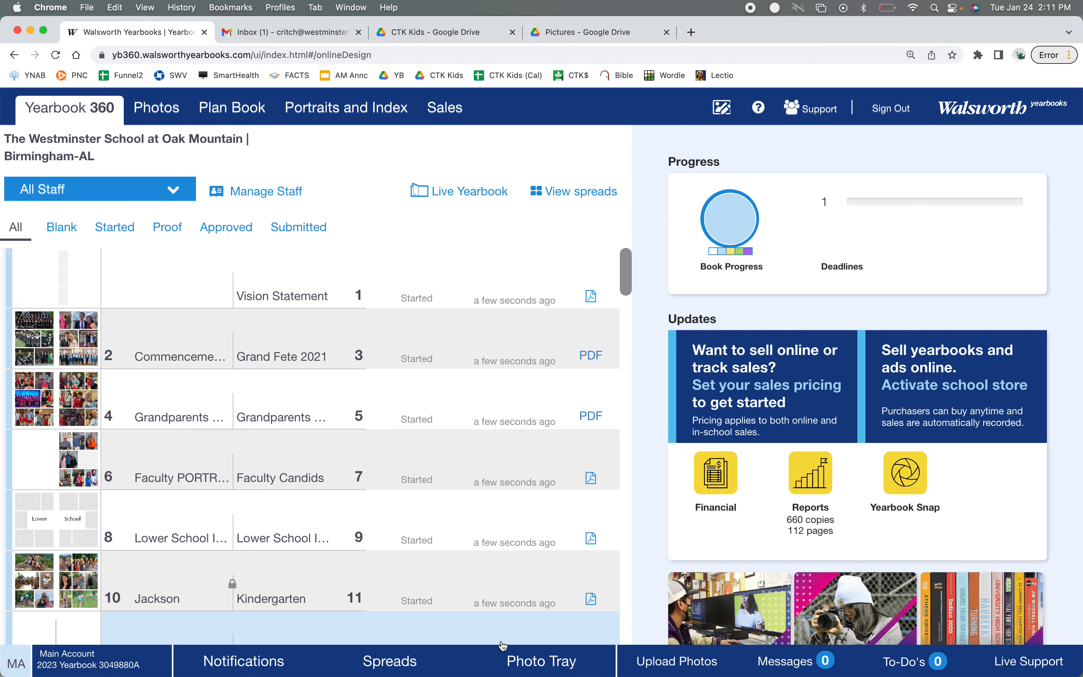
{"action": "mouse_move", "coordinate": [486, 602]}
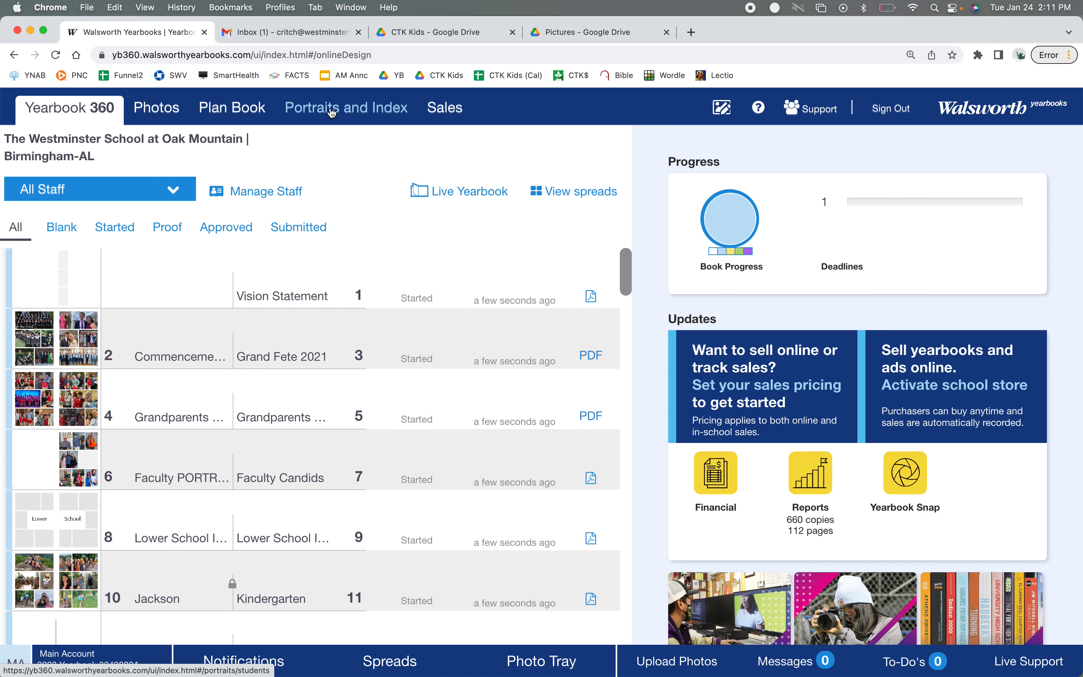
Start a new portrait flow from scratch under Portraits and Index > Flow Portraits.
{"action": "left_click", "coordinate": [331, 108]}
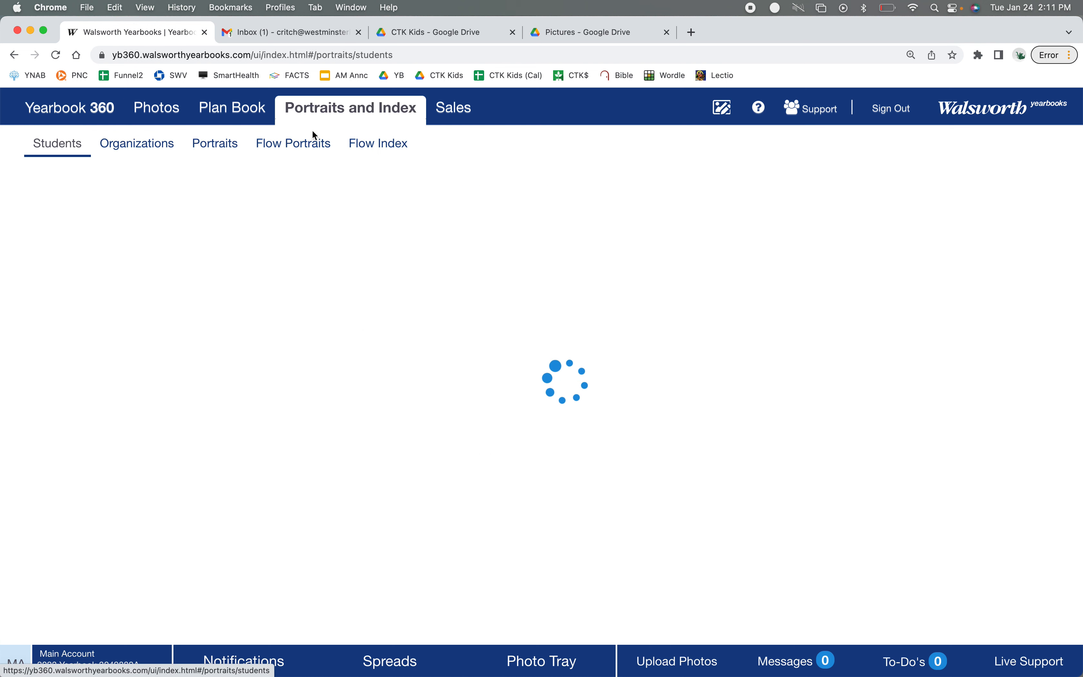
{"action": "left_click", "coordinate": [298, 144]}
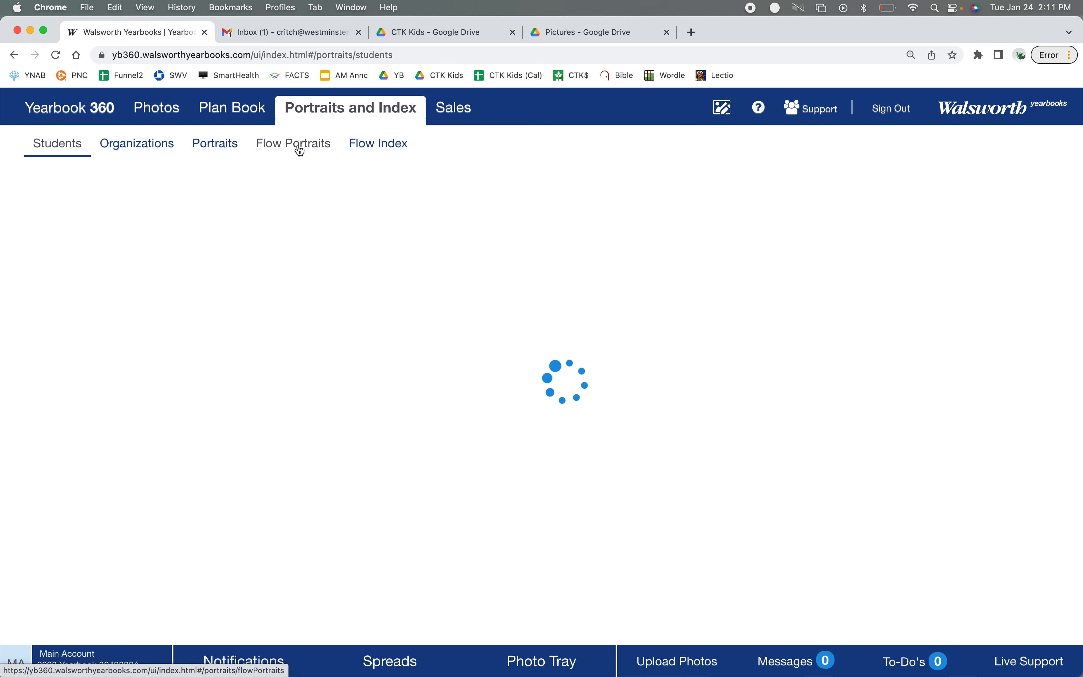
{"action": "left_click", "coordinate": [300, 144]}
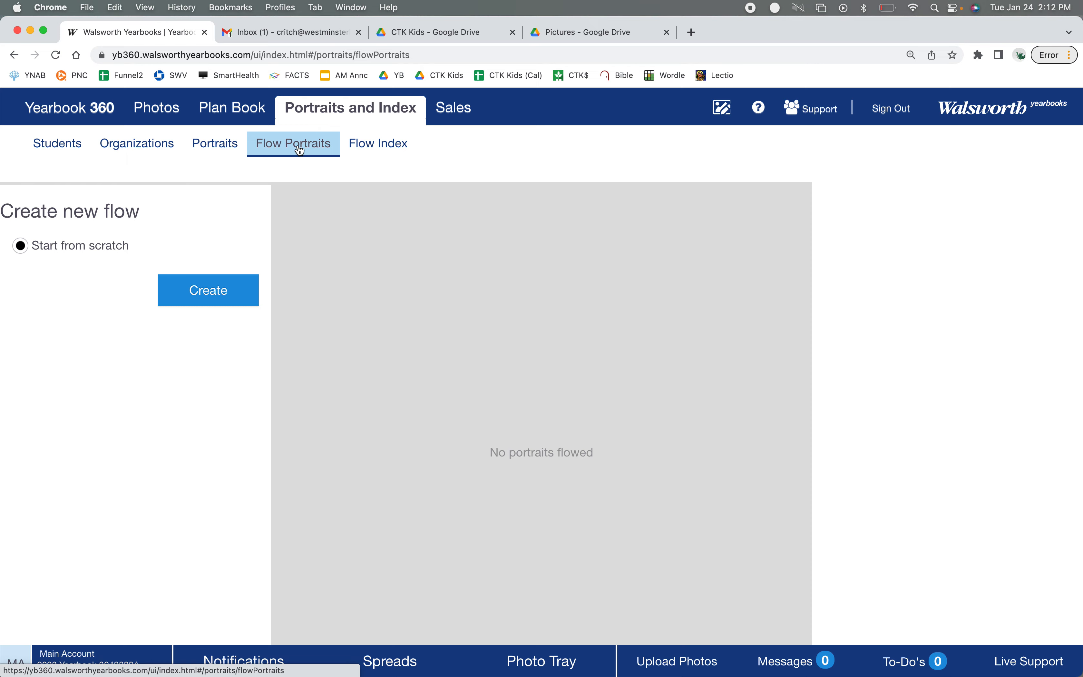
{"action": "left_click", "coordinate": [204, 296]}
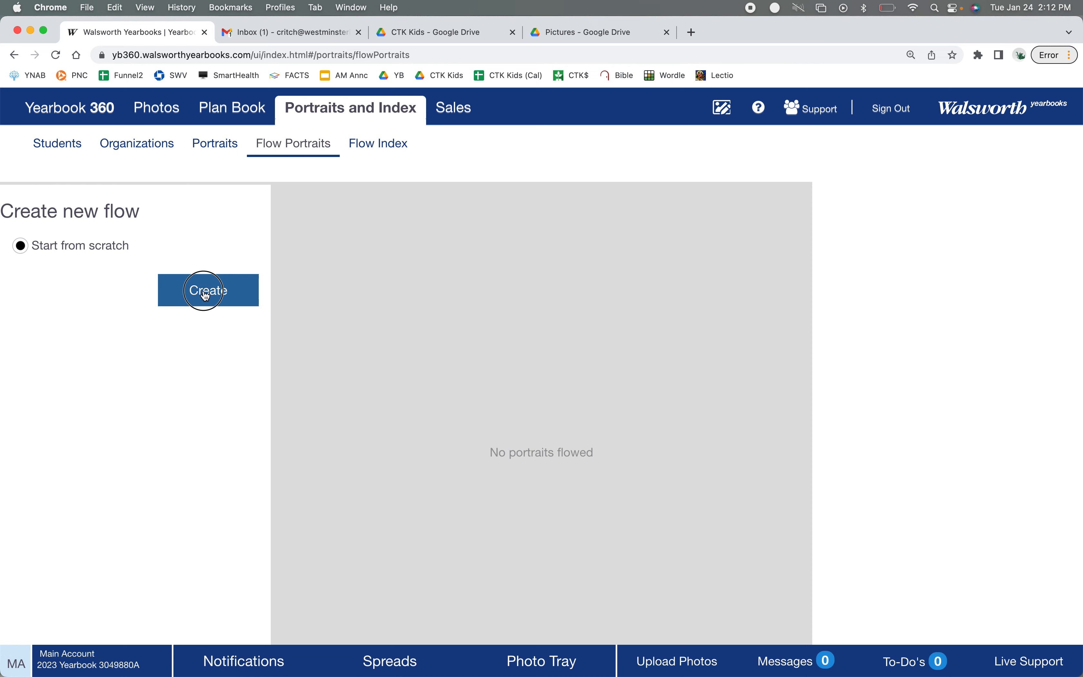
Group the flow by homeroom, choose MCPHERSON, and target Kindergarten page 13.
{"action": "left_click", "coordinate": [206, 294]}
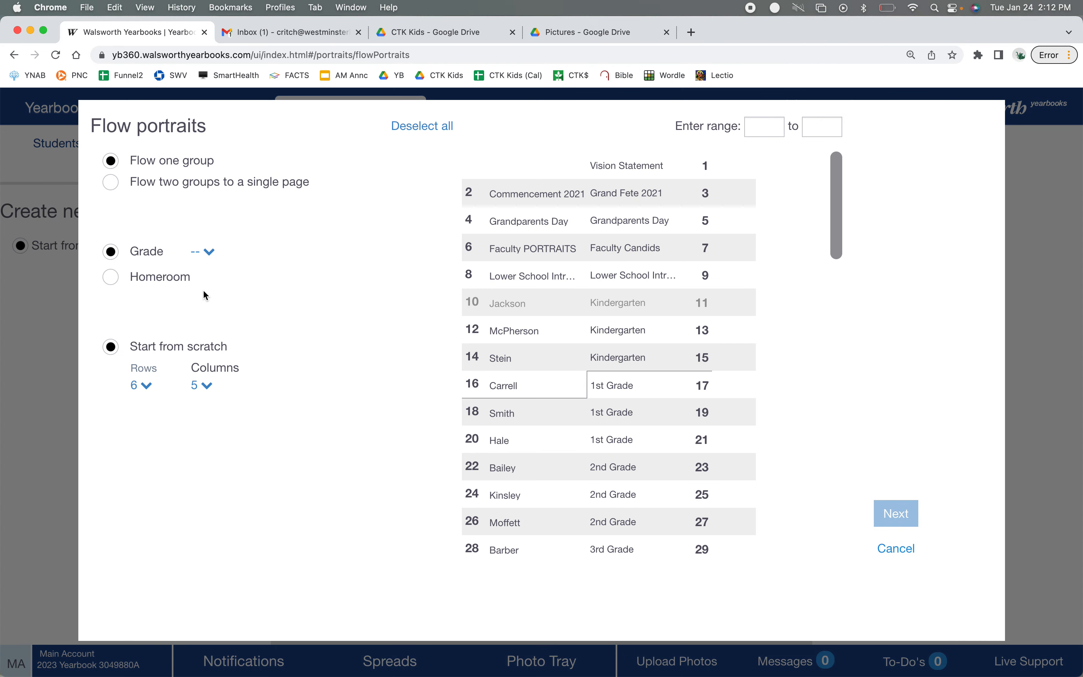
{"action": "mouse_move", "coordinate": [135, 273]}
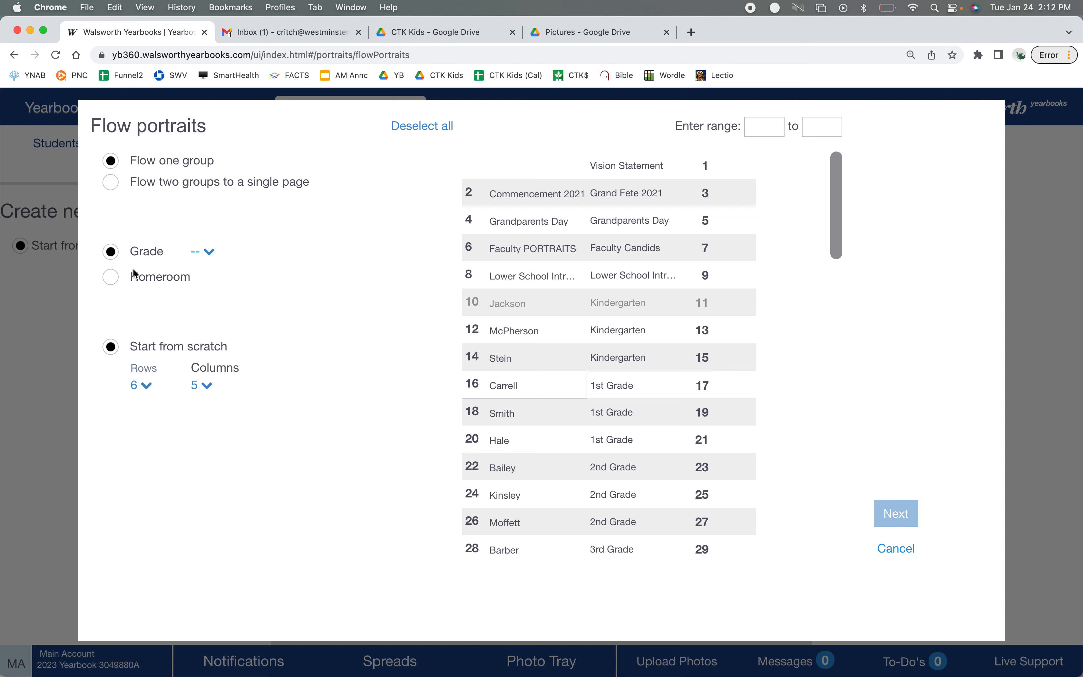
{"action": "mouse_move", "coordinate": [162, 369]}
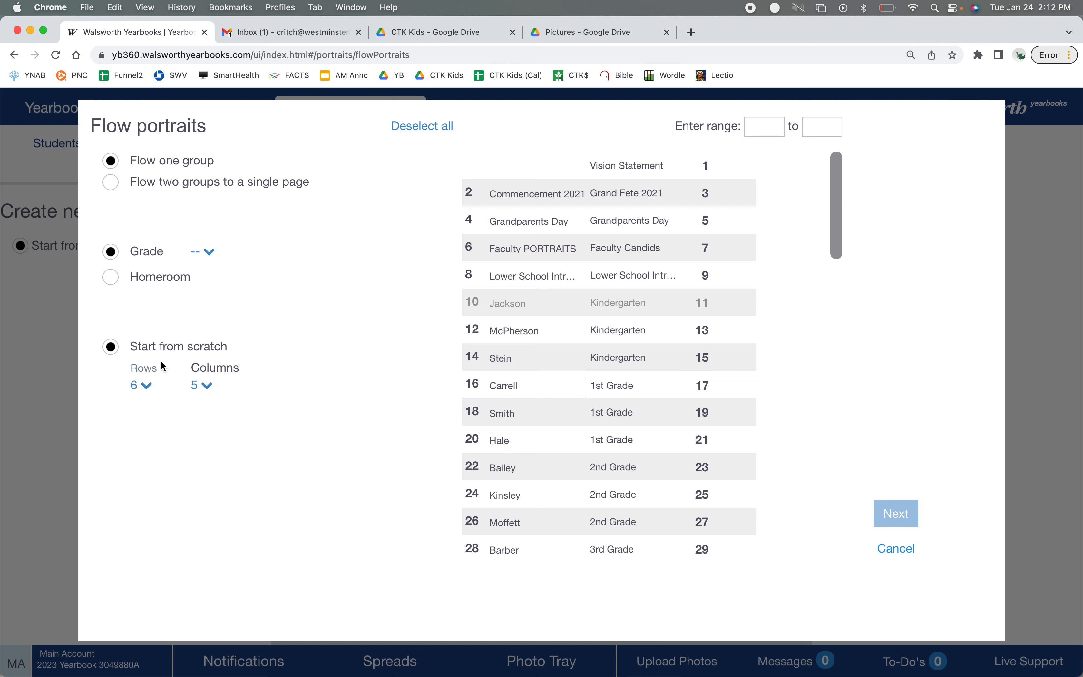
{"action": "mouse_move", "coordinate": [178, 322]}
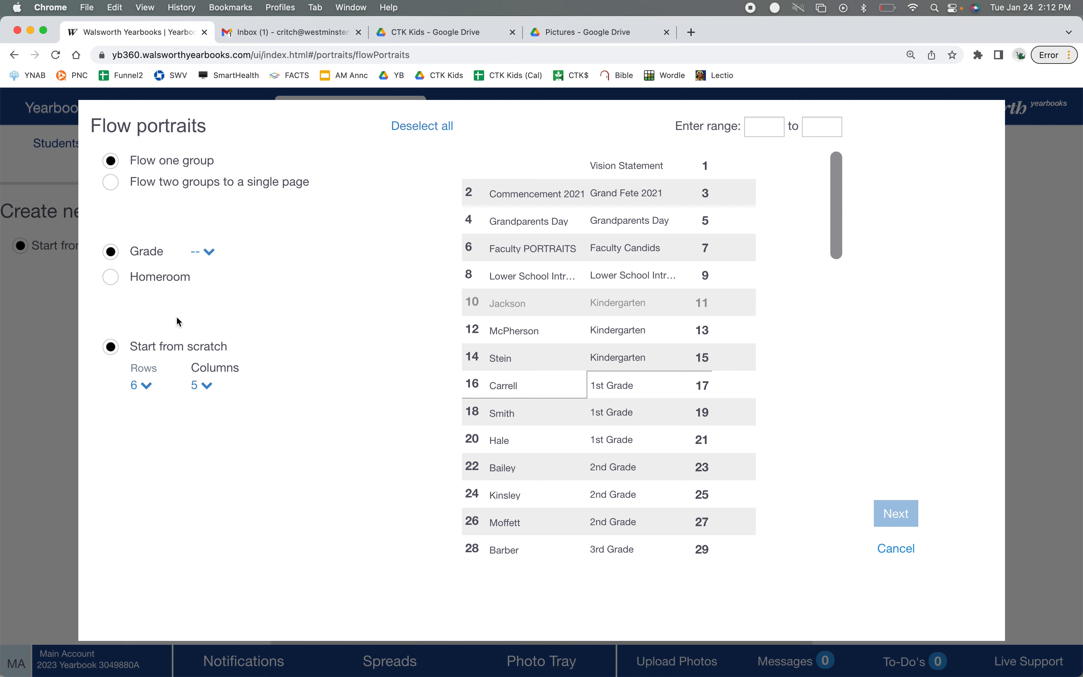
{"action": "mouse_move", "coordinate": [150, 282]}
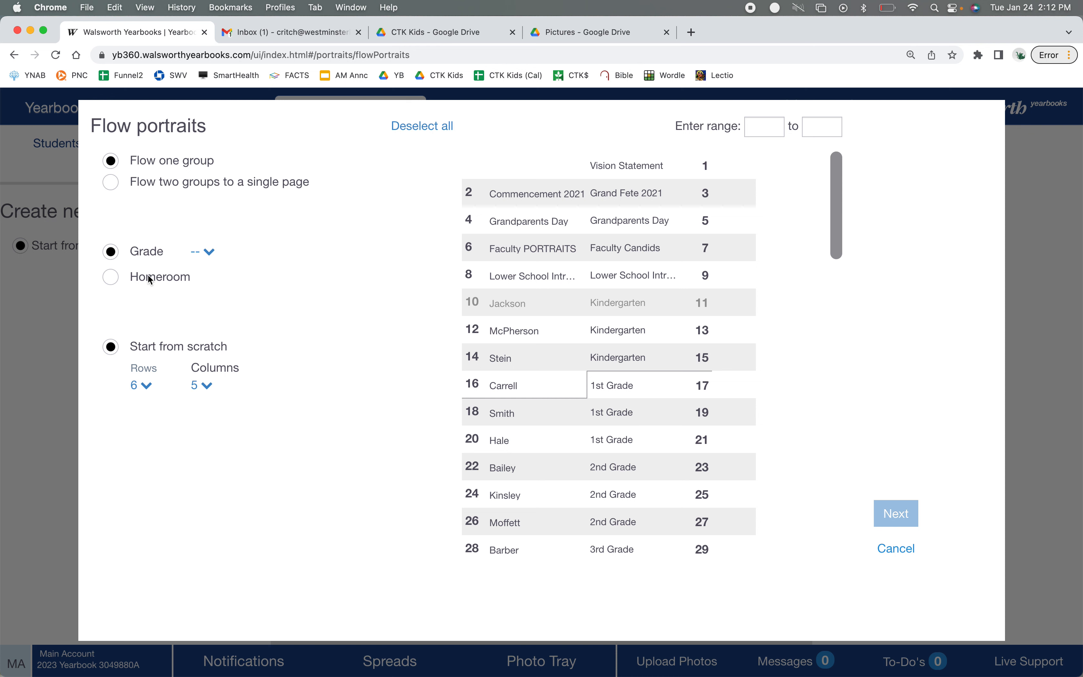
{"action": "left_click", "coordinate": [111, 277]}
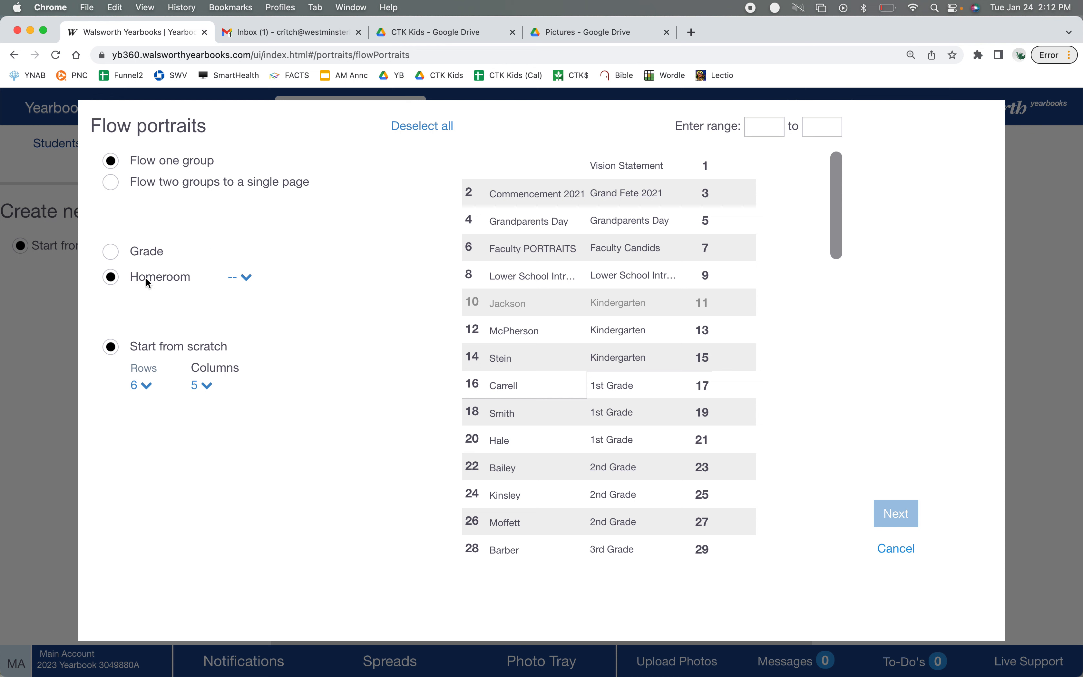
{"action": "mouse_move", "coordinate": [245, 284]}
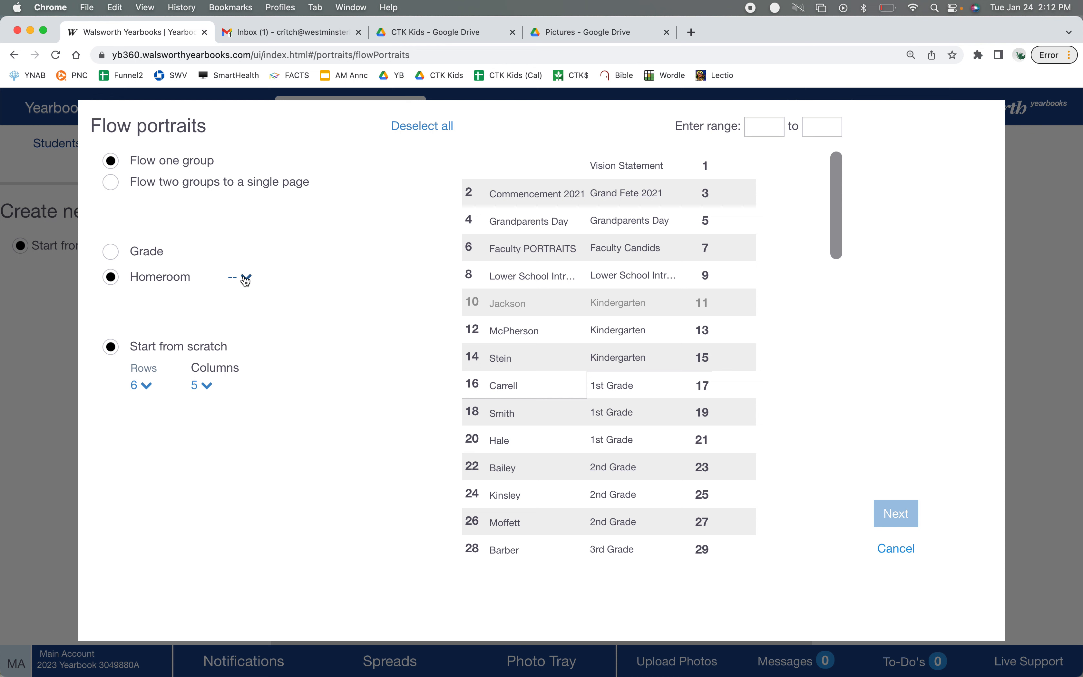
{"action": "left_click", "coordinate": [245, 278]}
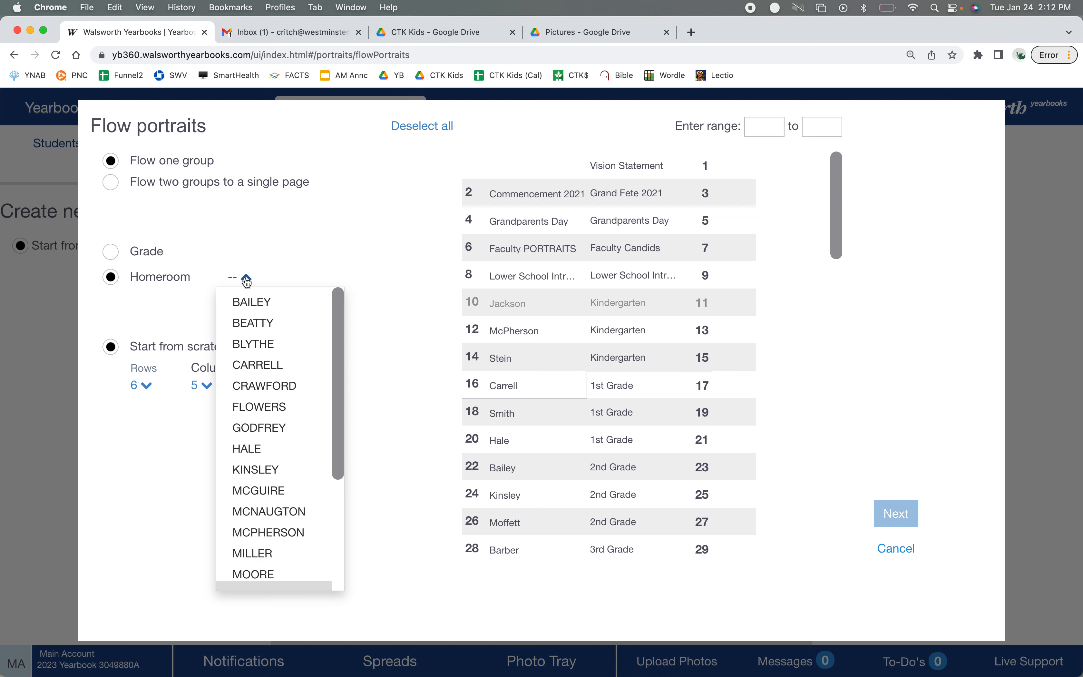
{"action": "left_click", "coordinate": [268, 533]}
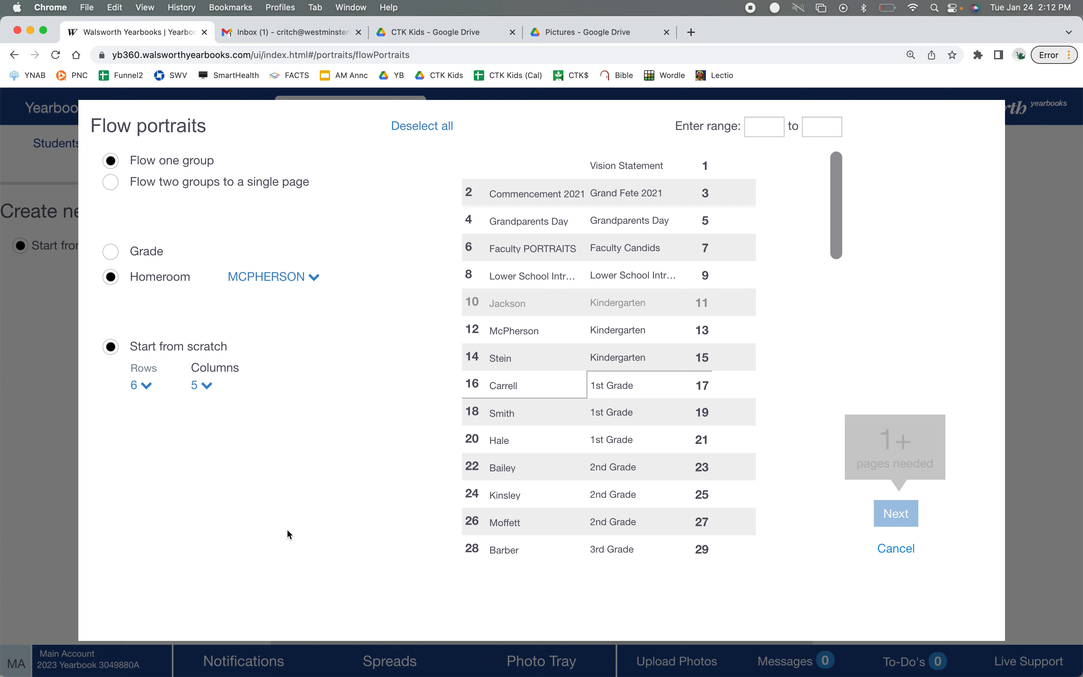
{"action": "mouse_move", "coordinate": [630, 341]}
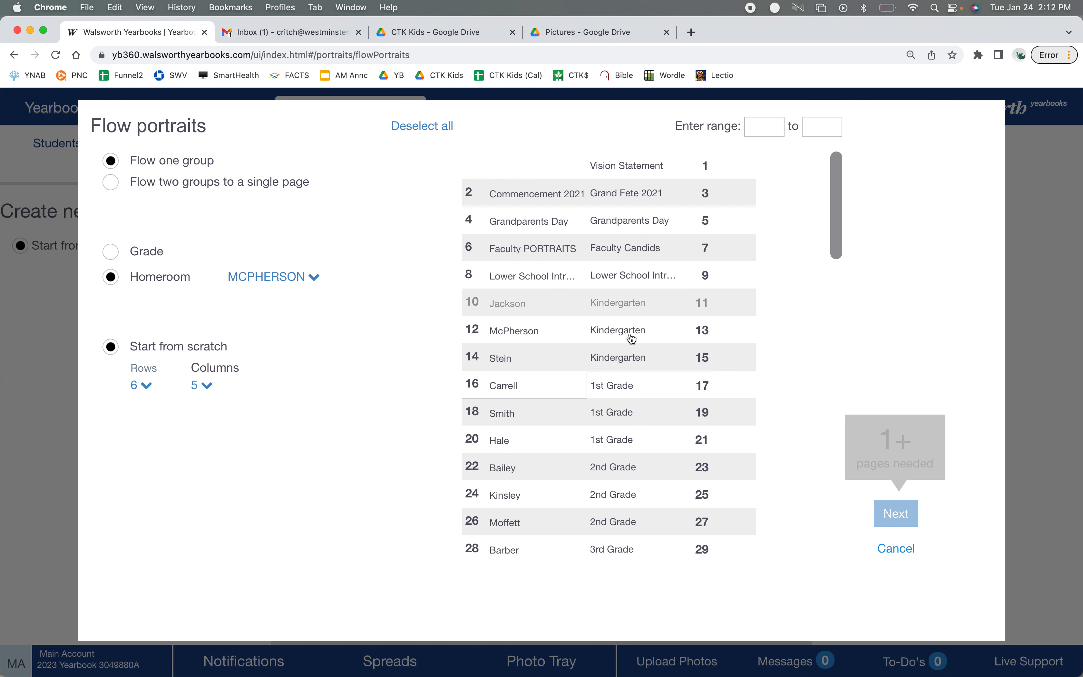
{"action": "left_click", "coordinate": [629, 331]}
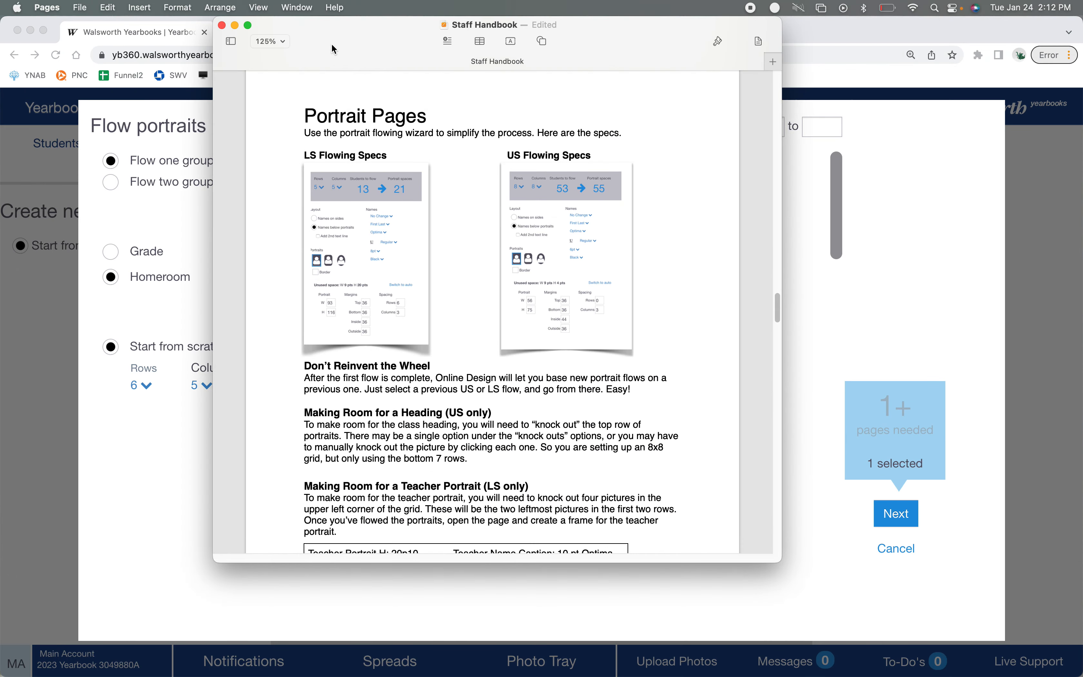
{"action": "mouse_move", "coordinate": [315, 195]}
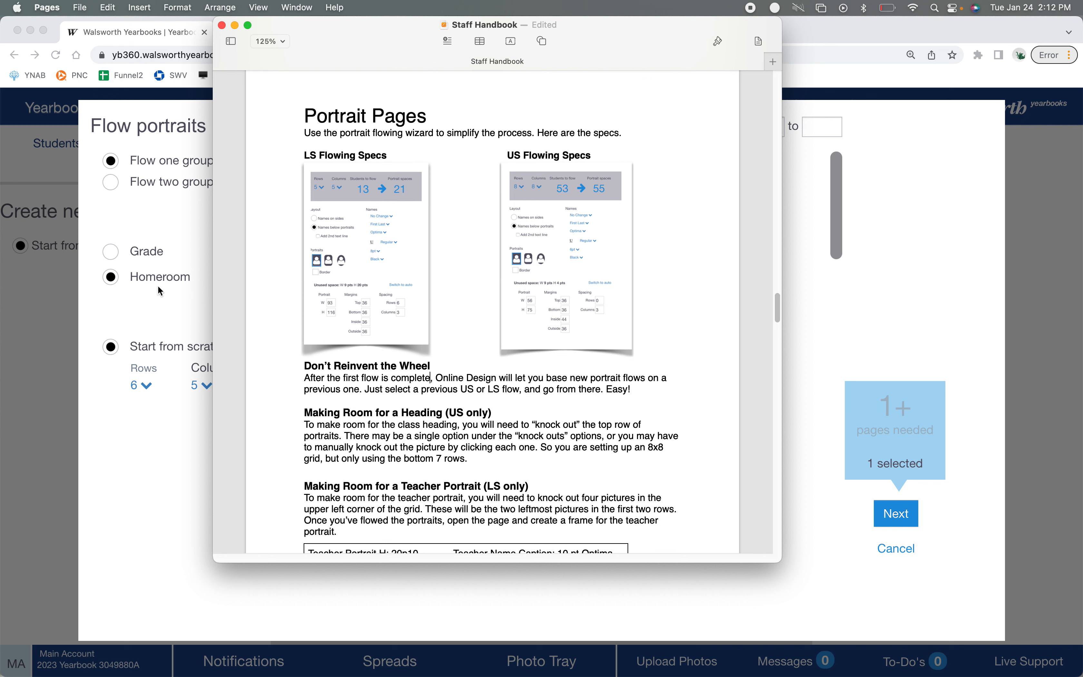
{"action": "mouse_move", "coordinate": [167, 401]}
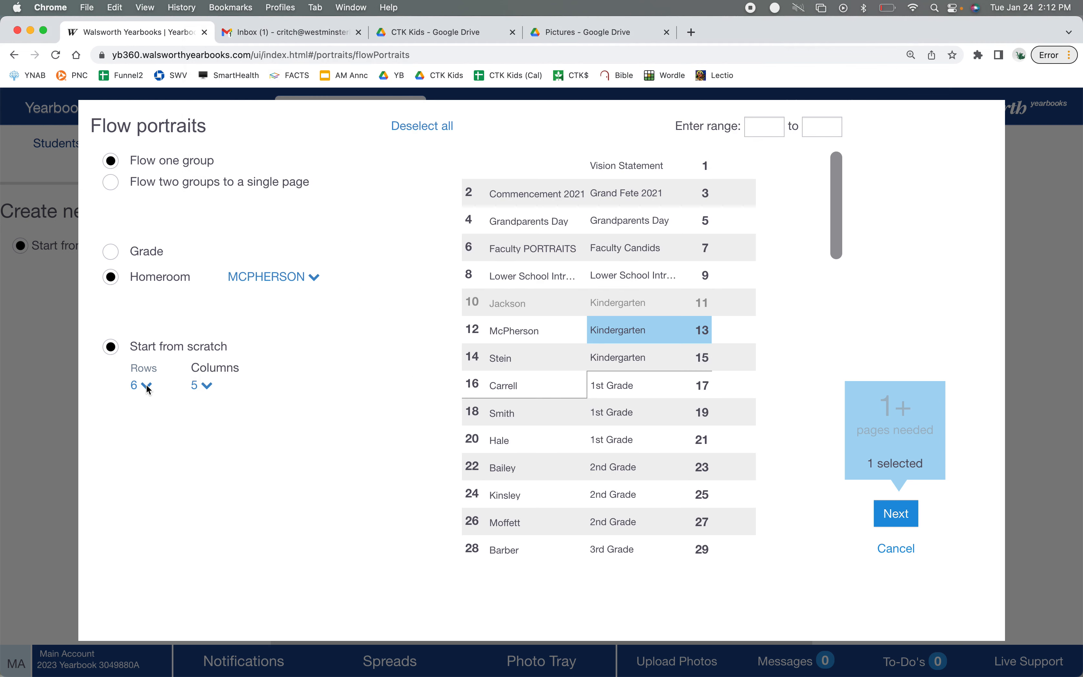
Change the grid Rows setting from 6 to 5 for a 5×5 layout.
{"action": "left_click", "coordinate": [147, 386]}
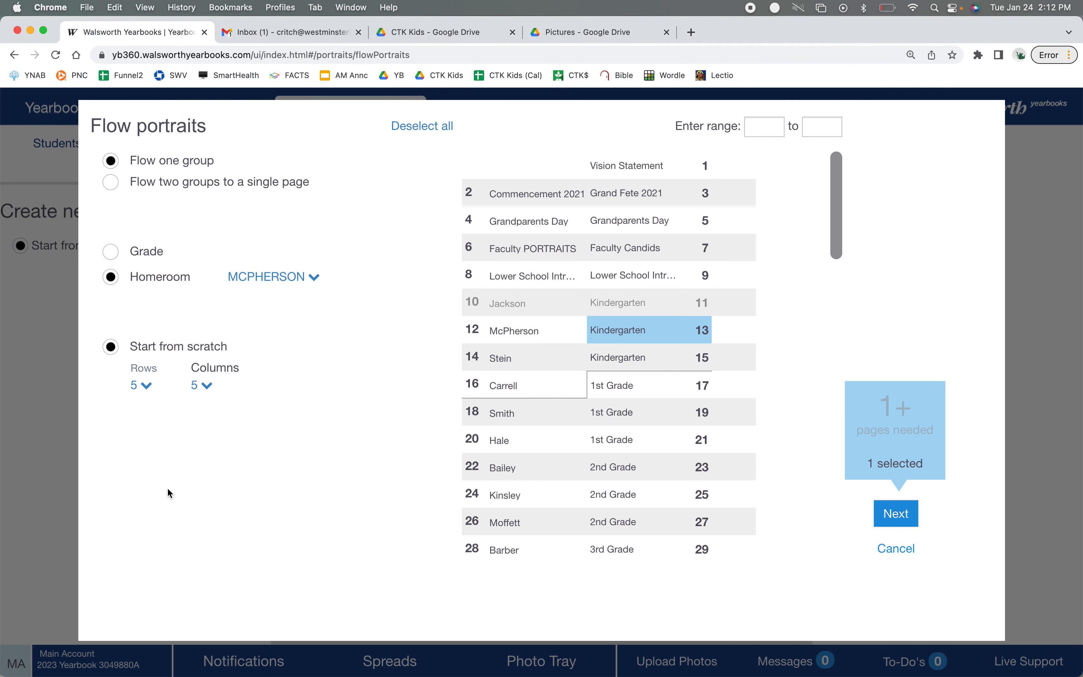
{"action": "mouse_move", "coordinate": [377, 455]}
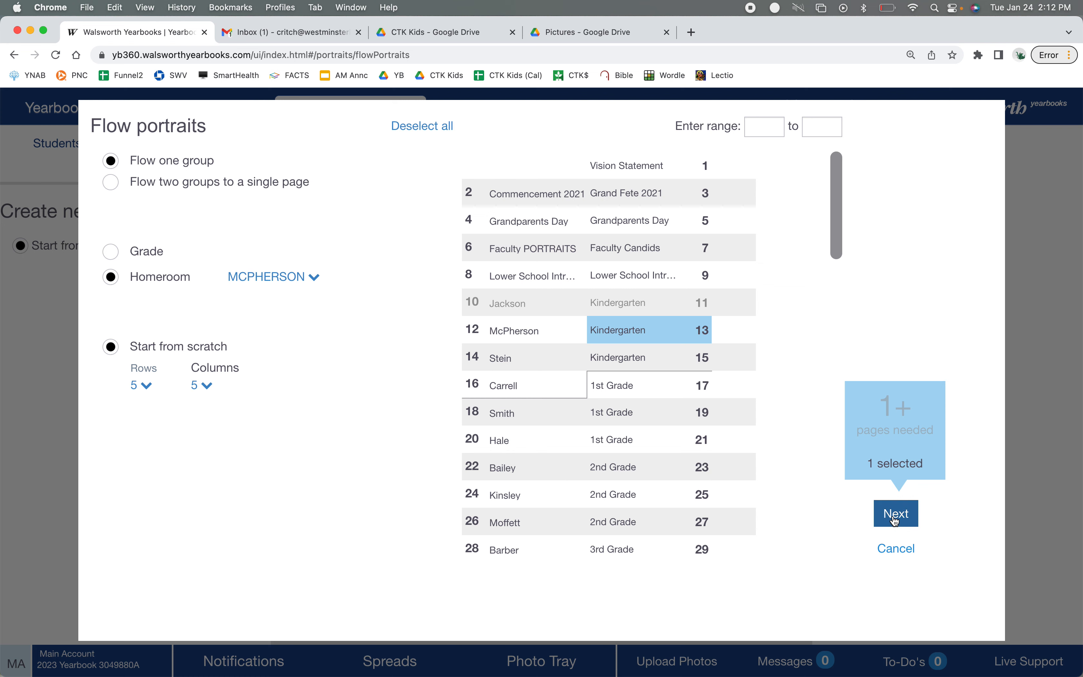
Continue to layout and place names below portraits with no second text line.
{"action": "left_click", "coordinate": [896, 513]}
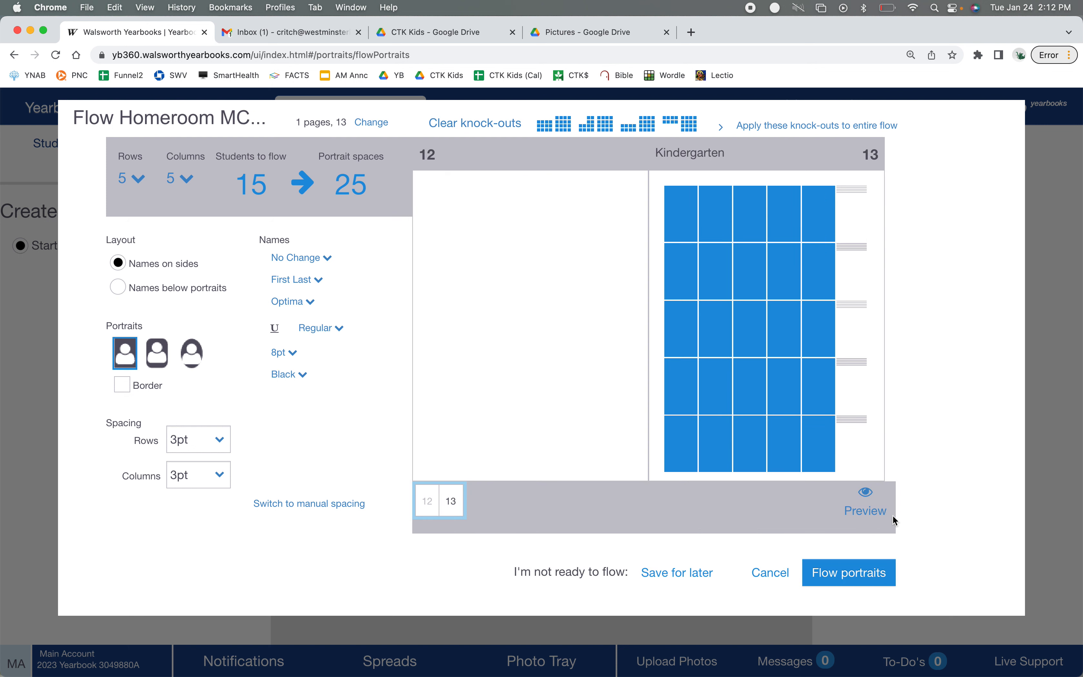
{"action": "mouse_move", "coordinate": [918, 389]}
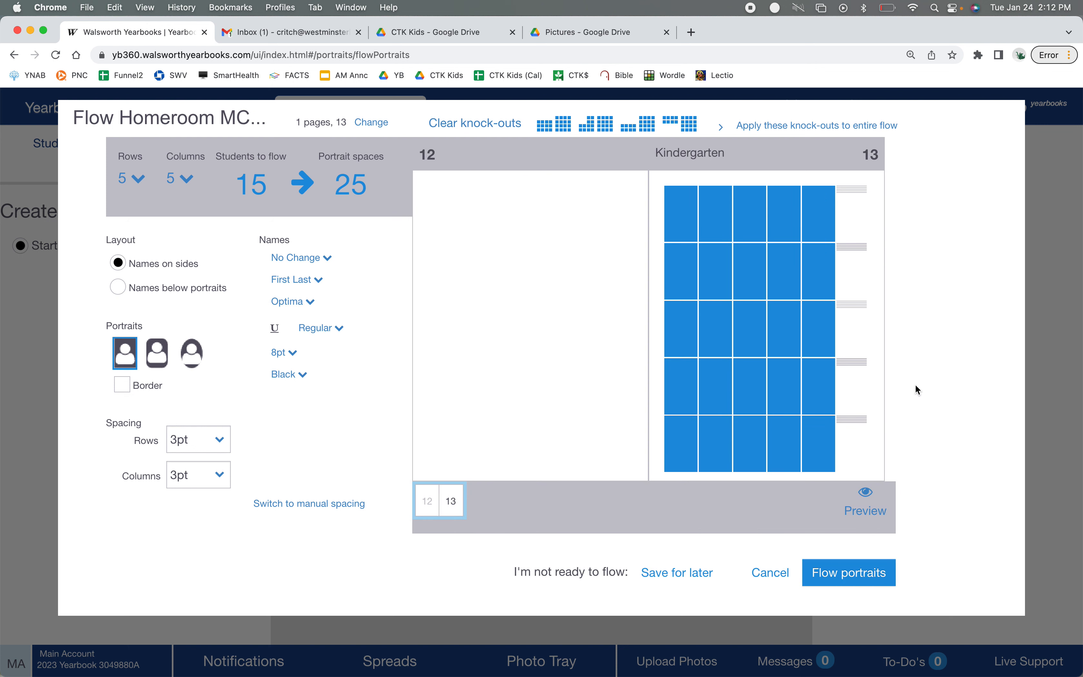
{"action": "mouse_move", "coordinate": [849, 194]}
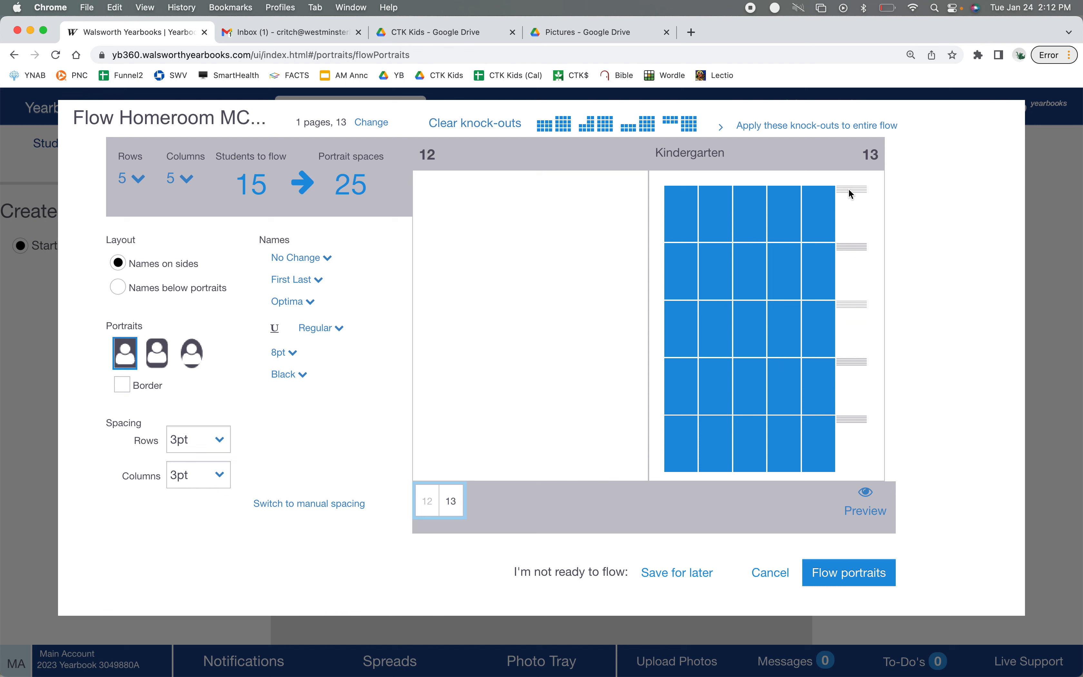
{"action": "left_click", "coordinate": [117, 288]}
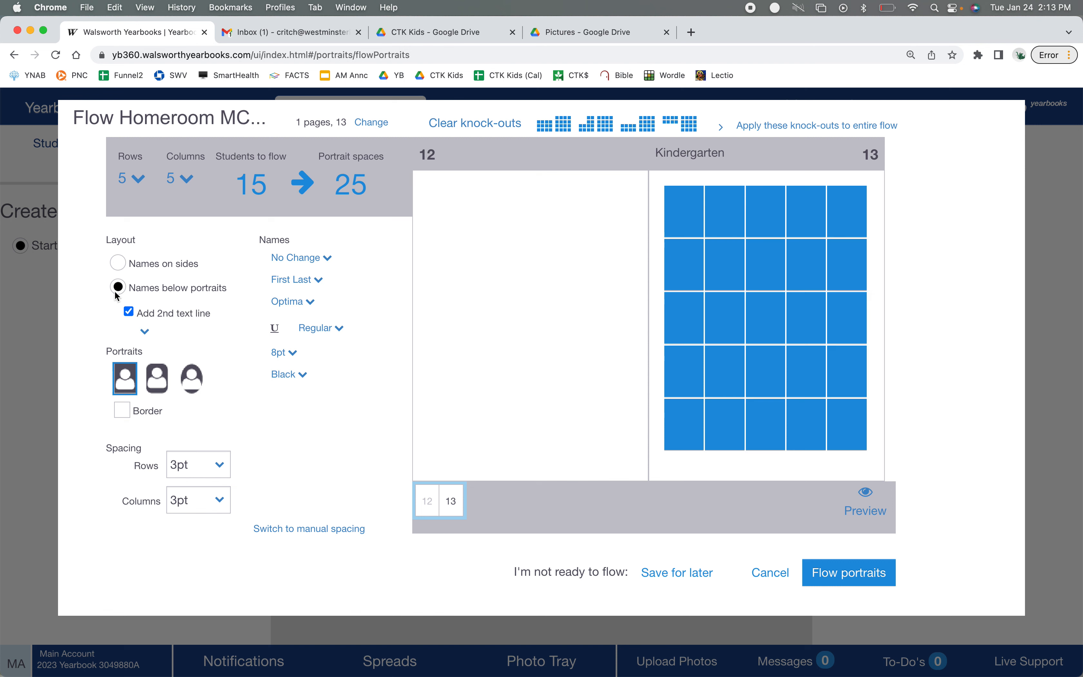
{"action": "left_click", "coordinate": [128, 311]}
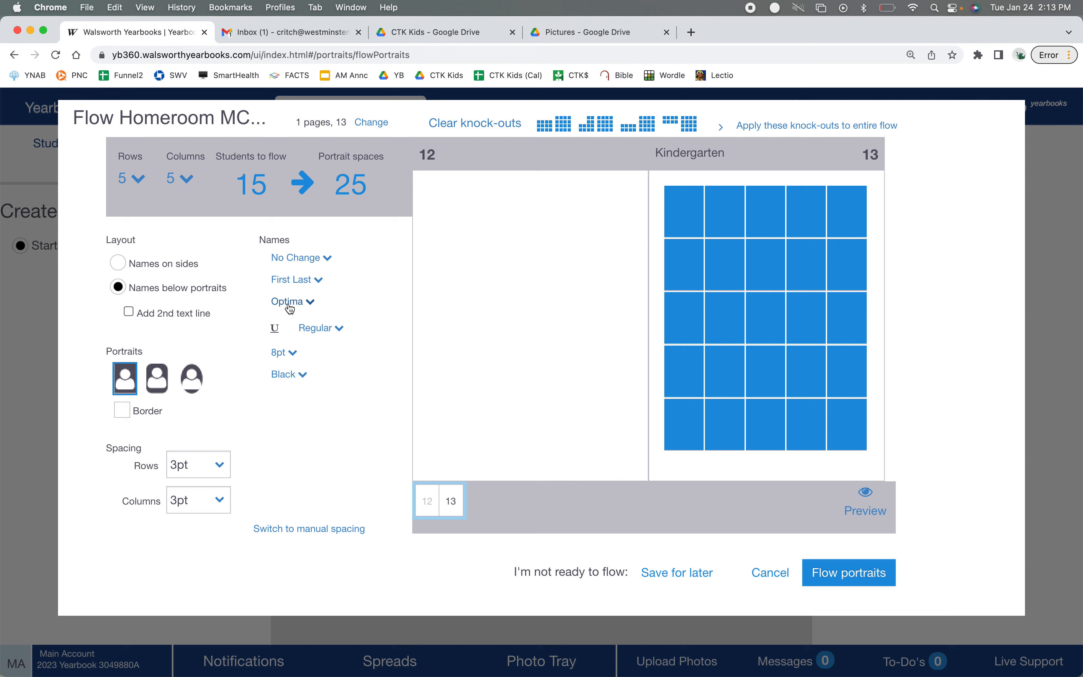
{"action": "mouse_move", "coordinate": [287, 376]}
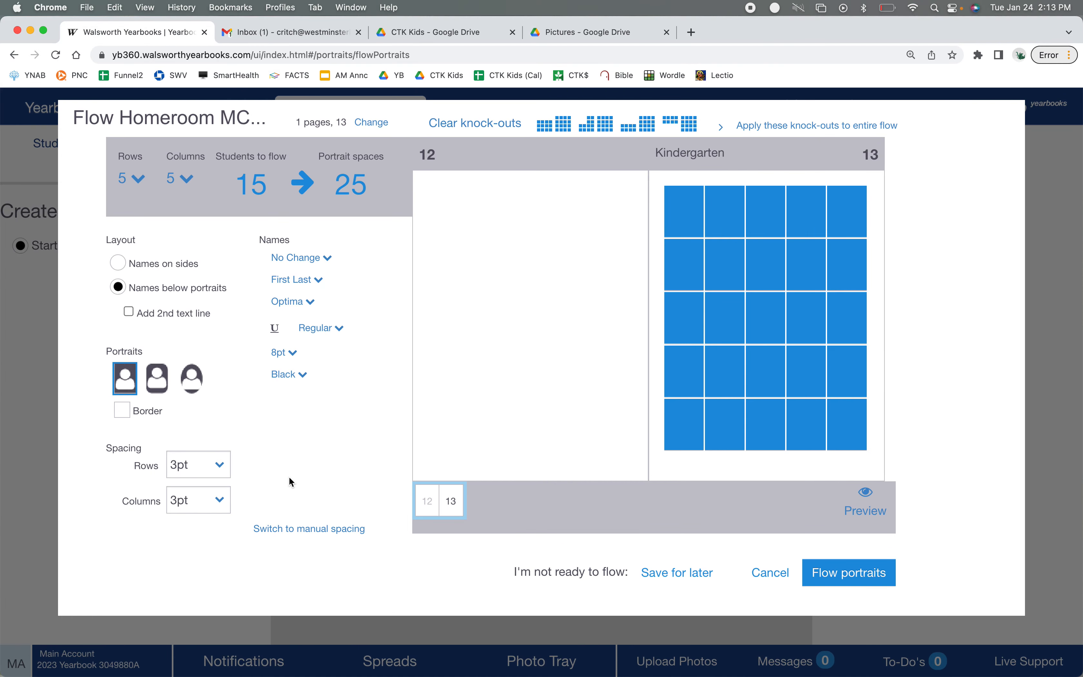
{"action": "mouse_move", "coordinate": [287, 535]}
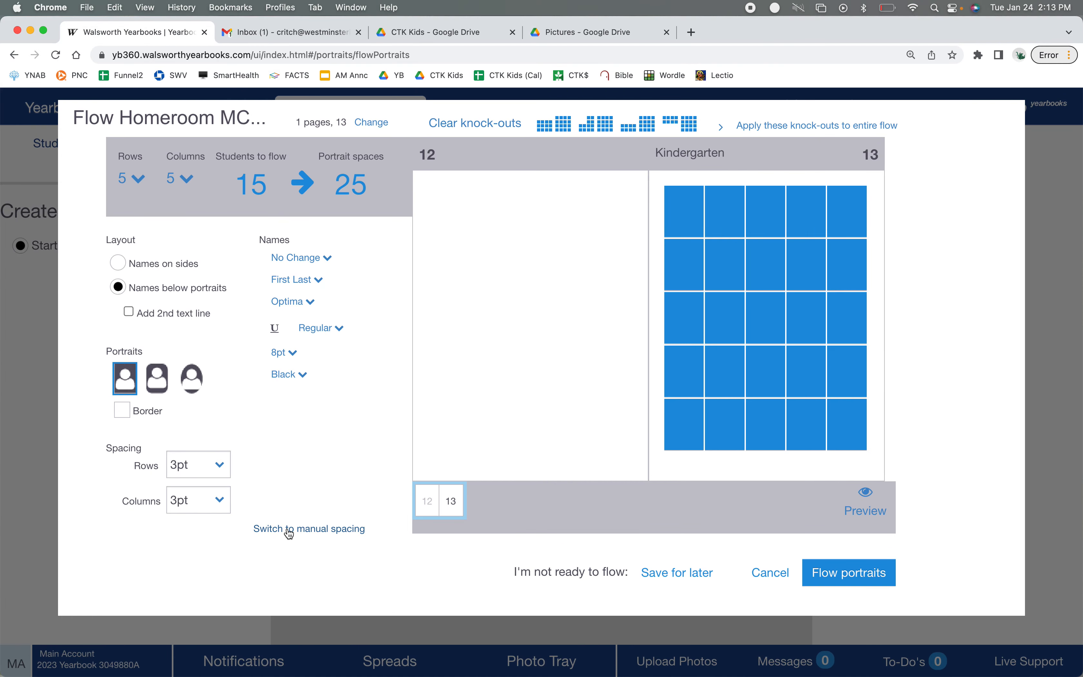
Switch to manual sizing and set portrait width to 93, moving to the height field.
{"action": "left_click", "coordinate": [309, 529]}
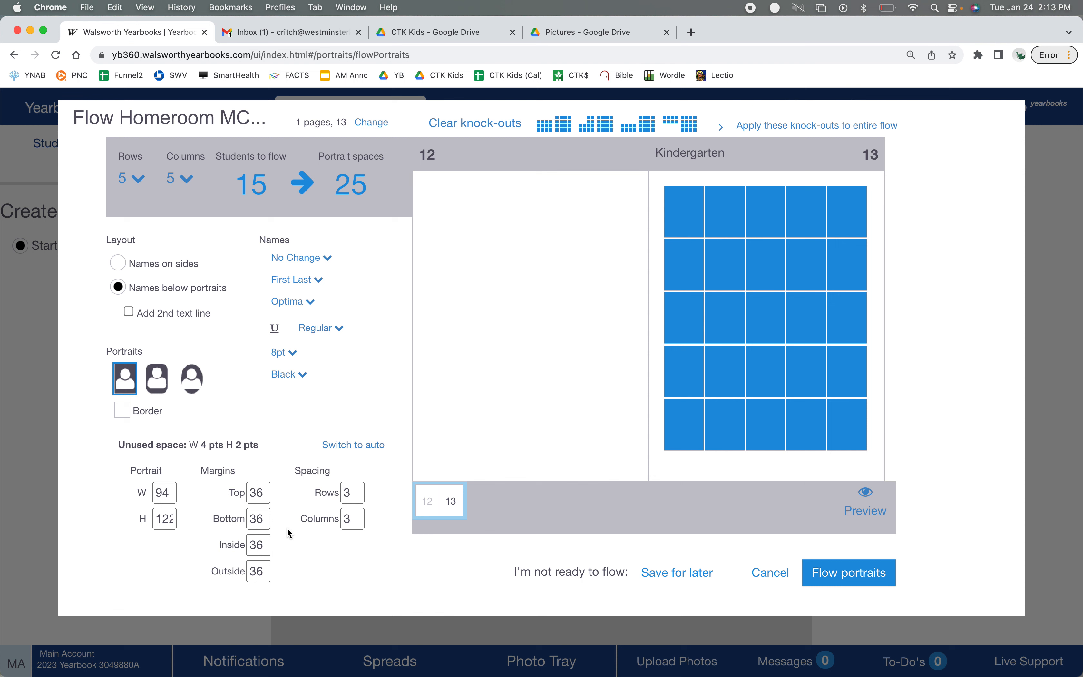
{"action": "mouse_move", "coordinate": [116, 508]}
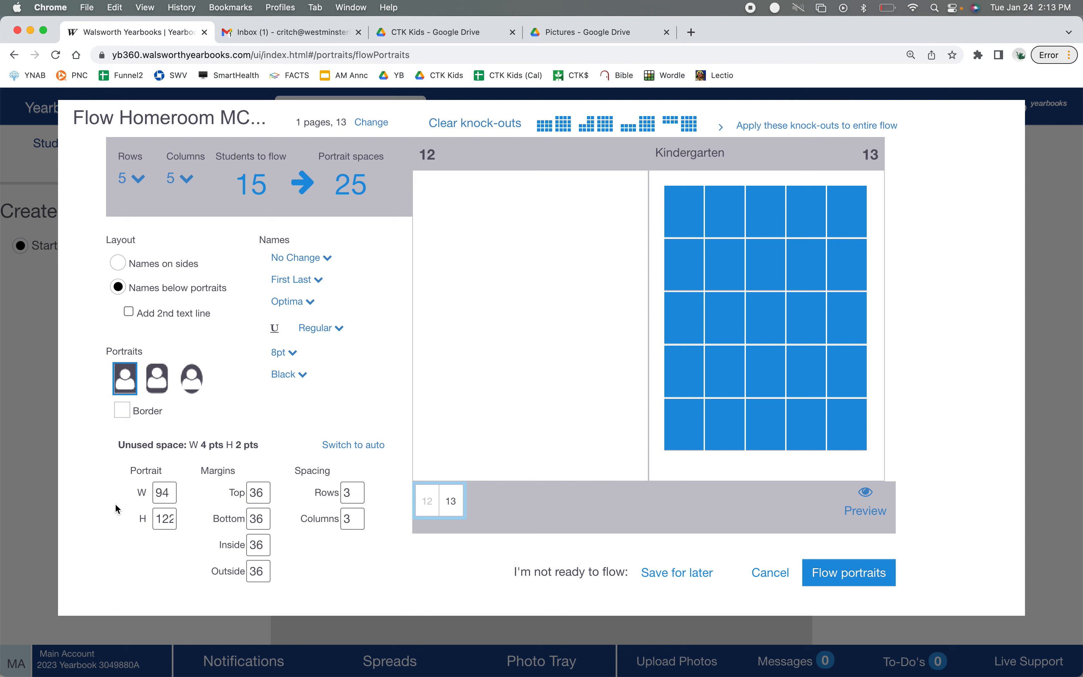
{"action": "mouse_move", "coordinate": [142, 502]}
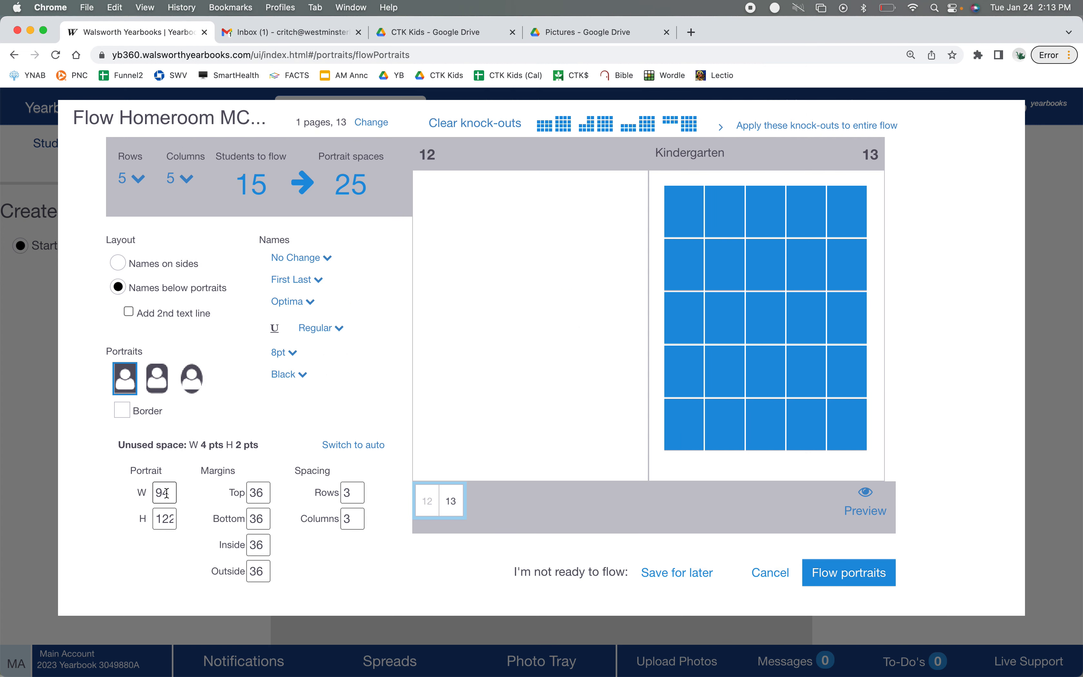
{"action": "type", "text": "93"}
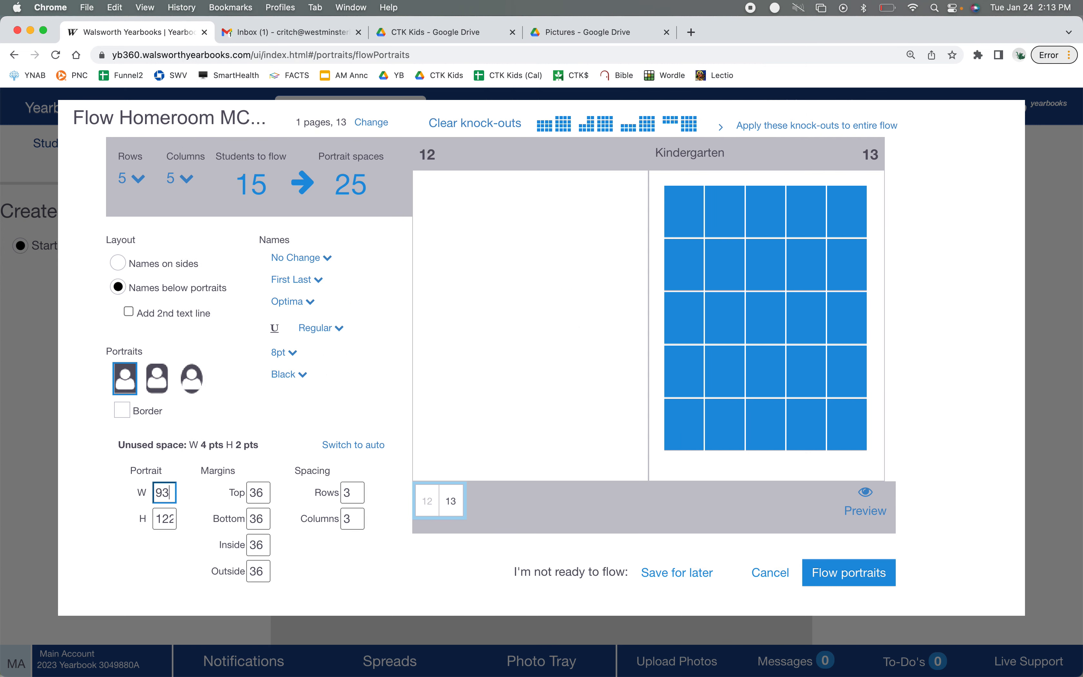
{"action": "left_click", "coordinate": [163, 518]}
{"action": "type", "text": "116"}
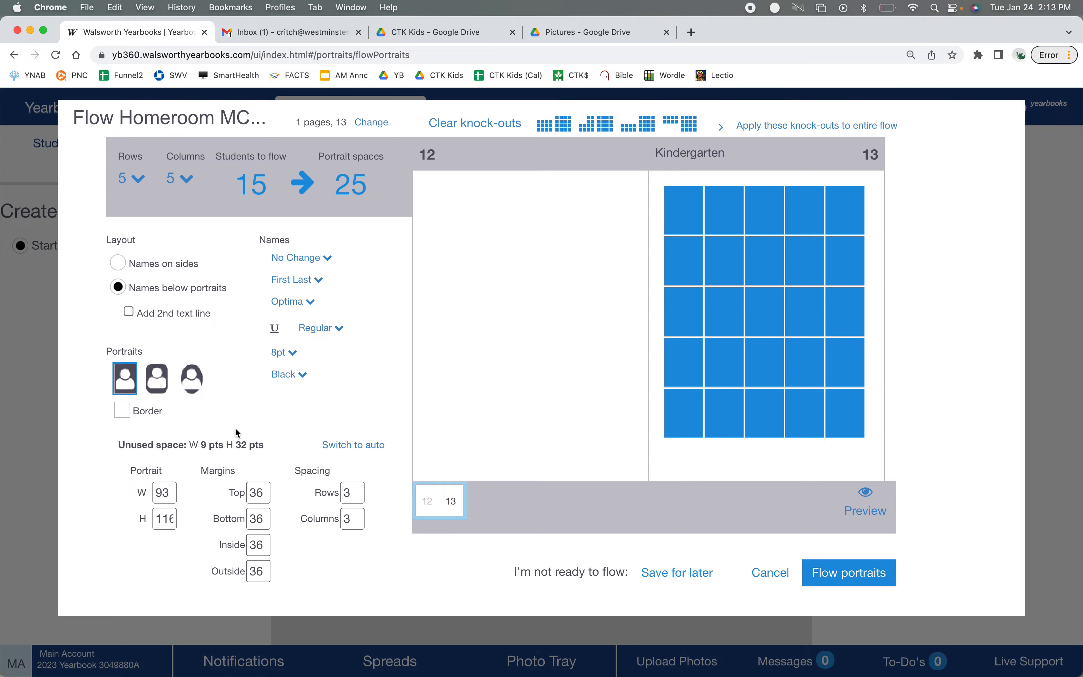
{"action": "mouse_move", "coordinate": [218, 515]}
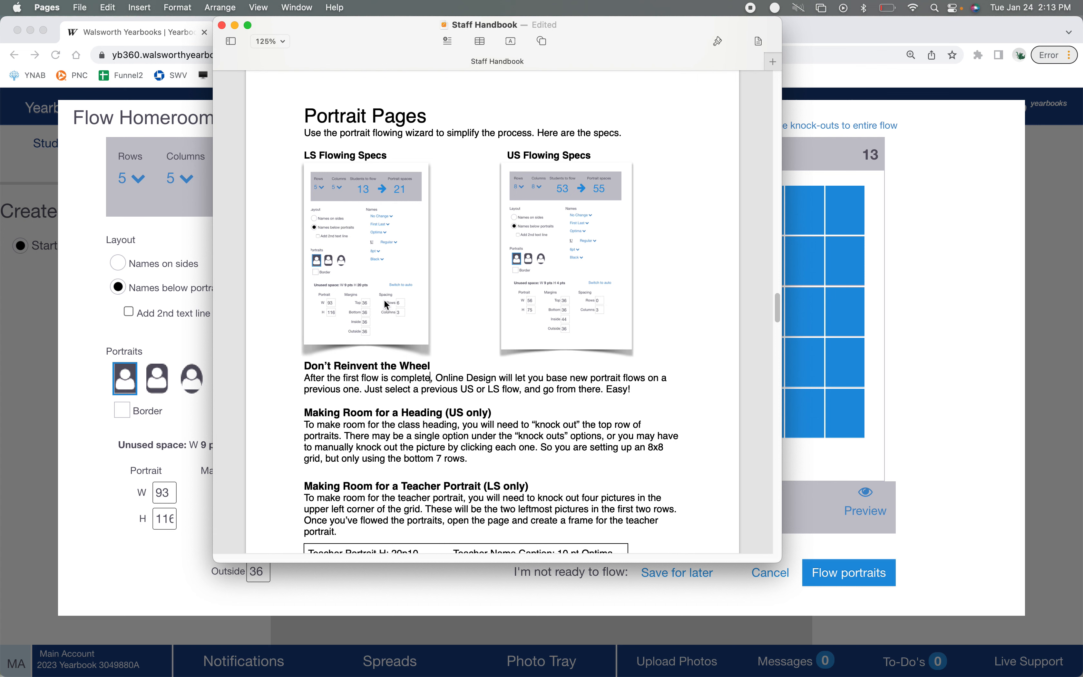
{"action": "mouse_move", "coordinate": [401, 308]}
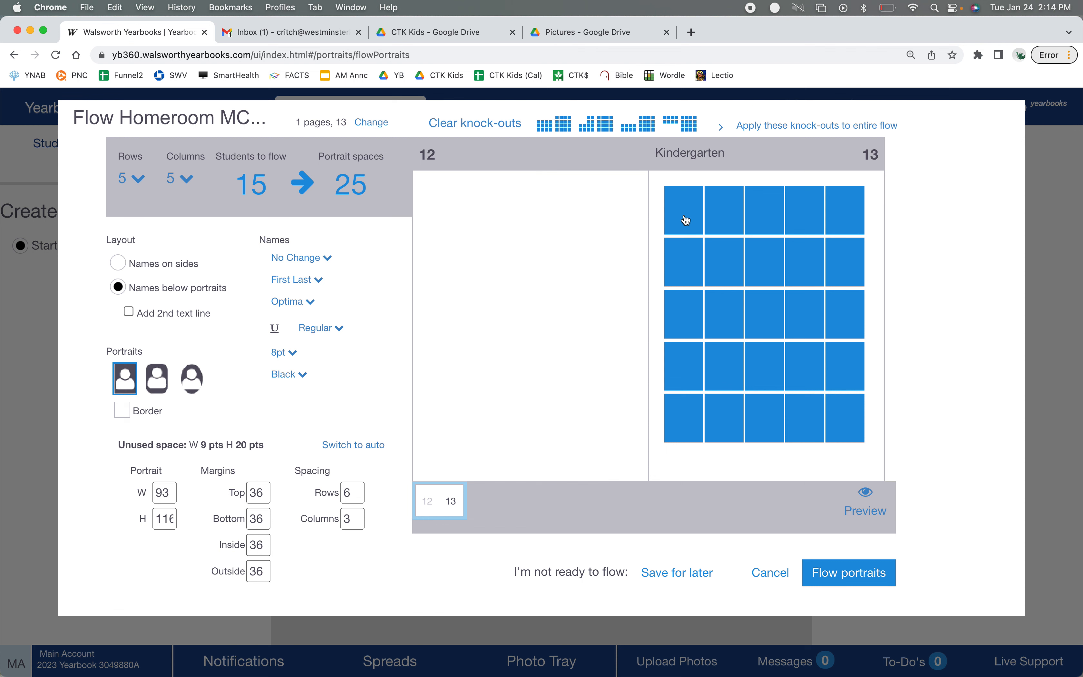
{"action": "mouse_move", "coordinate": [762, 216]}
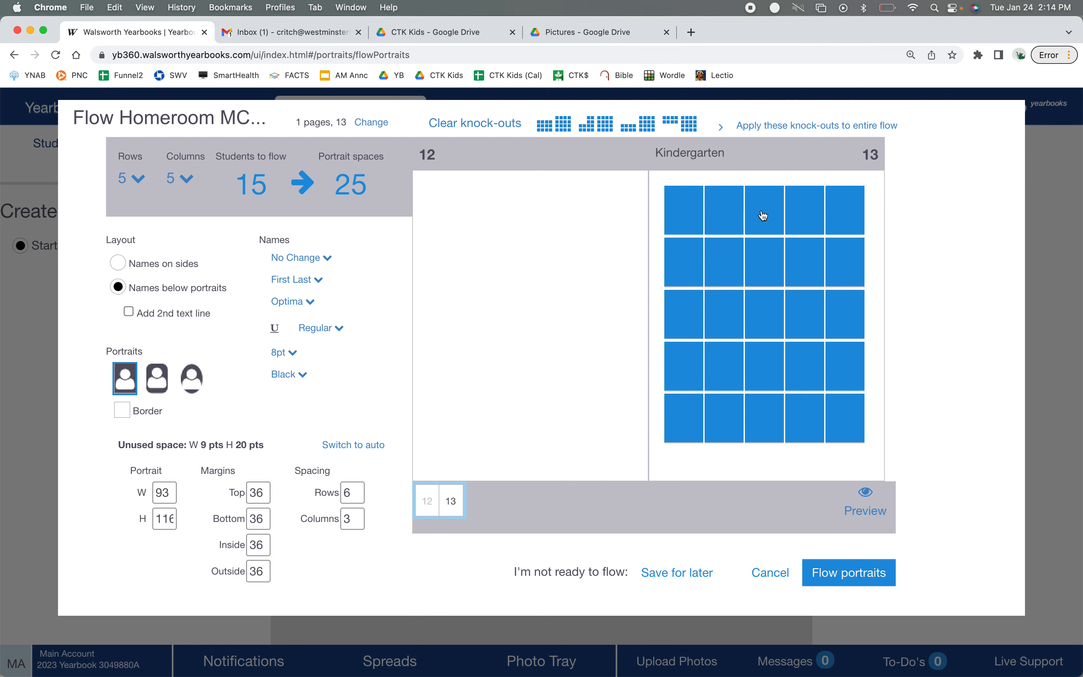
{"action": "mouse_move", "coordinate": [730, 433]}
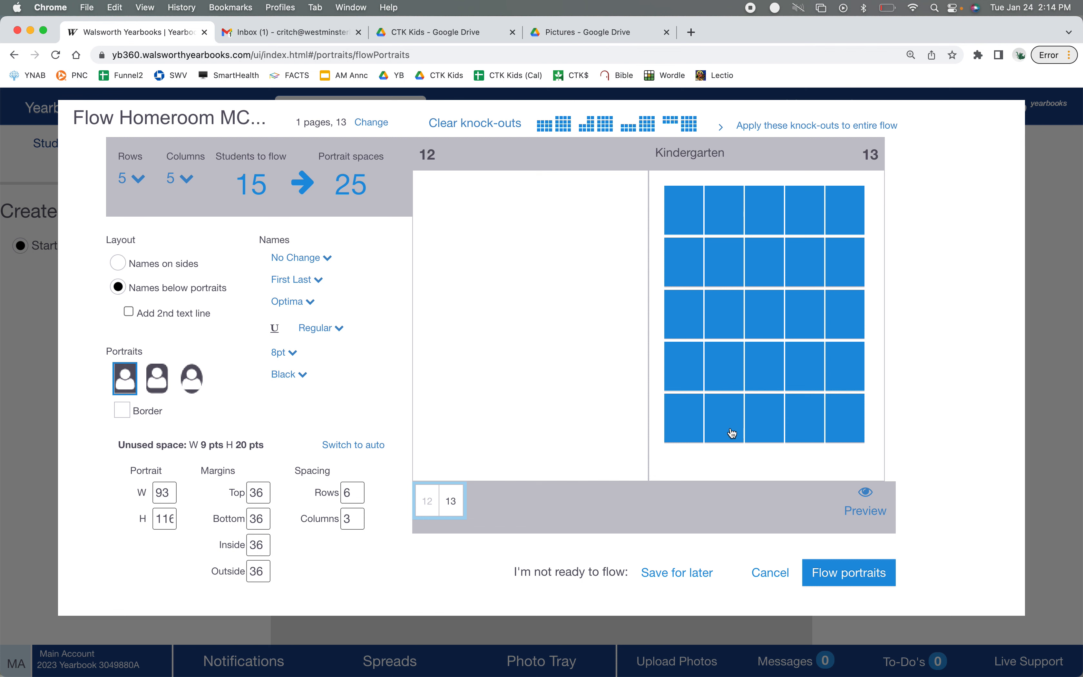
{"action": "mouse_move", "coordinate": [625, 418]}
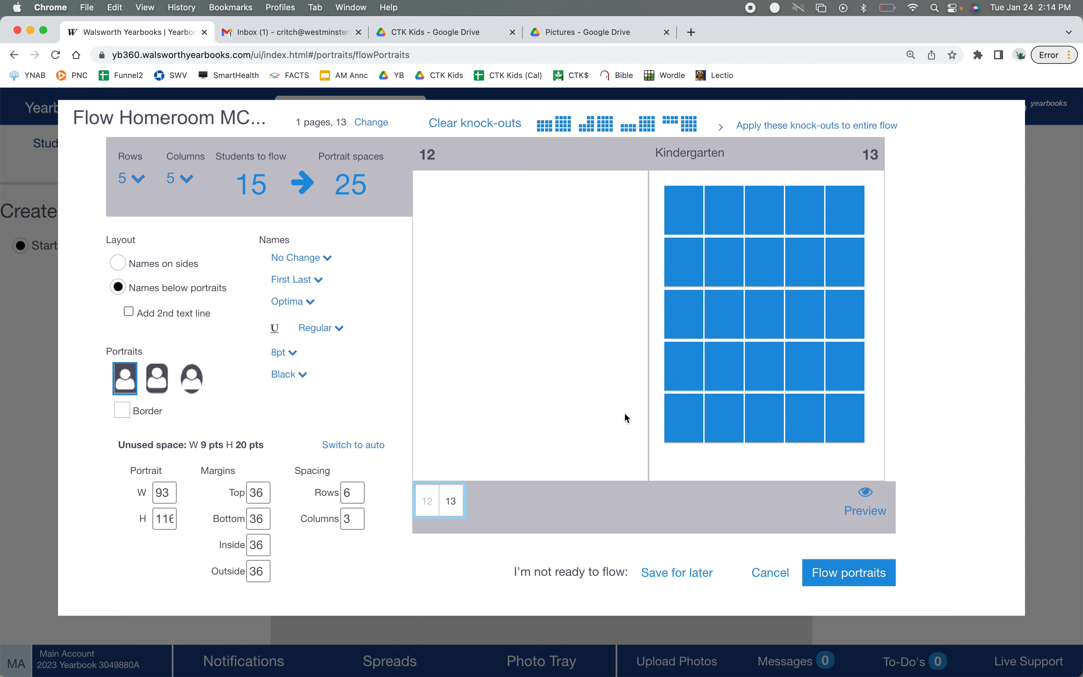
{"action": "mouse_move", "coordinate": [684, 222]}
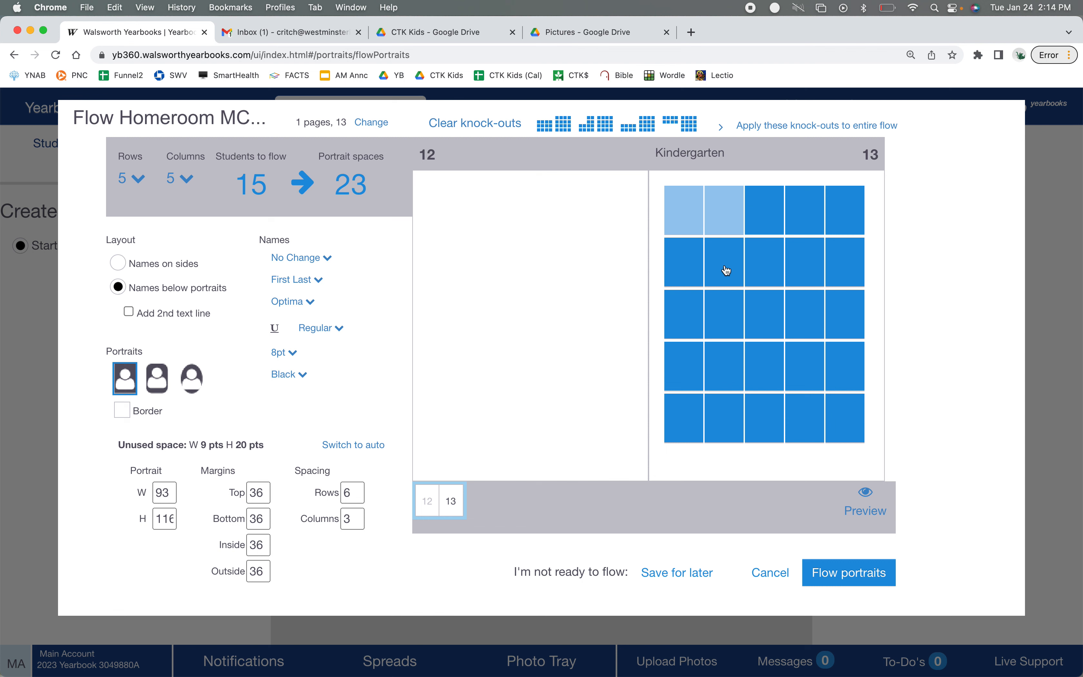
Knock out another top-left portrait space in the preview grid for the teacher.
{"action": "left_click", "coordinate": [685, 267]}
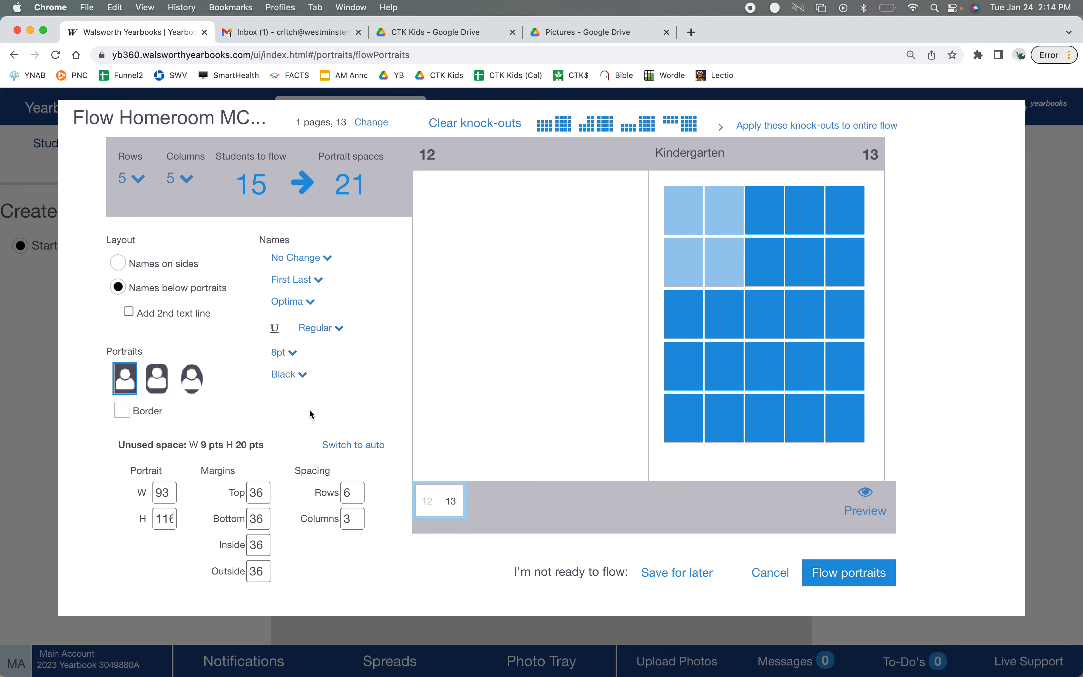
{"action": "mouse_move", "coordinate": [845, 575]}
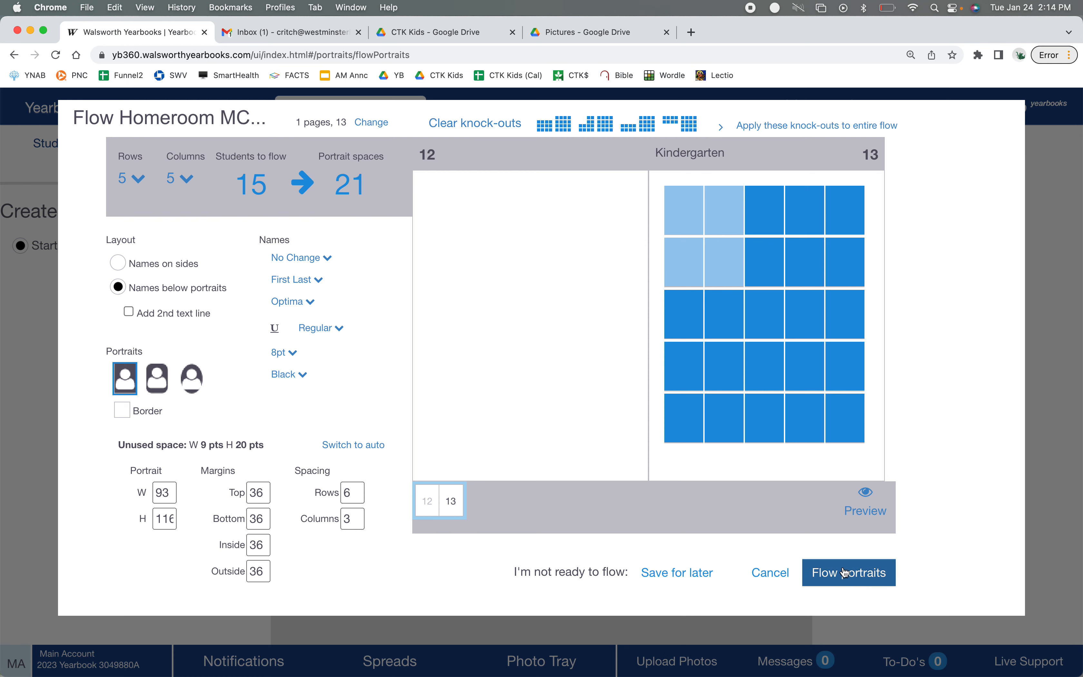
Flow McPherson's 15 portraits onto page 13 and view the resulting pages.
{"action": "left_click", "coordinate": [849, 572]}
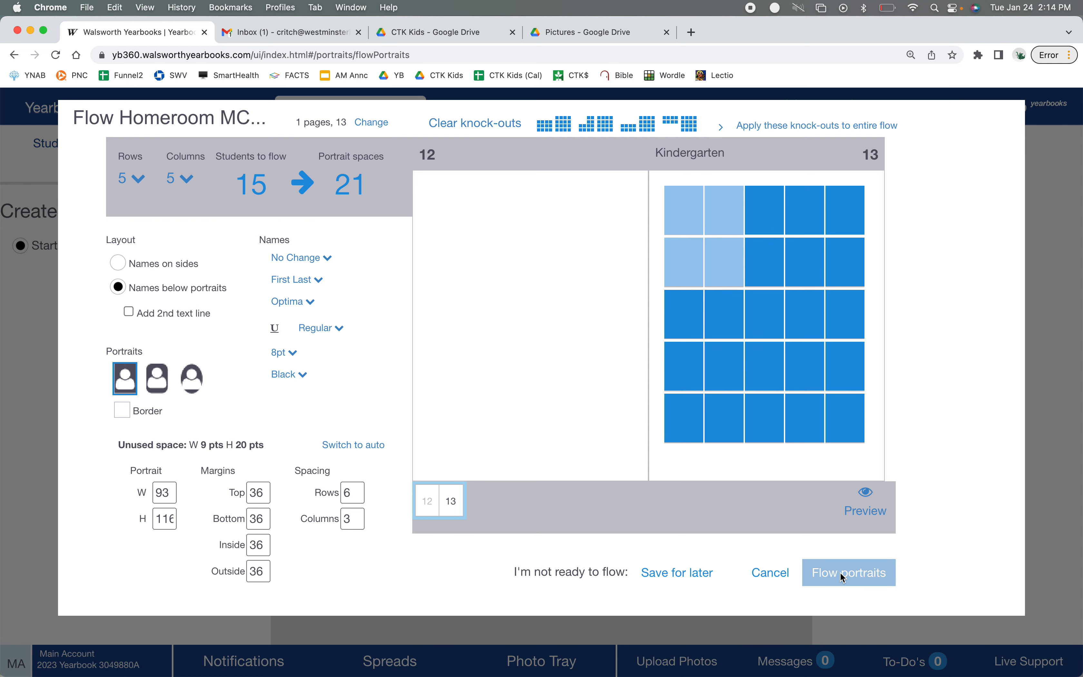
{"action": "left_click", "coordinate": [849, 572]}
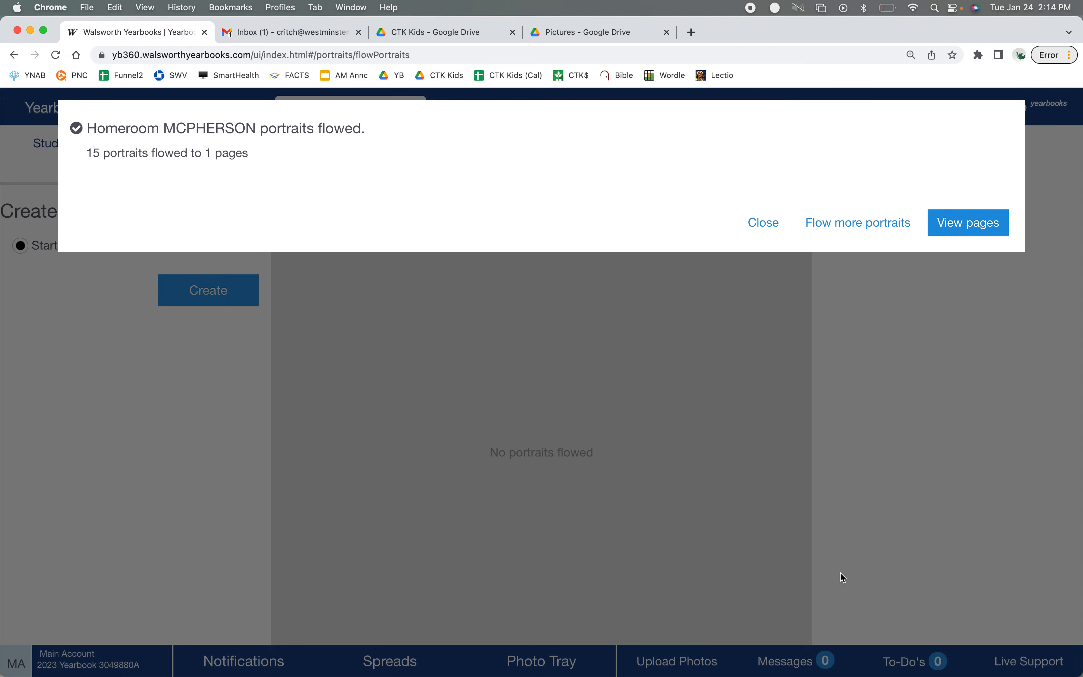
{"action": "mouse_move", "coordinate": [968, 231]}
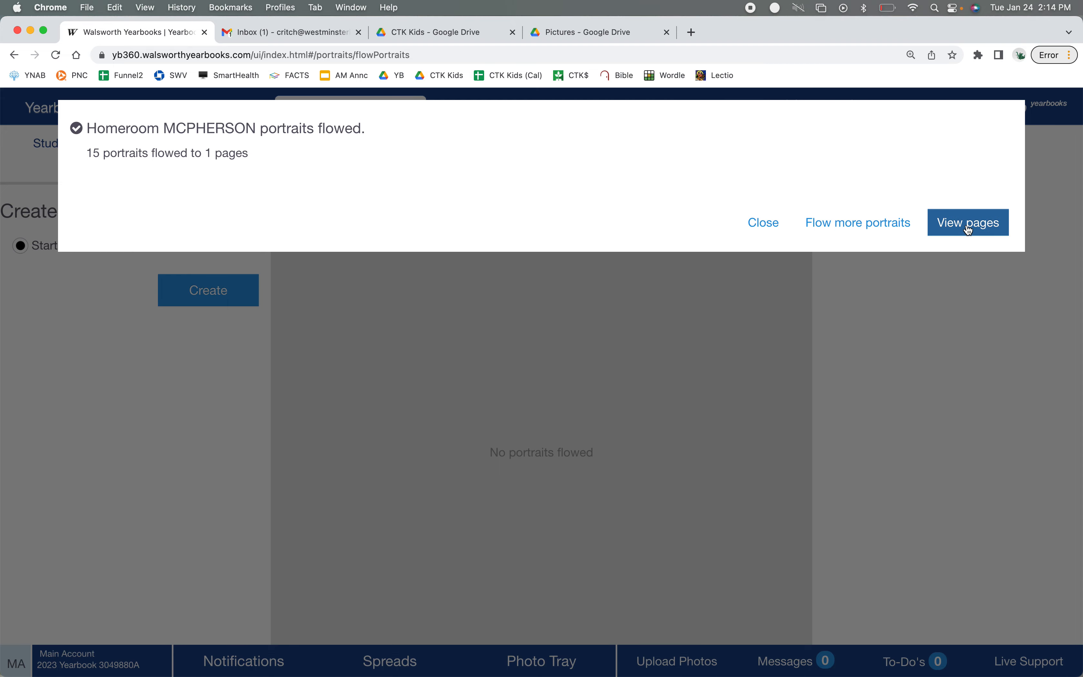
{"action": "left_click", "coordinate": [968, 222]}
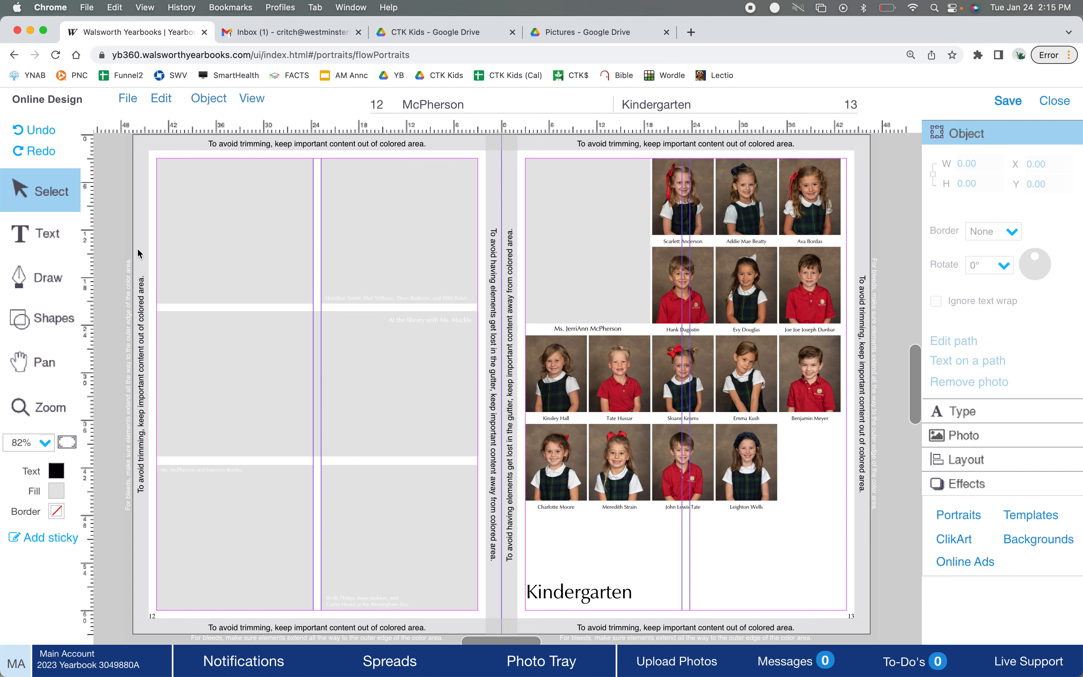
{"action": "mouse_move", "coordinate": [566, 323]}
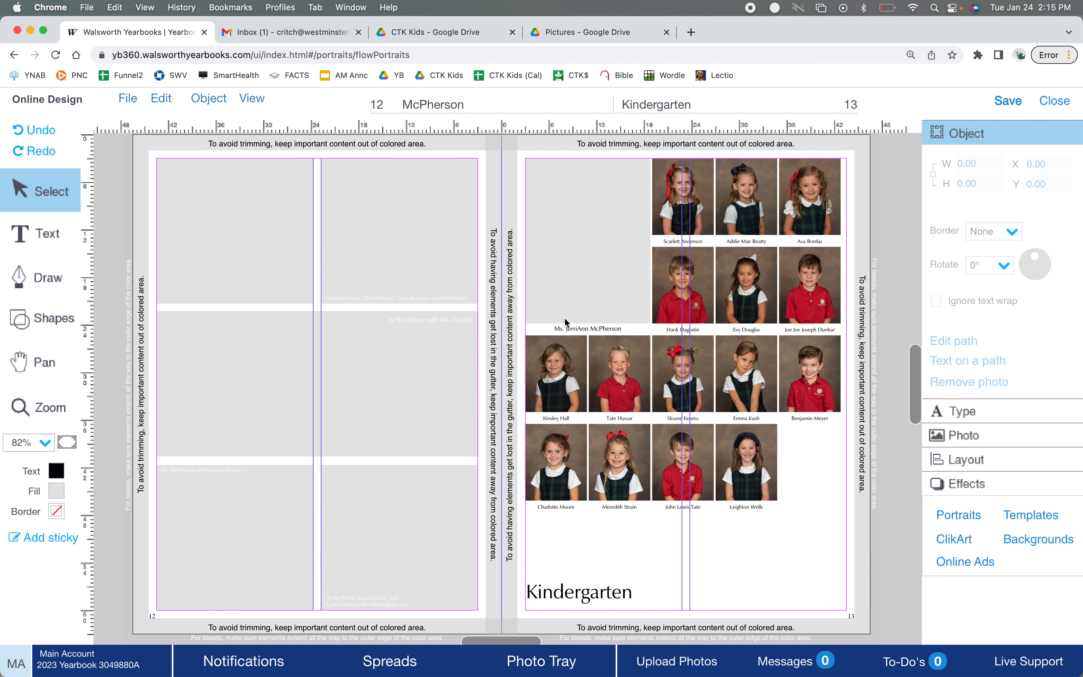
Select the empty top-left teacher frame on page 13 and switch to the staff handbook.
{"action": "left_click", "coordinate": [587, 241]}
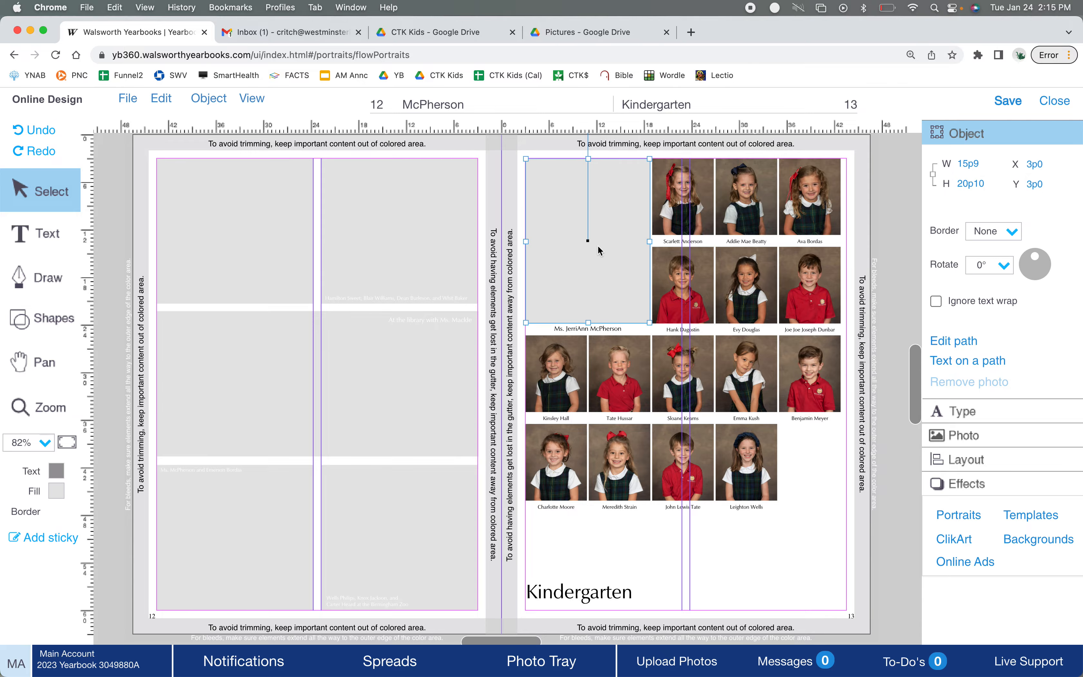
{"action": "key", "text": "mission_control"}
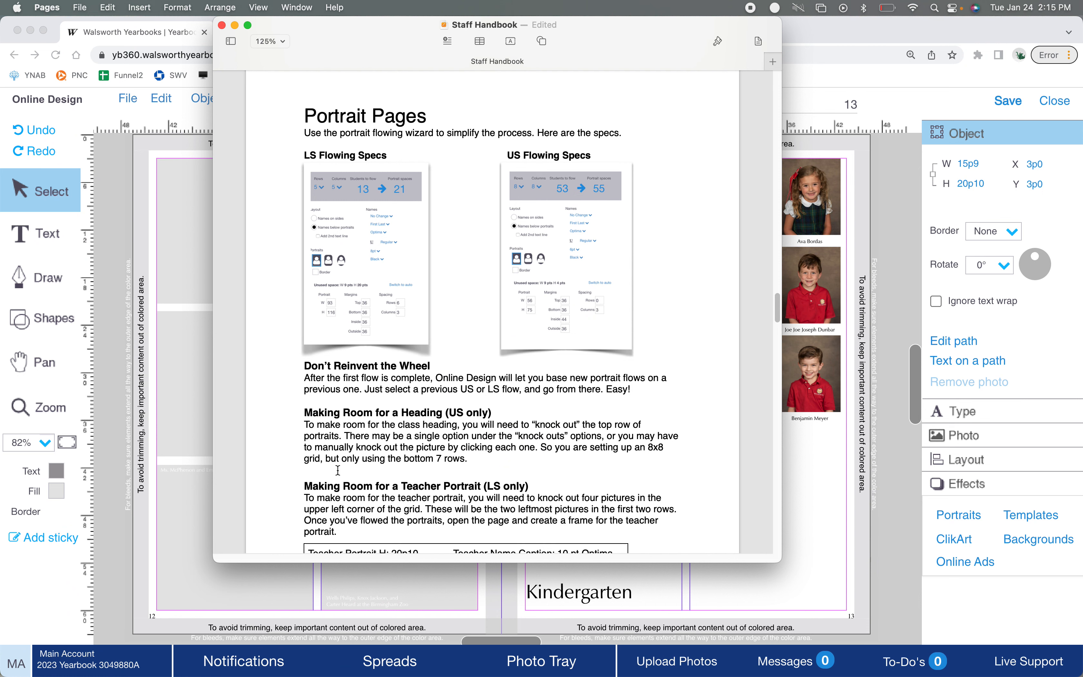
{"action": "scroll", "scroll_direction": "down", "scroll_amount": 3}
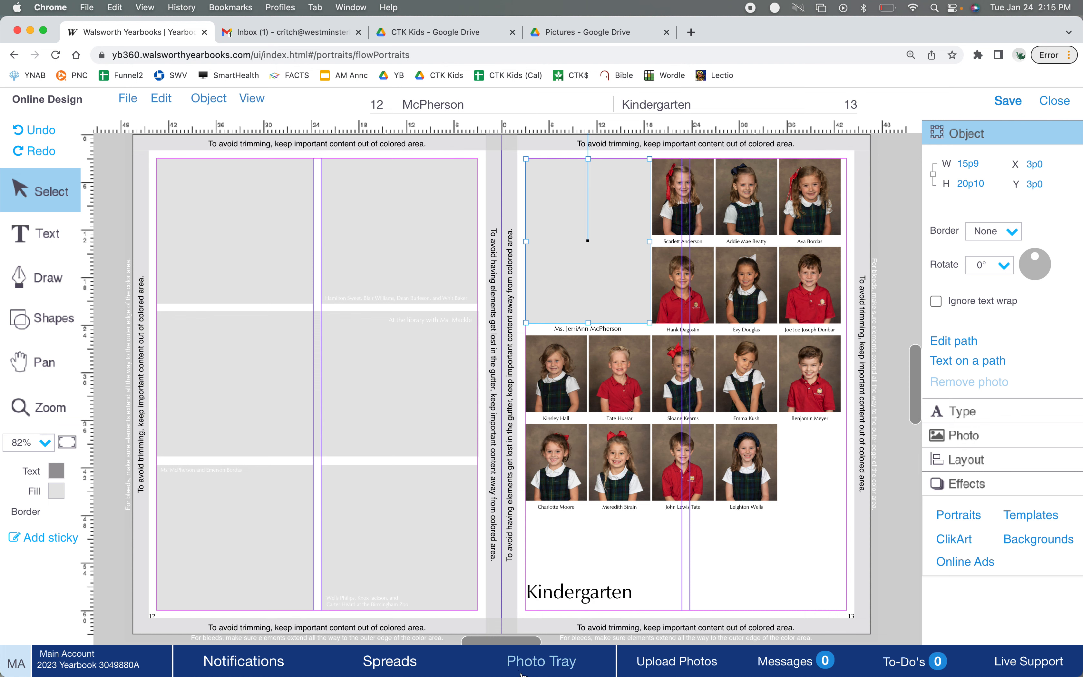
Show the Faculty and Staff album in the Photo Tray and scroll through its photos.
{"action": "left_click", "coordinate": [542, 662]}
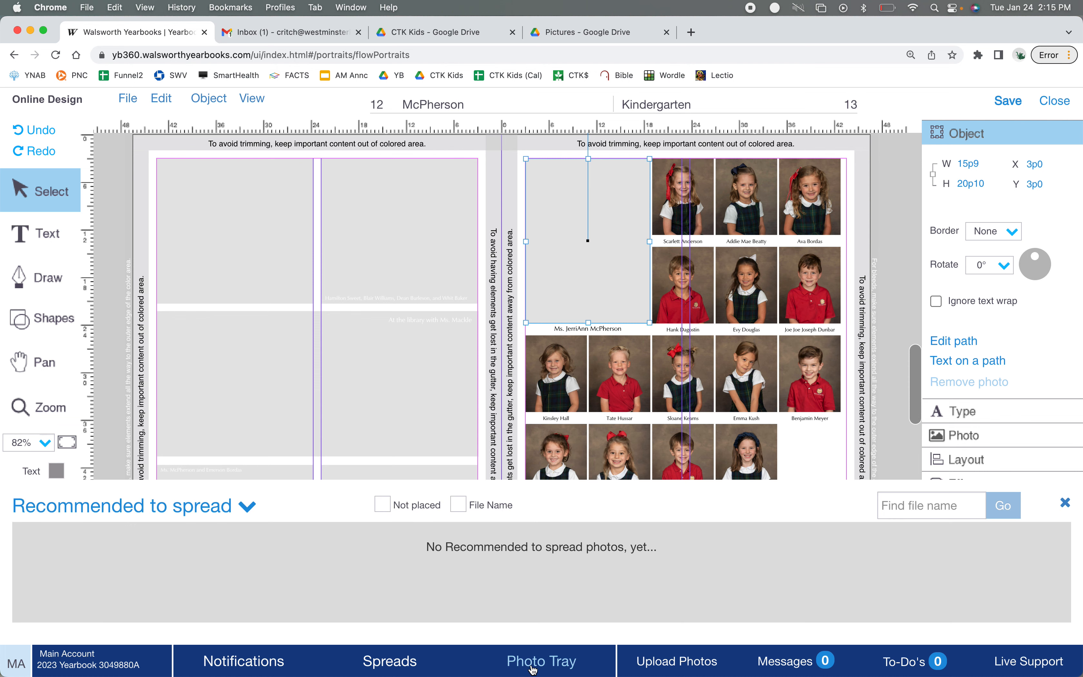
{"action": "left_click", "coordinate": [247, 506]}
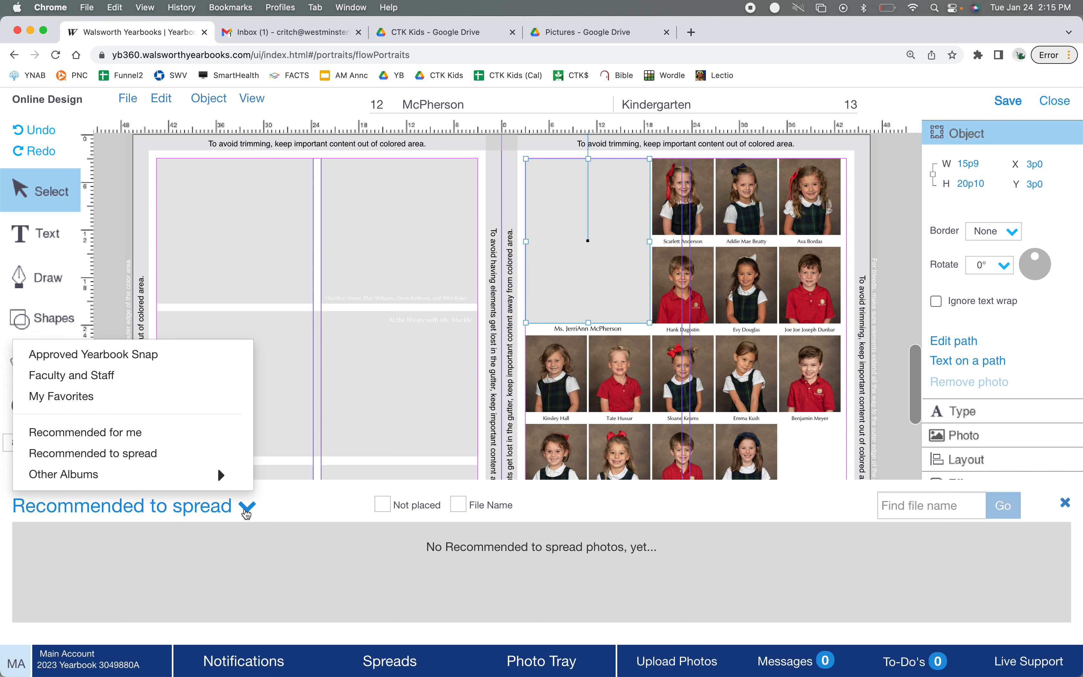
{"action": "left_click", "coordinate": [72, 375]}
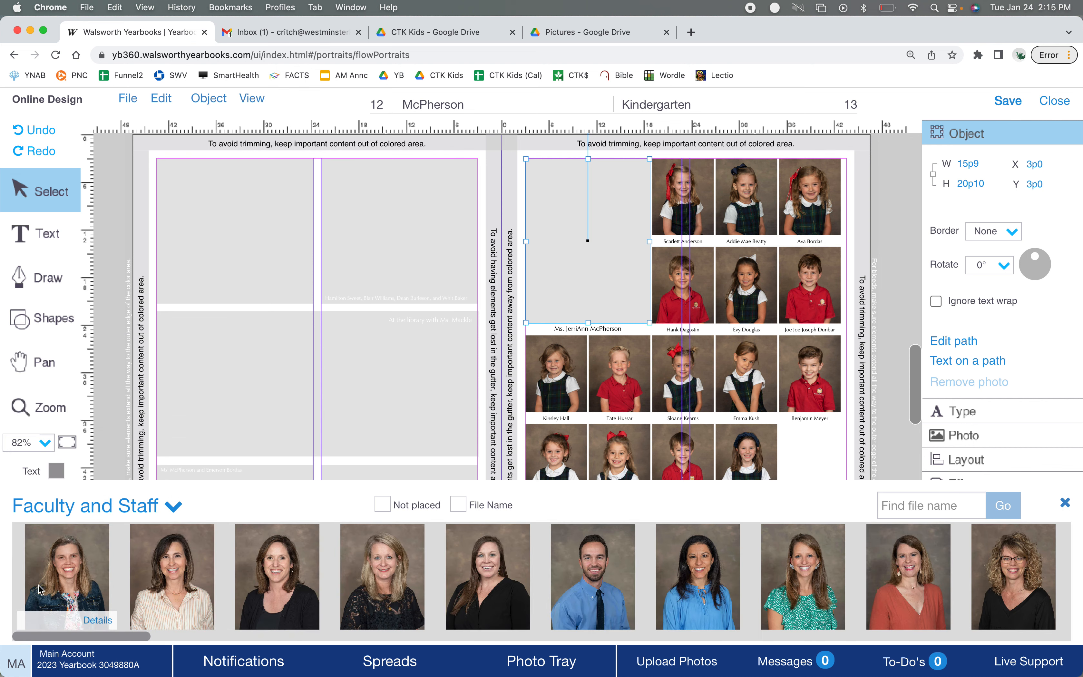
{"action": "scroll", "scroll_direction": "right", "scroll_amount": 3}
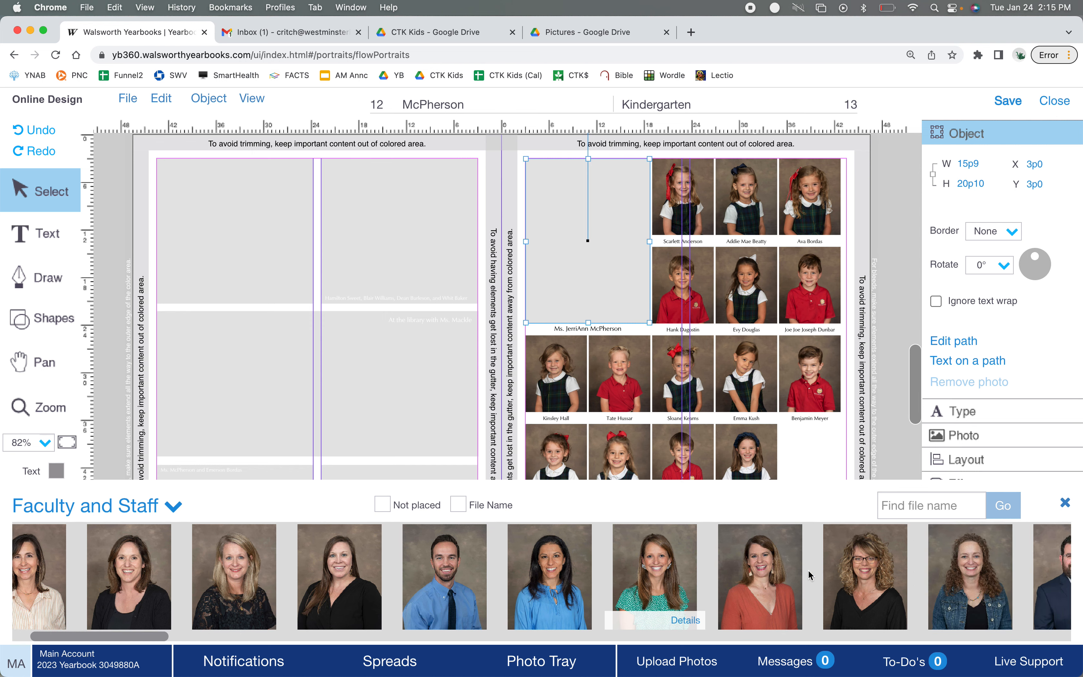
{"action": "scroll", "scroll_direction": "right", "scroll_amount": 3}
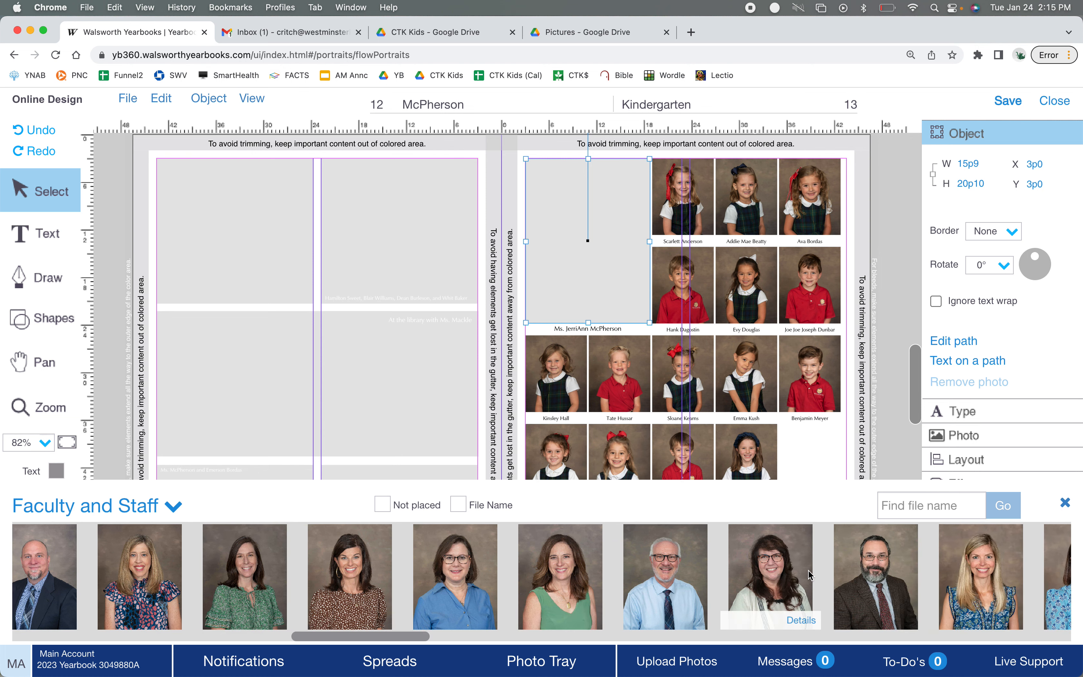
{"action": "scroll", "scroll_direction": "right", "scroll_amount": 3}
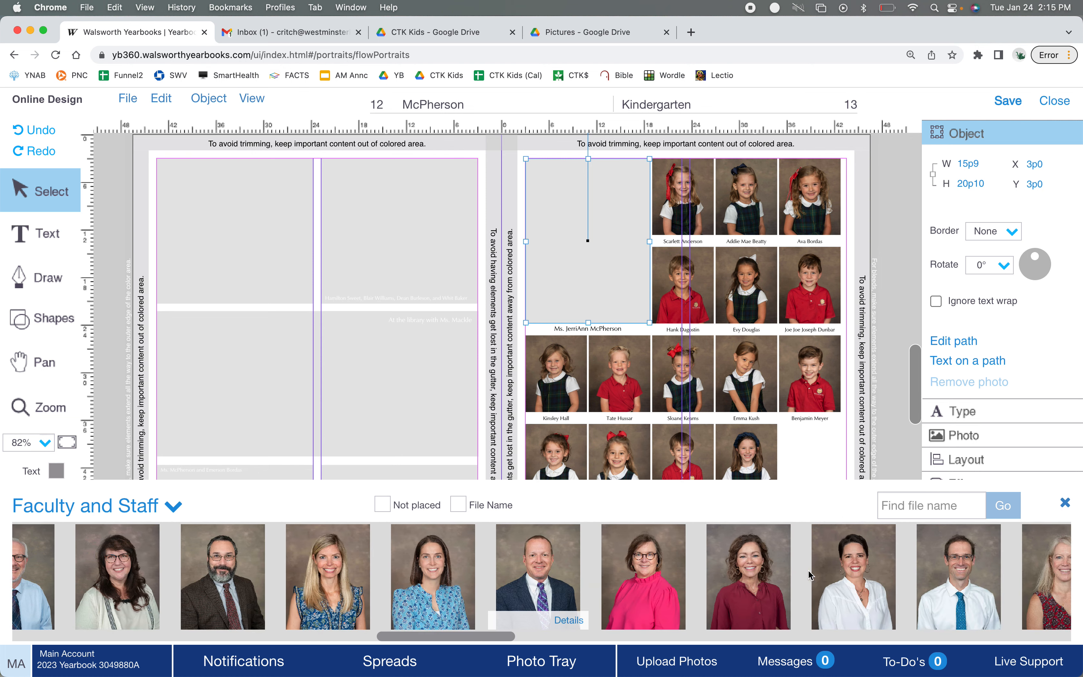
{"action": "scroll", "scroll_direction": "right", "scroll_amount": 3}
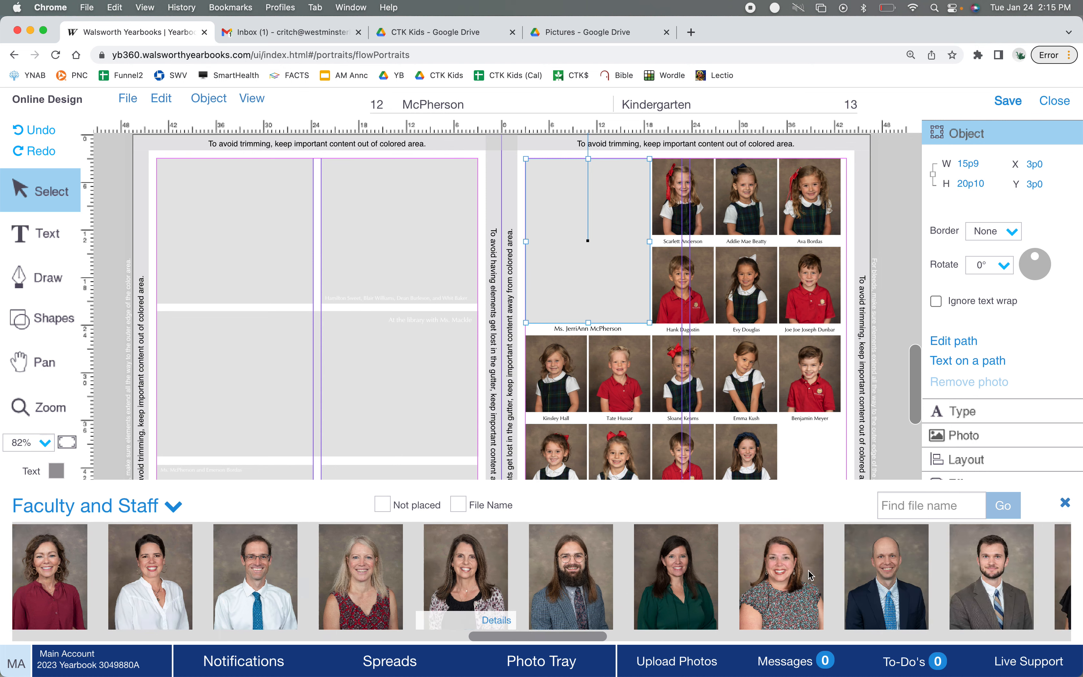
{"action": "scroll", "scroll_direction": "right", "scroll_amount": 3}
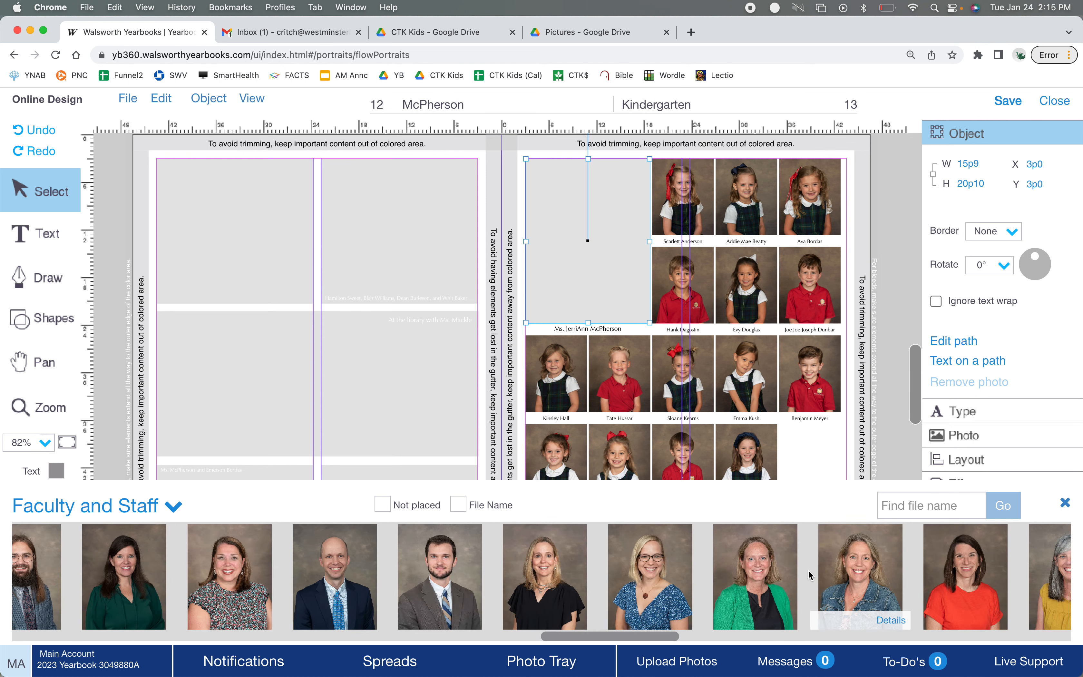
{"action": "scroll", "scroll_direction": "right", "scroll_amount": 3}
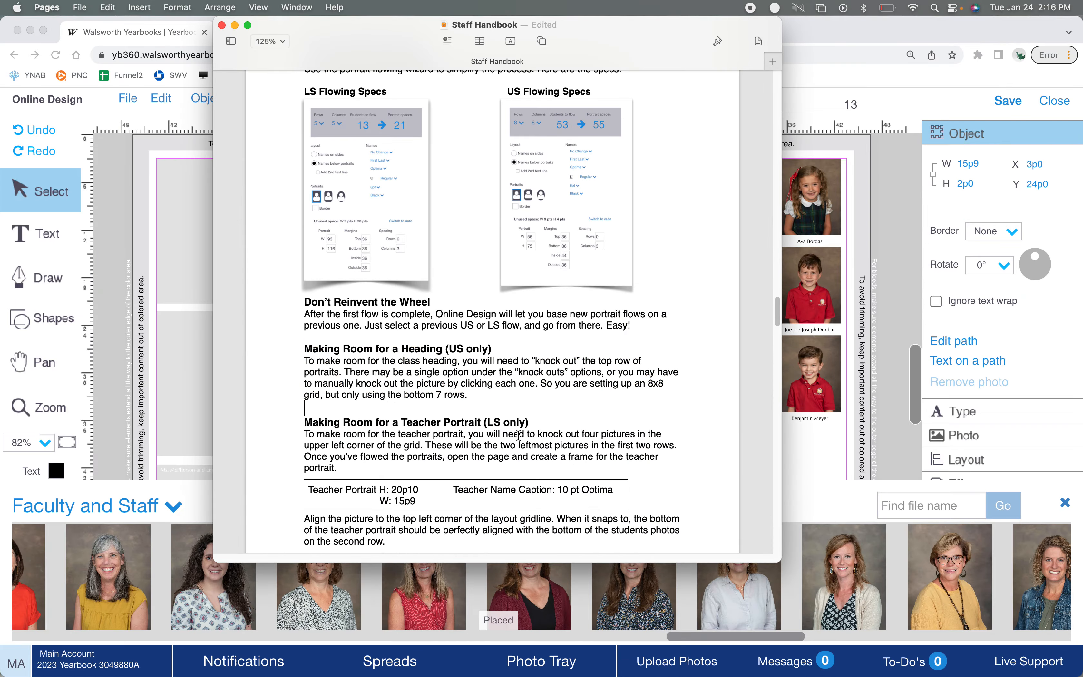
Scroll the handbook down to the 'Making Room for a Teacher Portrait' section.
{"action": "scroll", "scroll_direction": "down", "scroll_amount": 3}
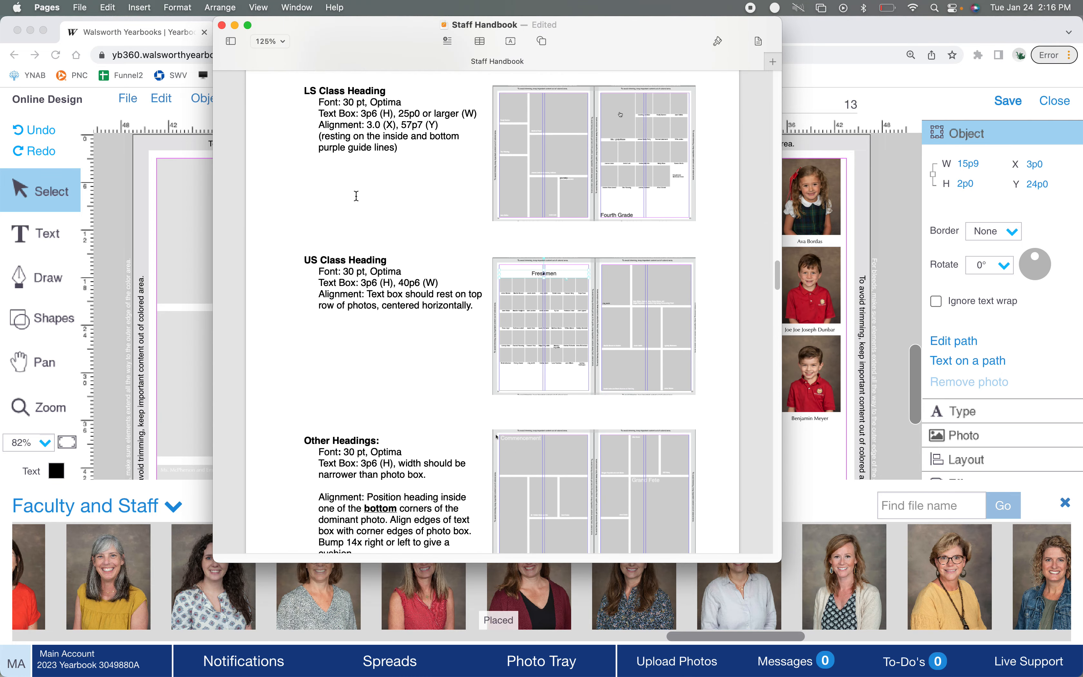
{"action": "scroll", "scroll_direction": "down", "scroll_amount": 3}
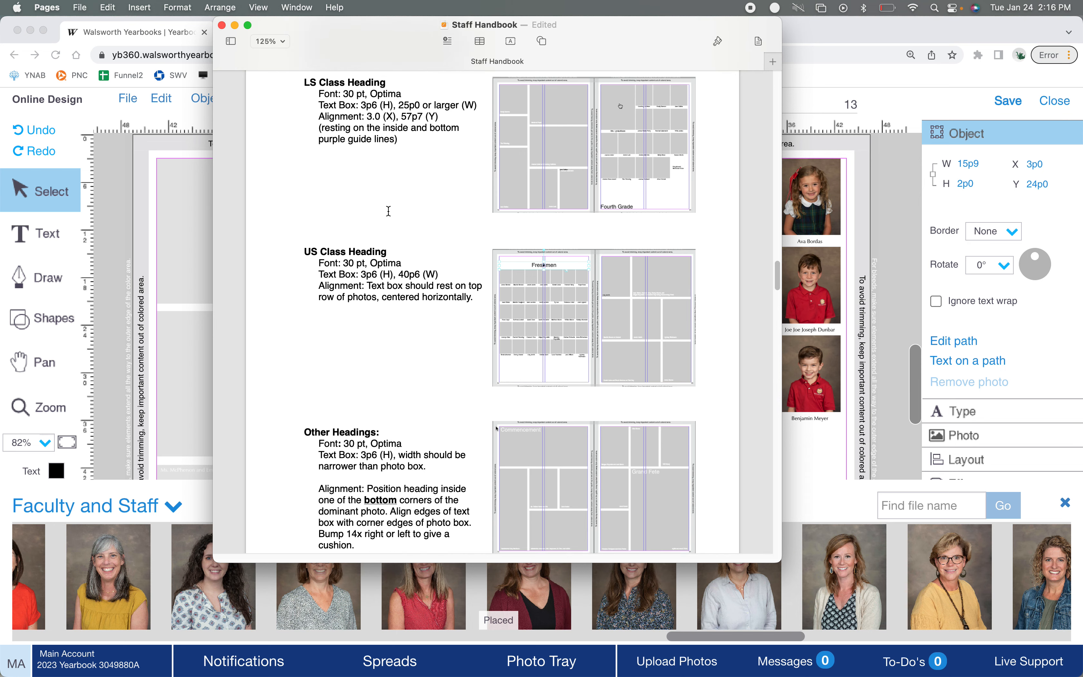
{"action": "scroll", "scroll_direction": "down", "scroll_amount": 3}
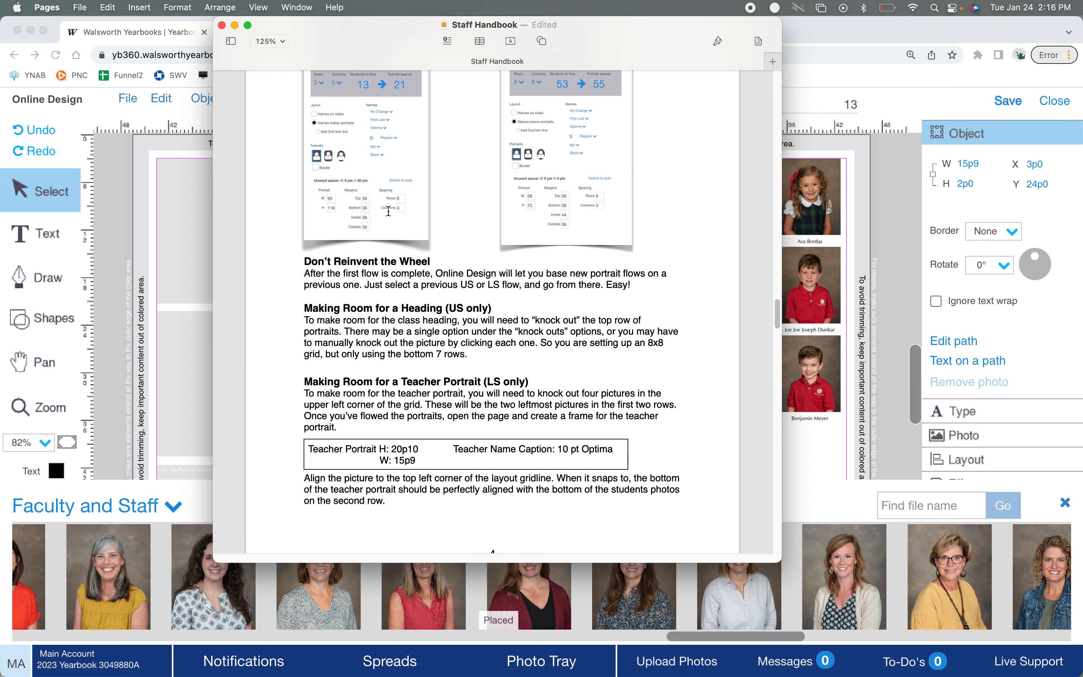
{"action": "scroll", "scroll_direction": "down", "scroll_amount": 3}
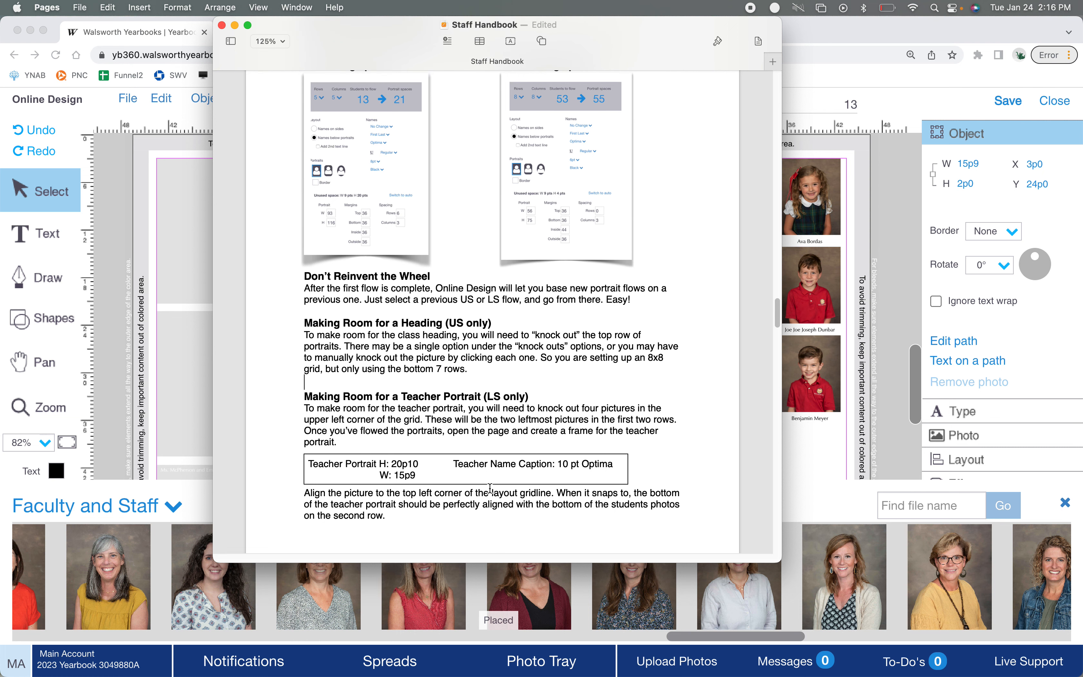
{"action": "mouse_move", "coordinate": [803, 457]}
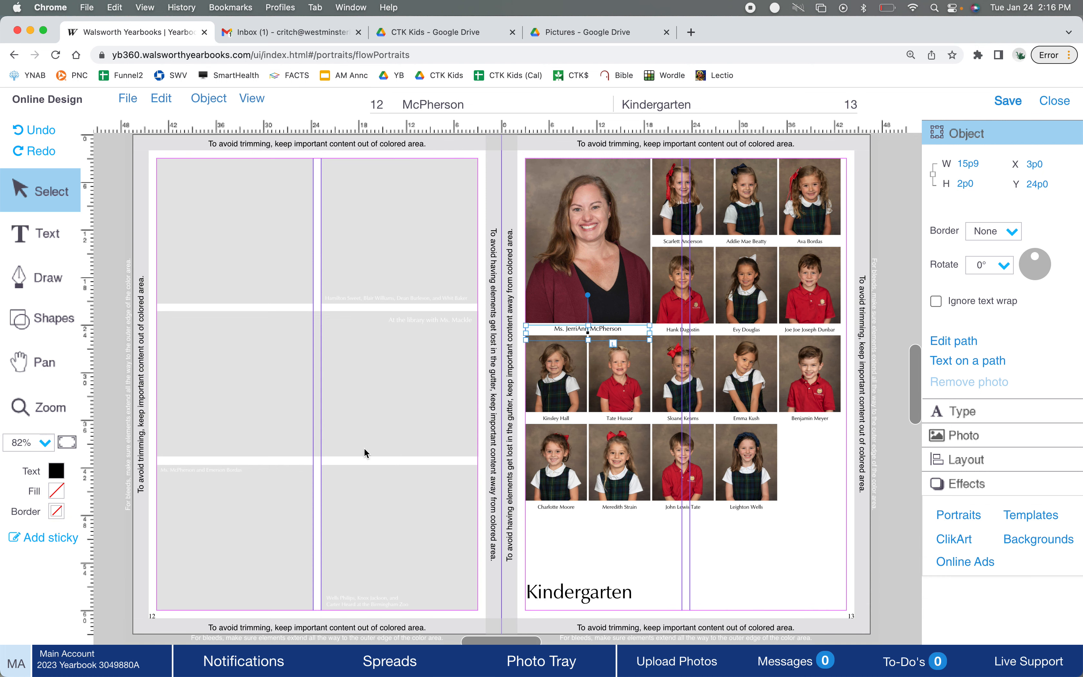
{"action": "left_click", "coordinate": [37, 435]}
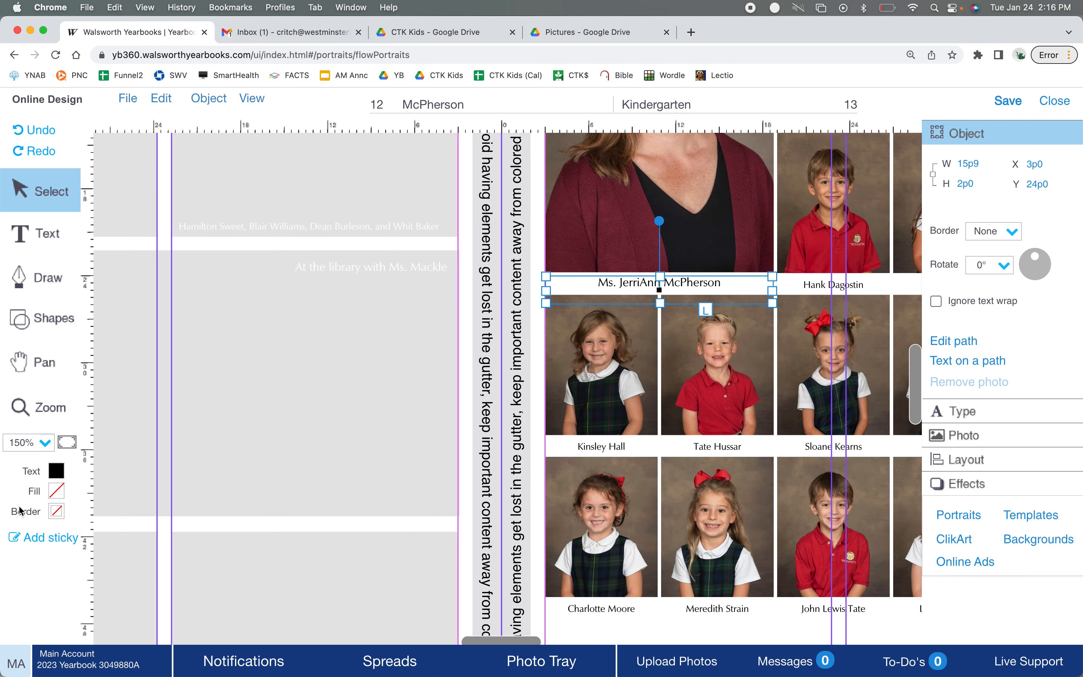
{"action": "left_click", "coordinate": [42, 369]}
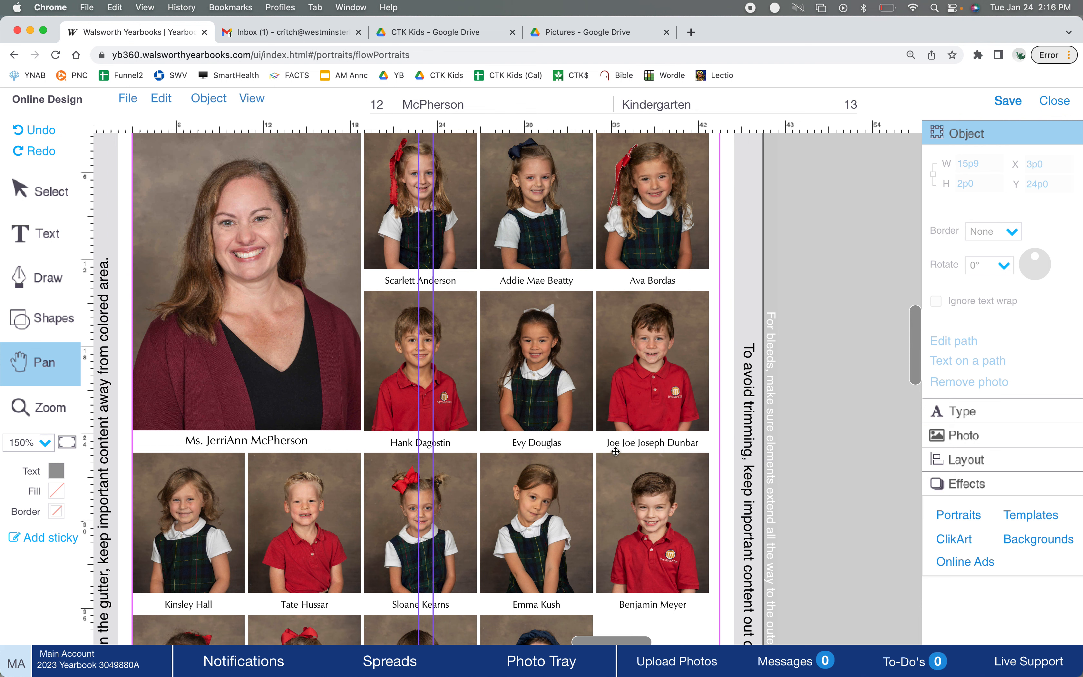
{"action": "mouse_move", "coordinate": [658, 446]}
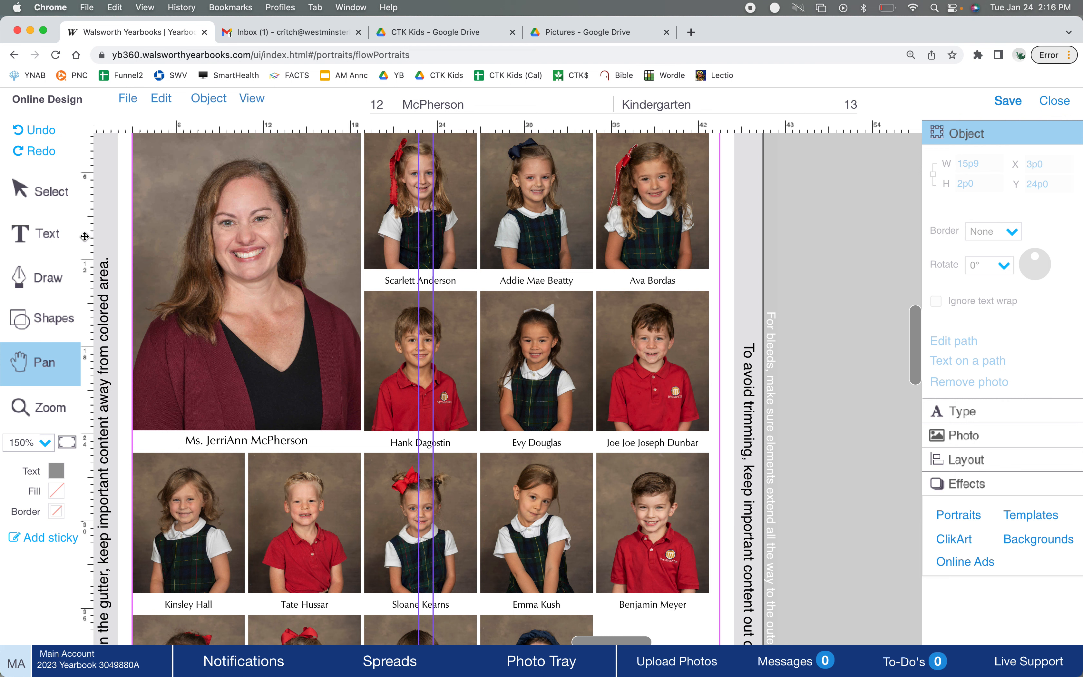
{"action": "left_click", "coordinate": [636, 443]}
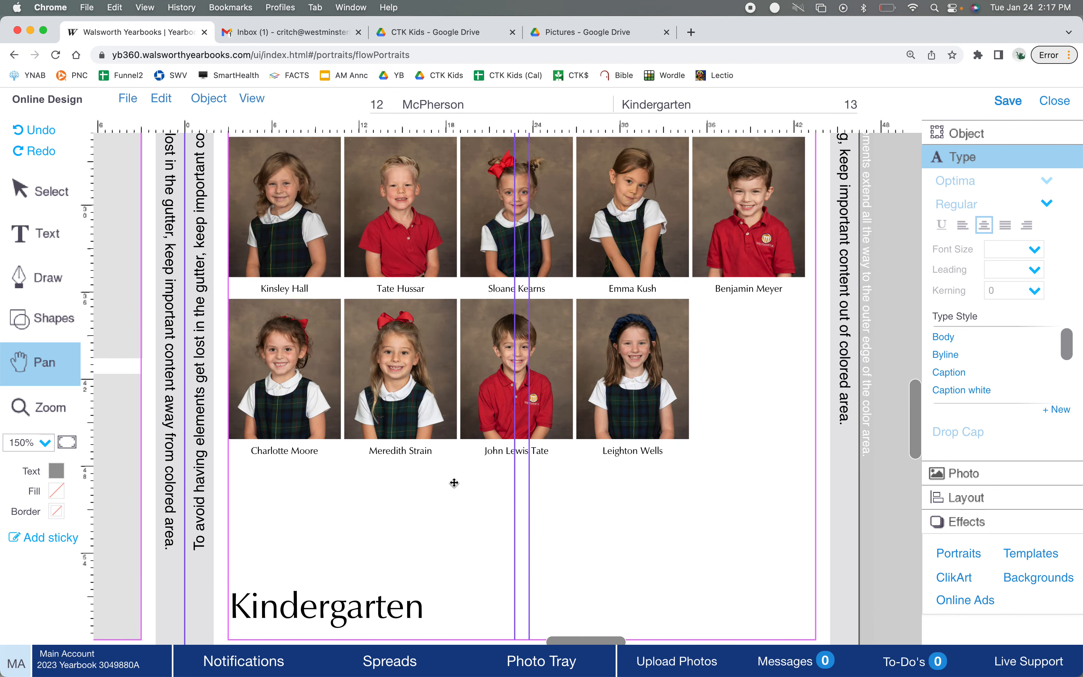
{"action": "mouse_move", "coordinate": [379, 463]}
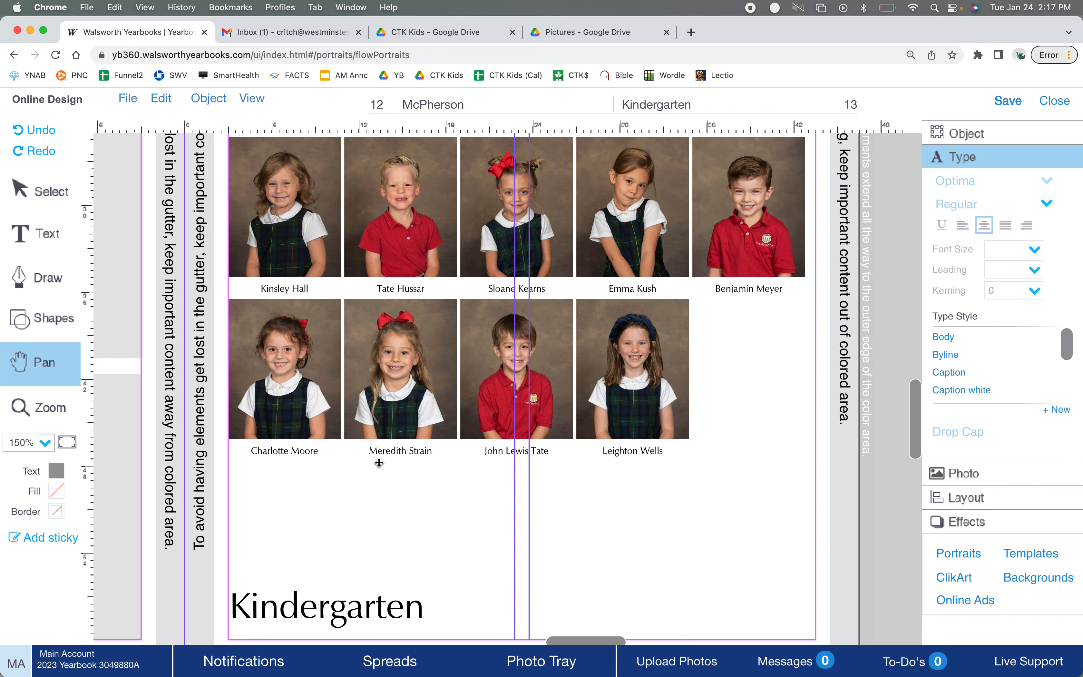
{"action": "mouse_move", "coordinate": [665, 312]}
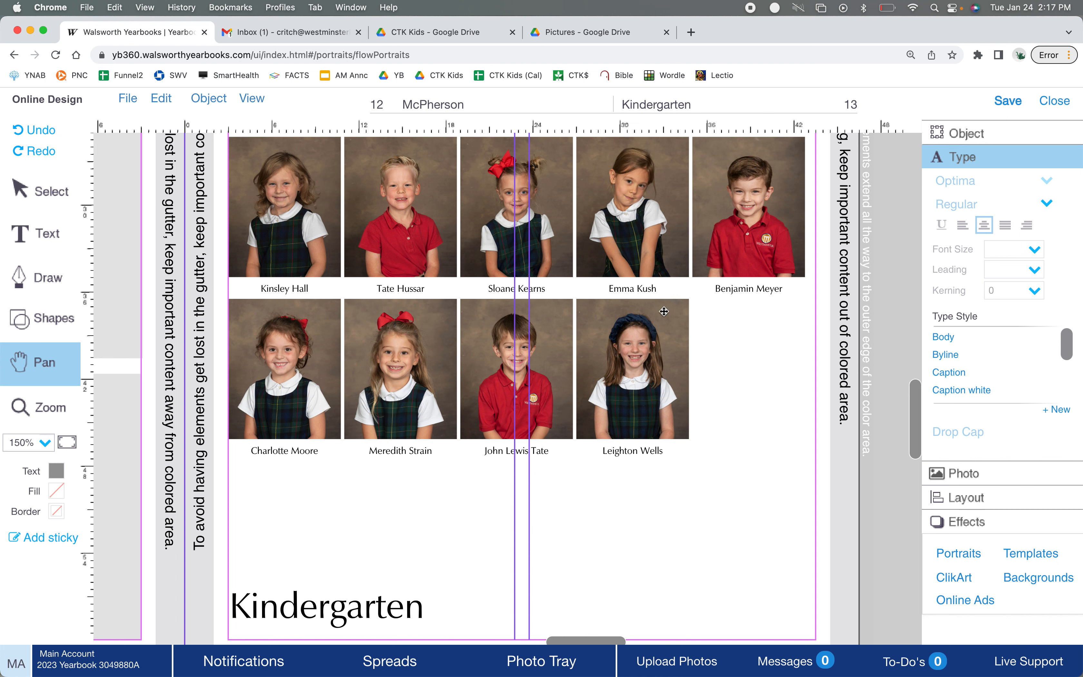
{"action": "mouse_move", "coordinate": [79, 427]}
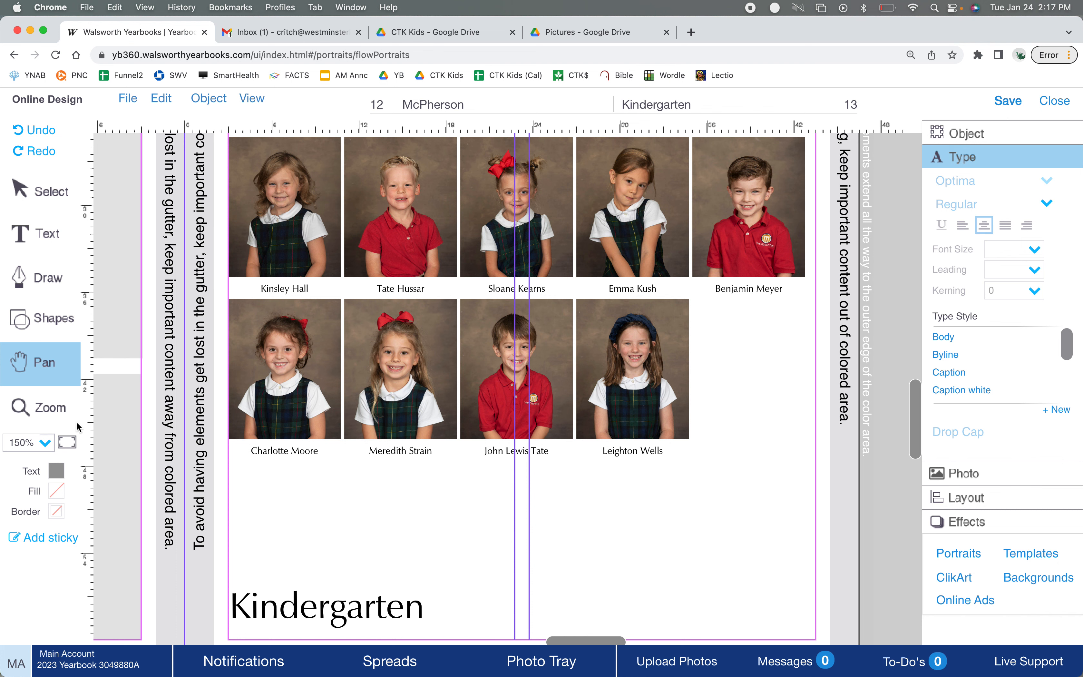
{"action": "left_click", "coordinate": [67, 443]}
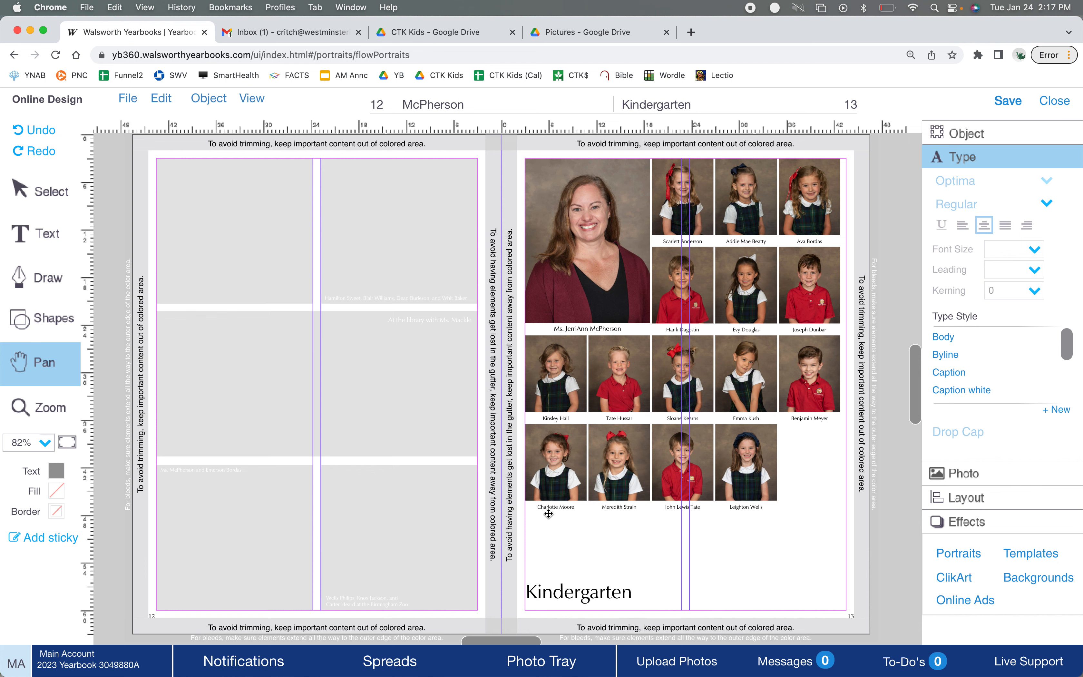
{"action": "mouse_move", "coordinate": [586, 468]}
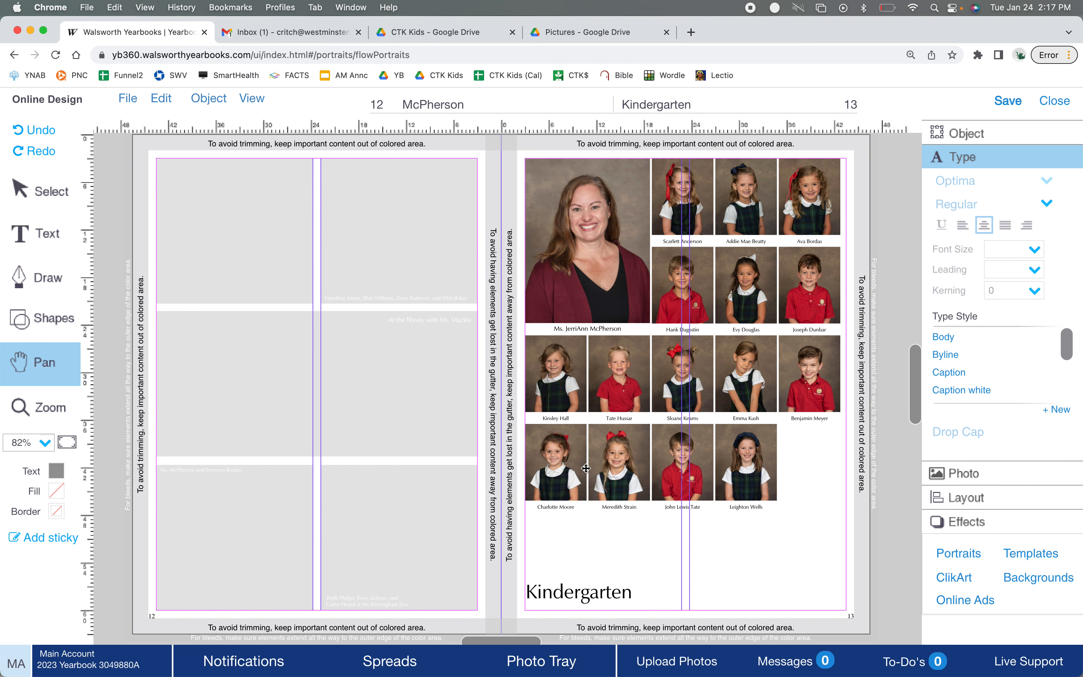
{"action": "mouse_move", "coordinate": [848, 439]}
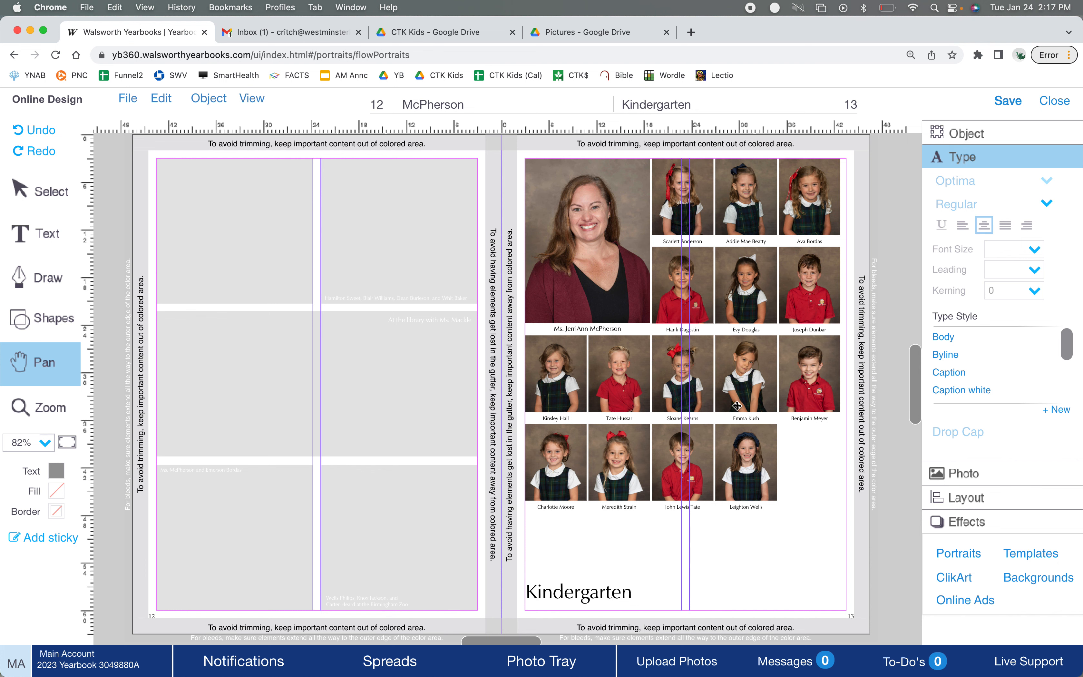
{"action": "mouse_move", "coordinate": [645, 379]}
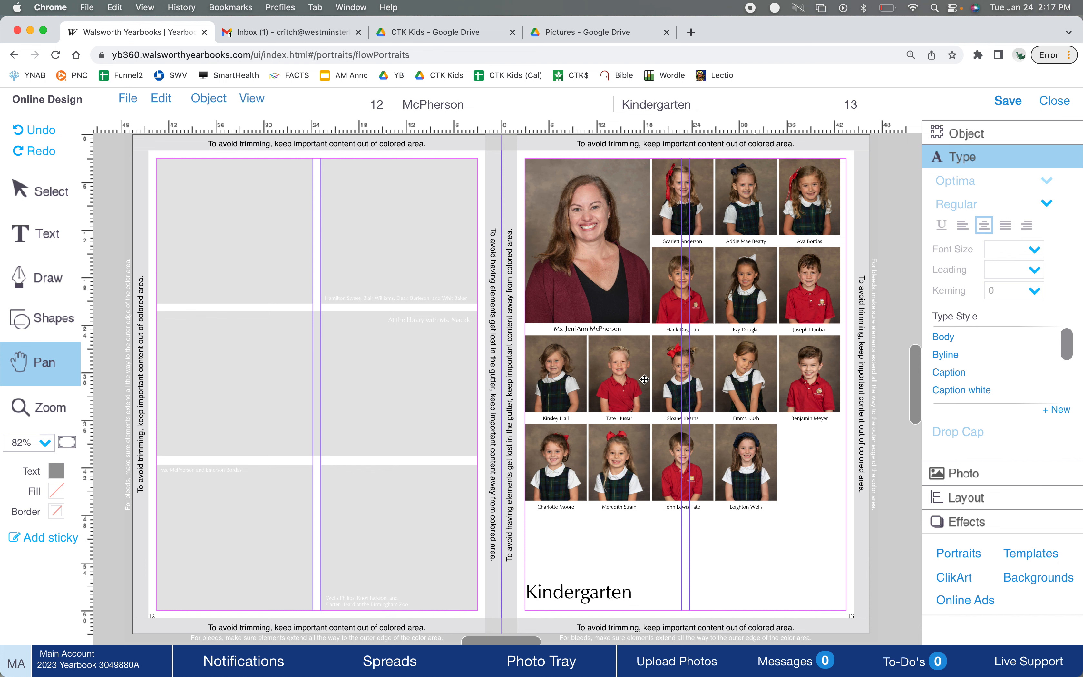
{"action": "mouse_move", "coordinate": [631, 477]}
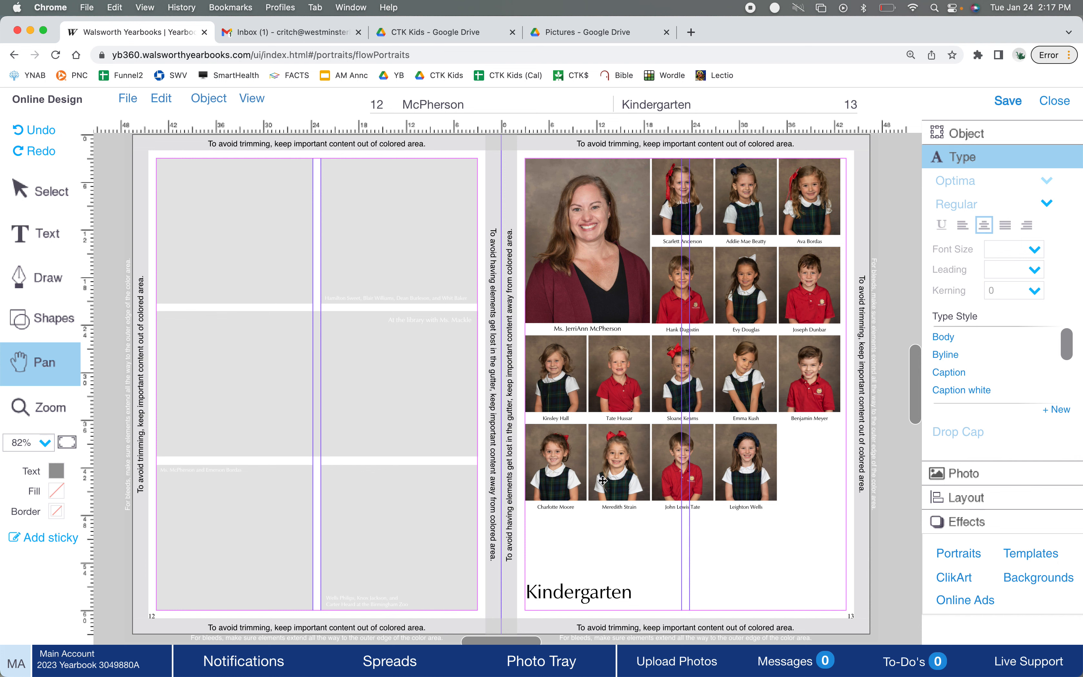
{"action": "left_click", "coordinate": [39, 191]}
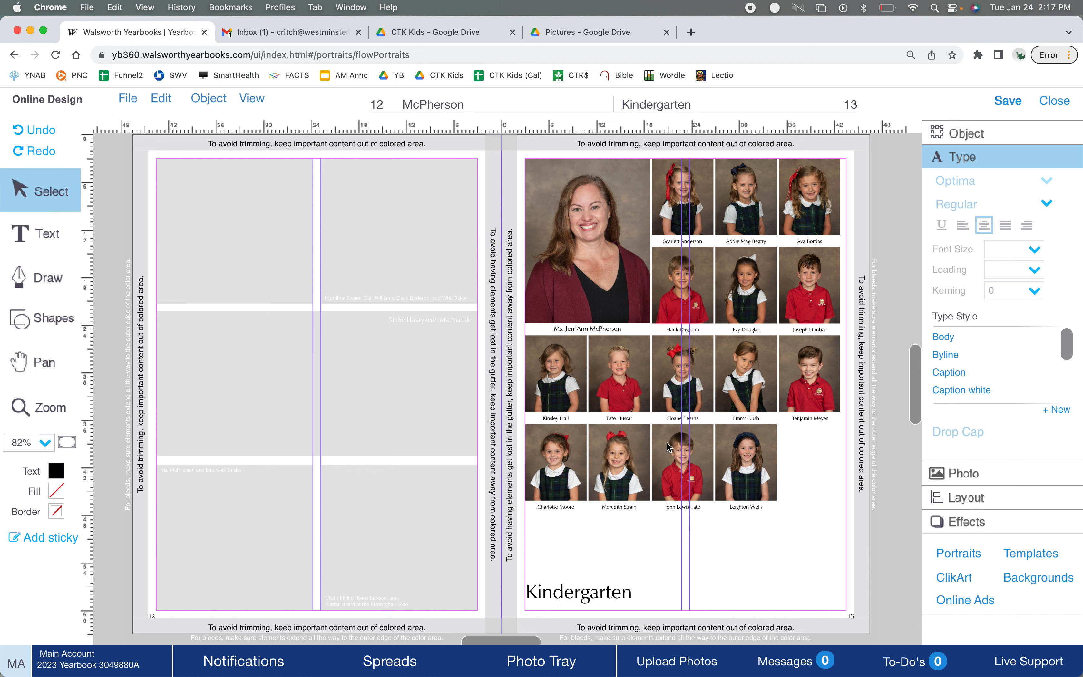
{"action": "mouse_move", "coordinate": [813, 391]}
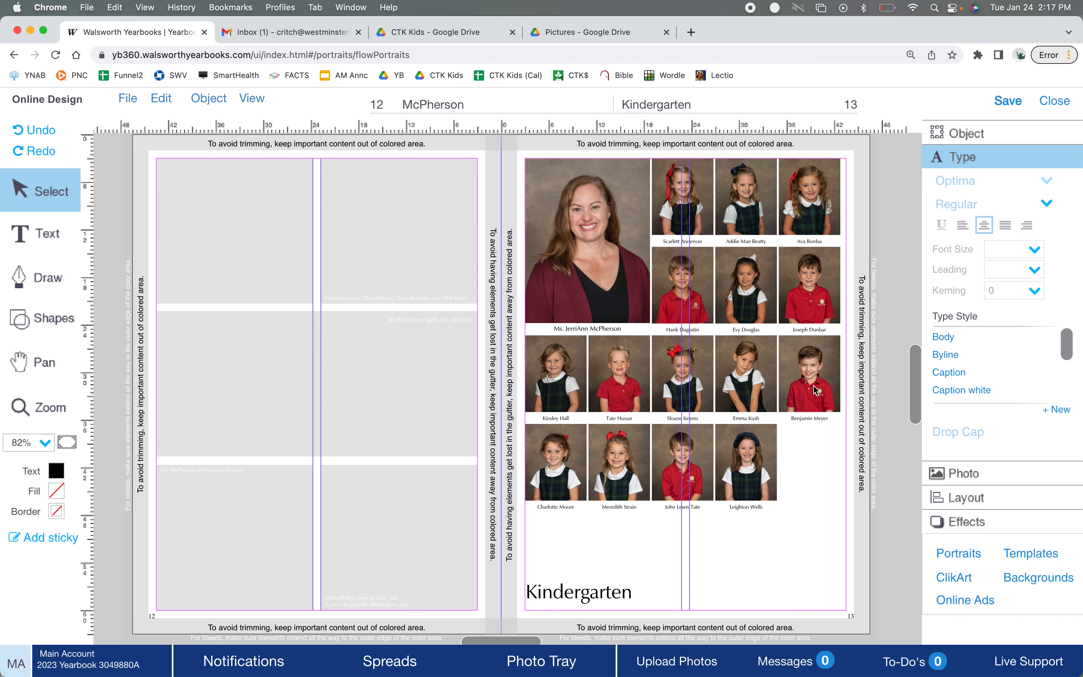
{"action": "mouse_move", "coordinate": [809, 424]}
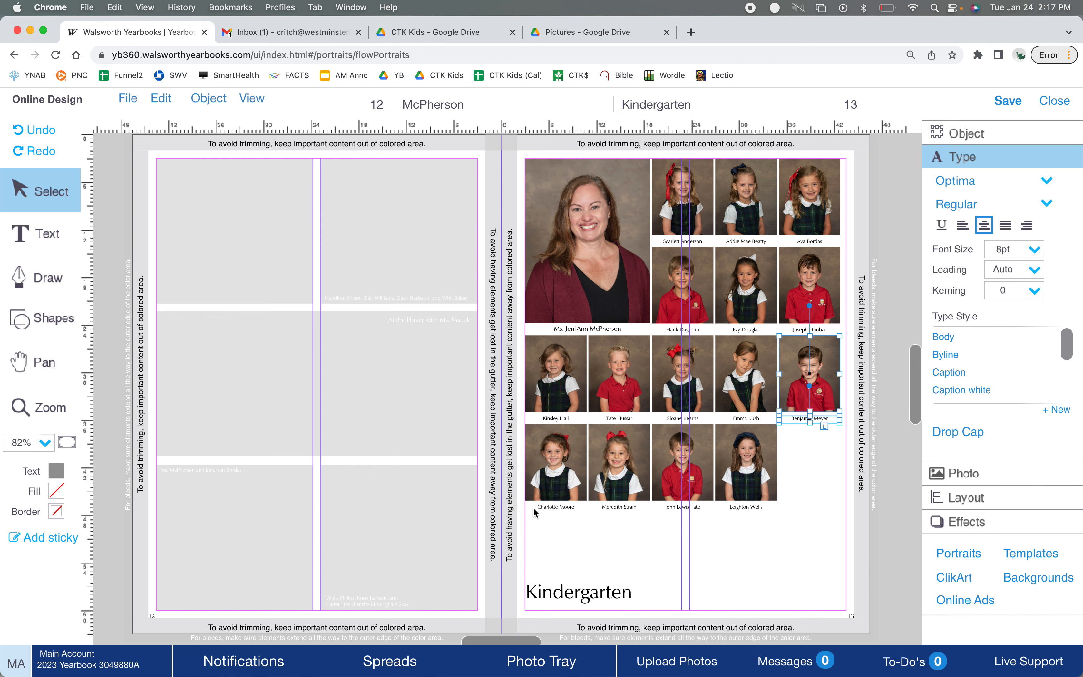
{"action": "mouse_move", "coordinate": [557, 492]}
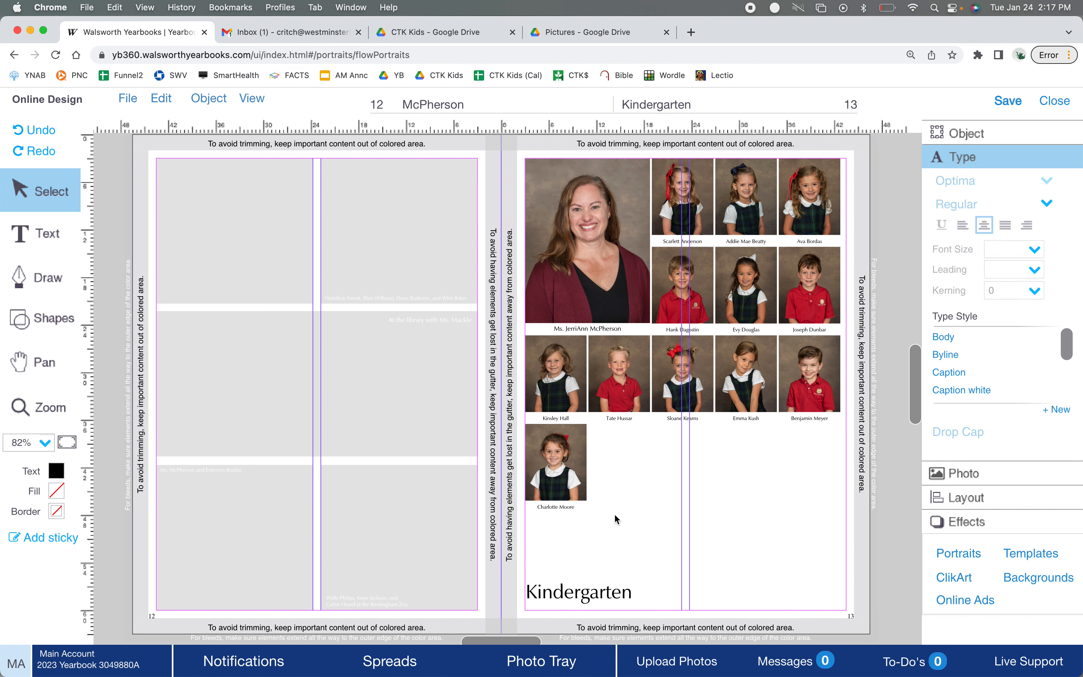
{"action": "mouse_move", "coordinate": [811, 416]}
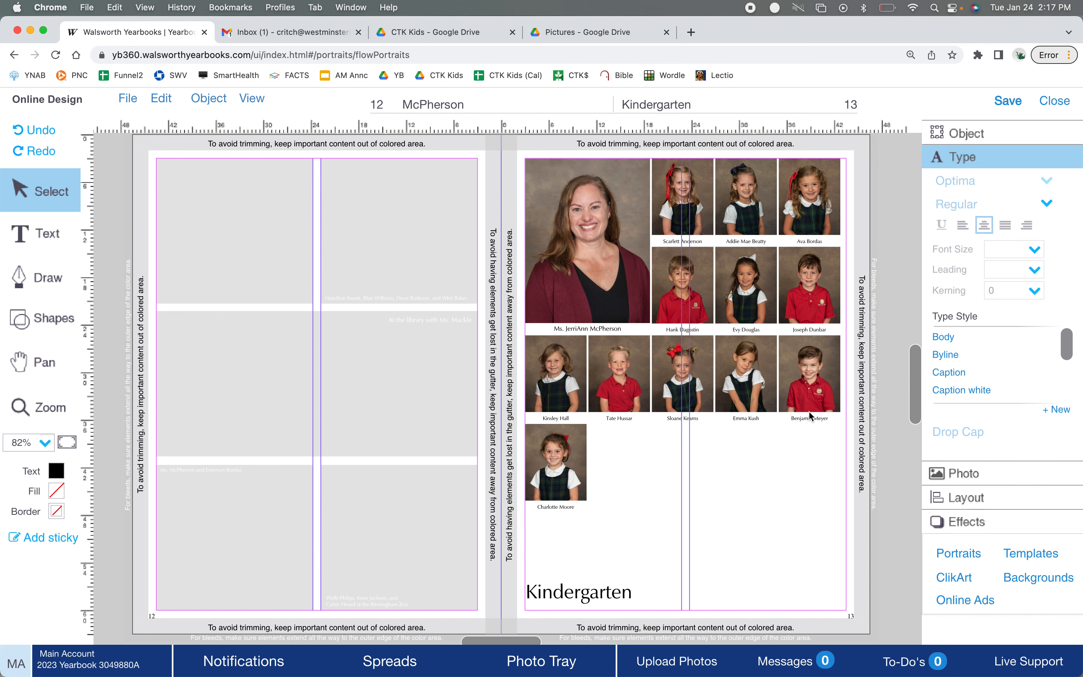
{"action": "mouse_move", "coordinate": [783, 434]}
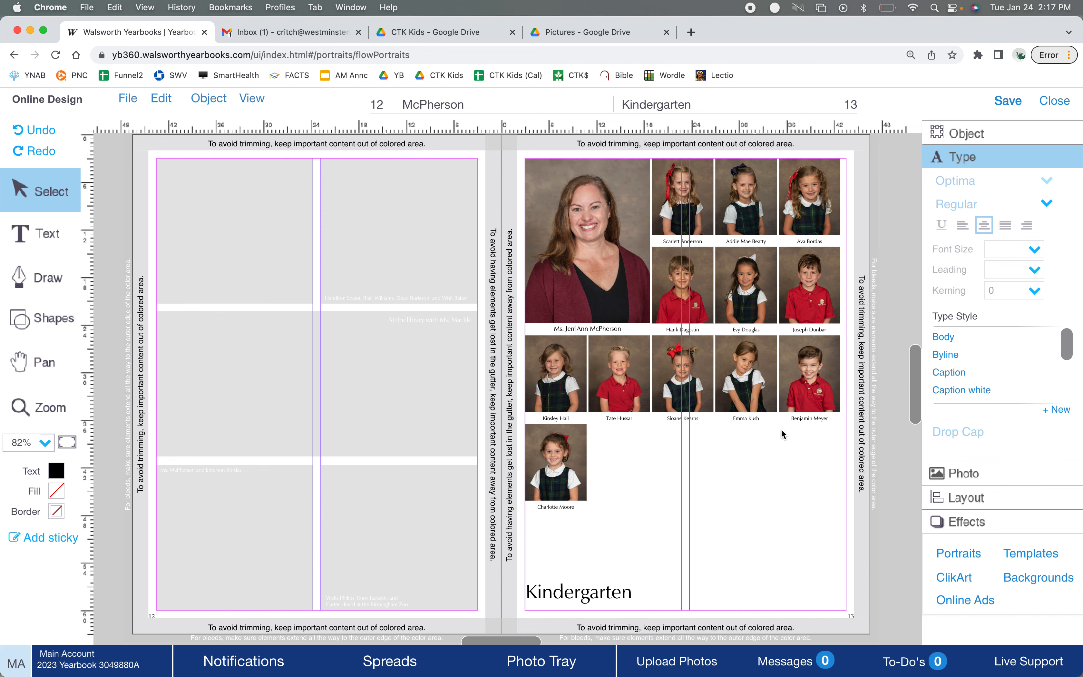
{"action": "mouse_move", "coordinate": [625, 492]}
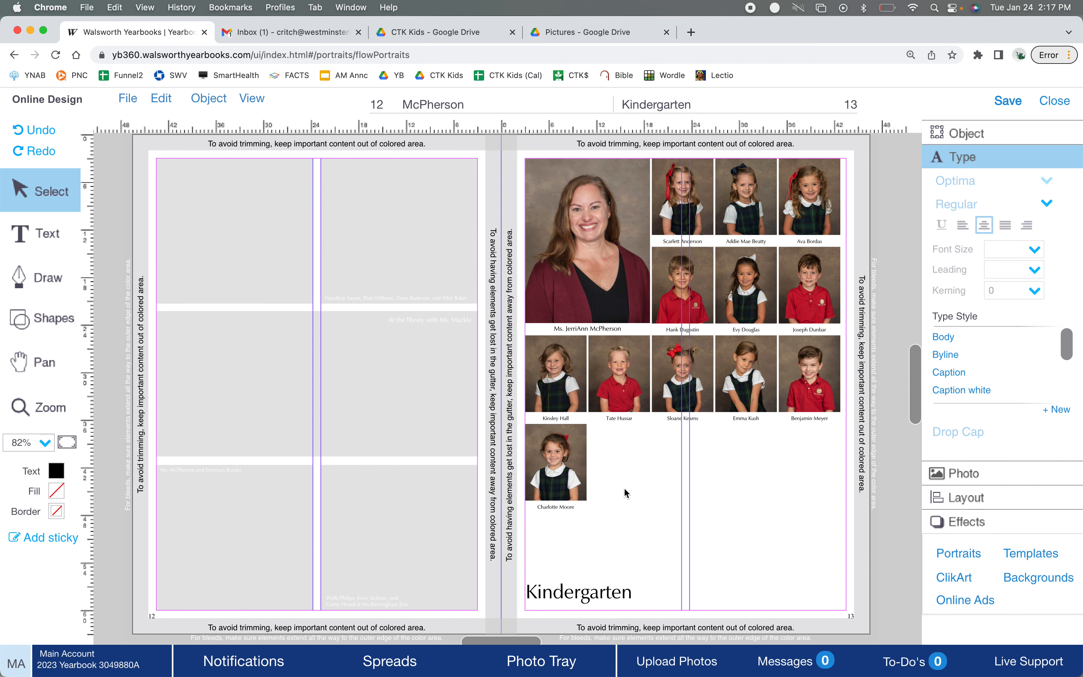
{"action": "mouse_move", "coordinate": [800, 359]}
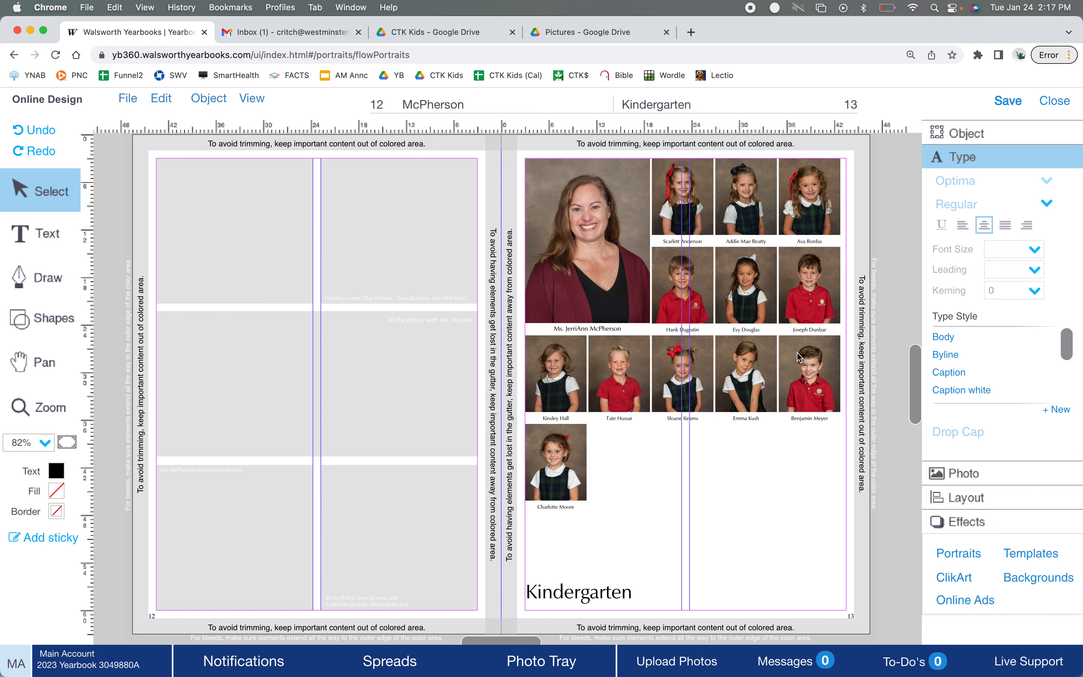
{"action": "mouse_move", "coordinate": [553, 477]}
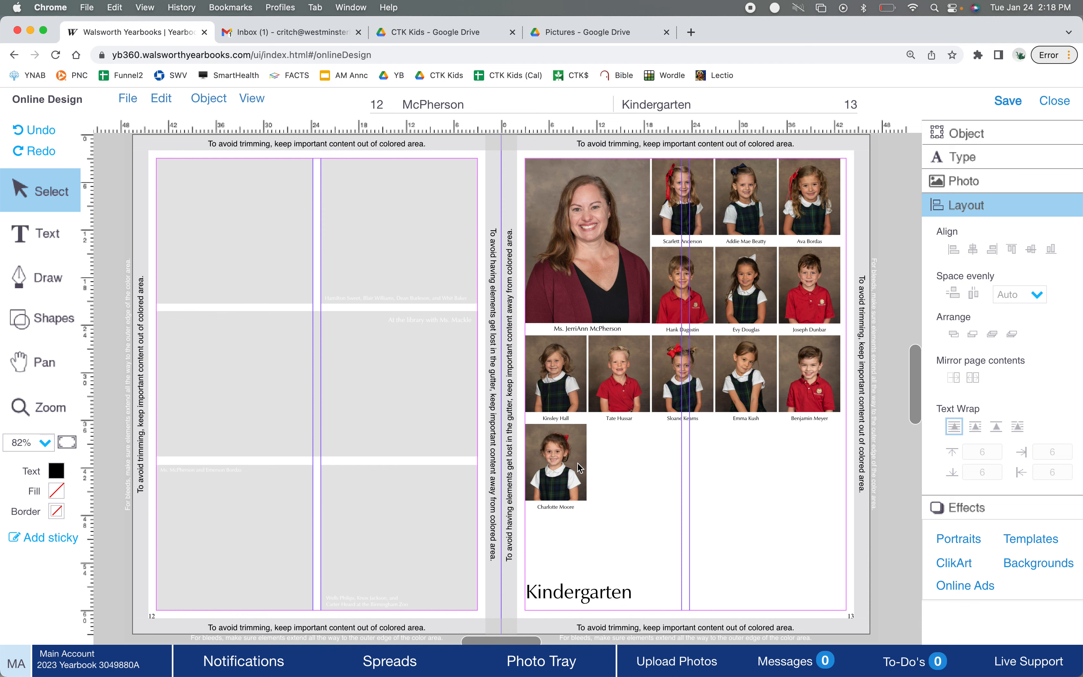
{"action": "left_click", "coordinate": [556, 463]}
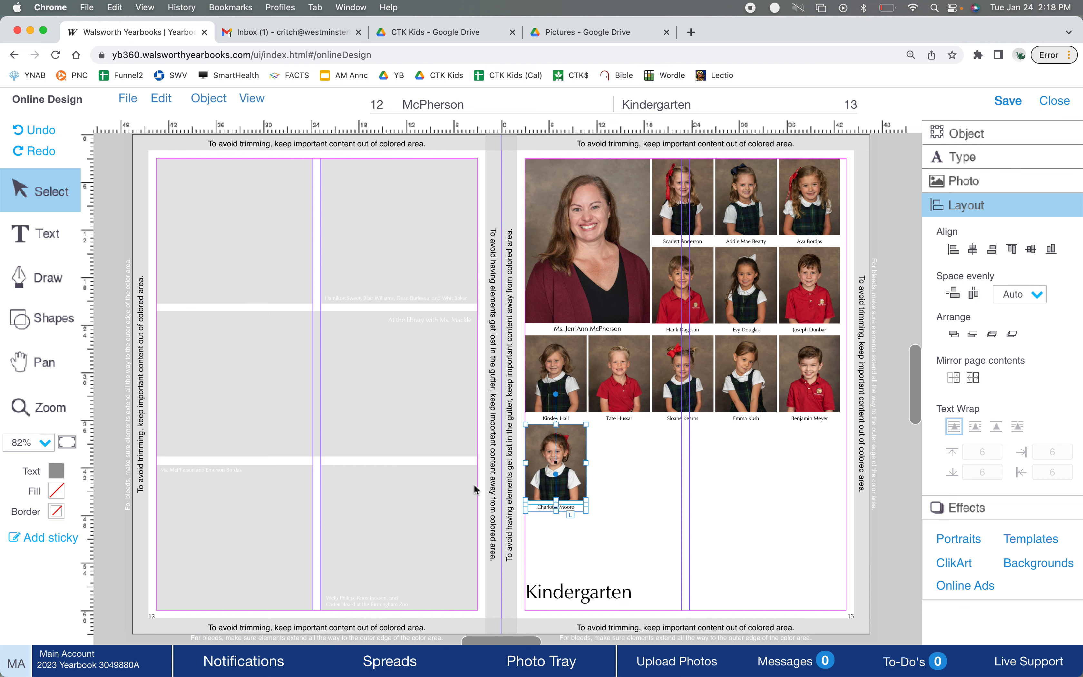
{"action": "left_click", "coordinate": [128, 98]}
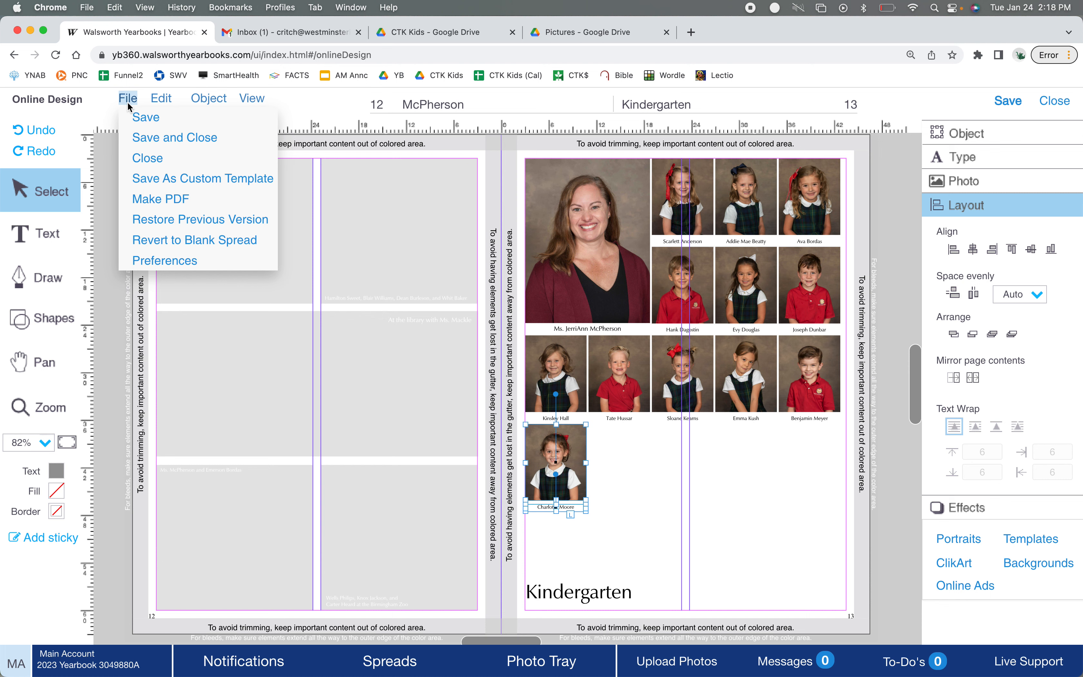
{"action": "left_click", "coordinate": [161, 98]}
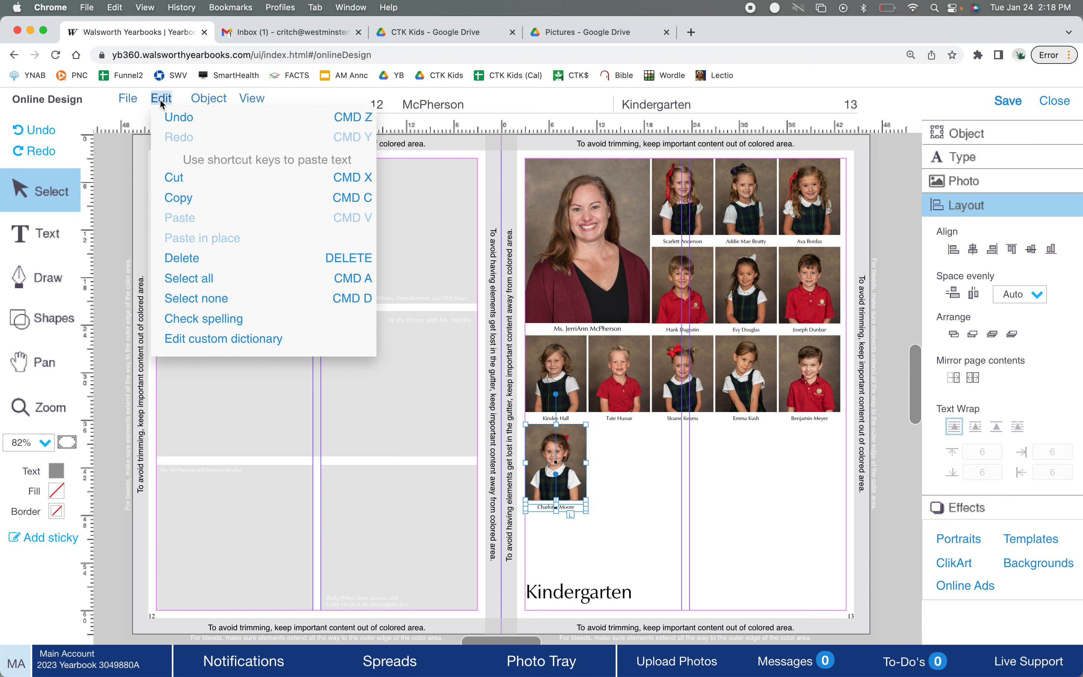
{"action": "left_click", "coordinate": [209, 98]}
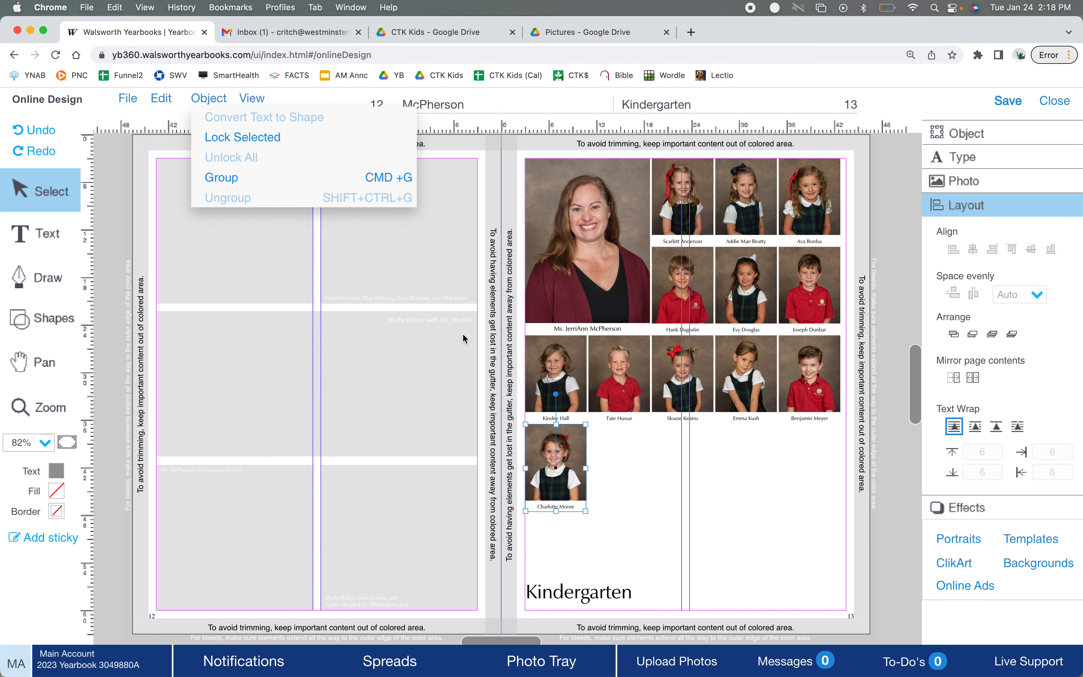
{"action": "left_click", "coordinate": [810, 374]}
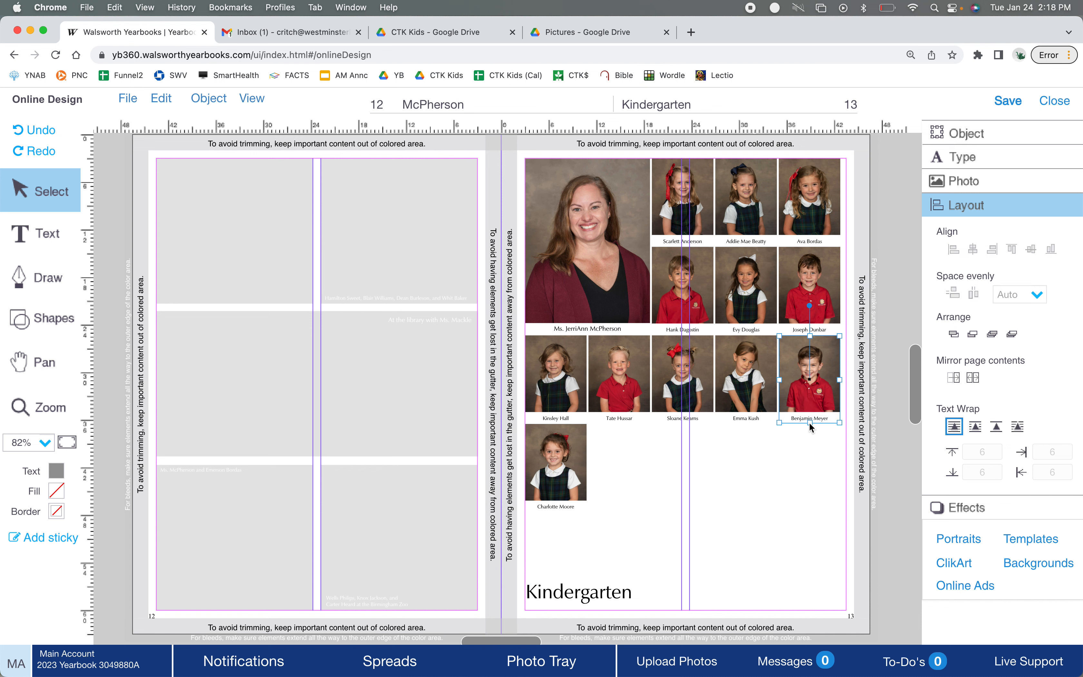
{"action": "mouse_move", "coordinate": [680, 472]}
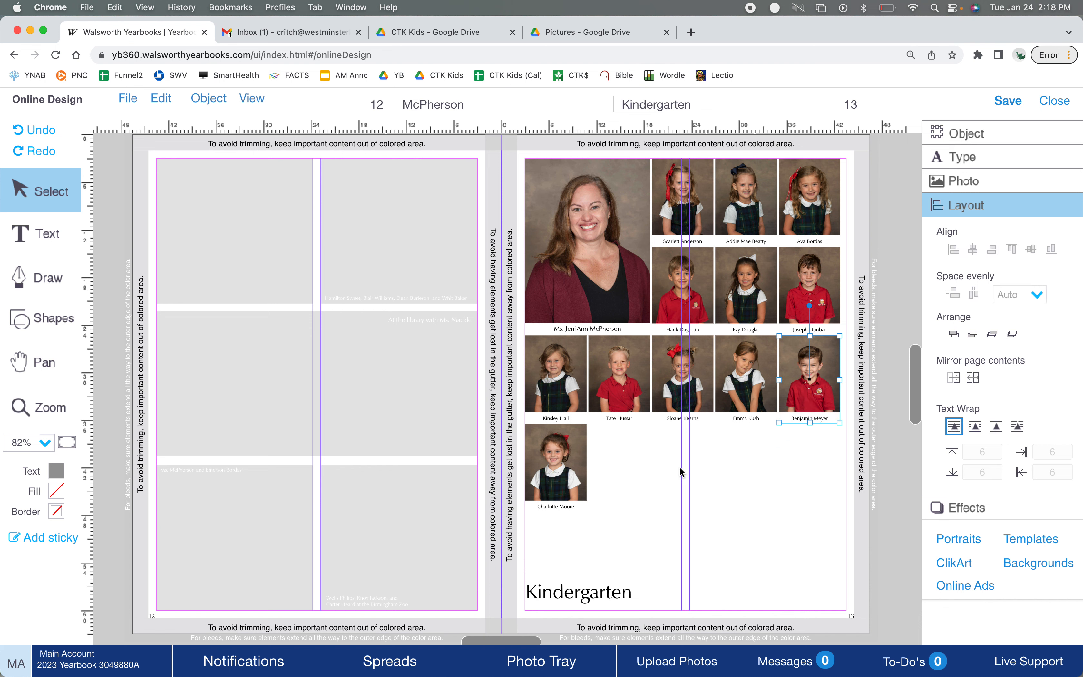
{"action": "mouse_move", "coordinate": [621, 392]}
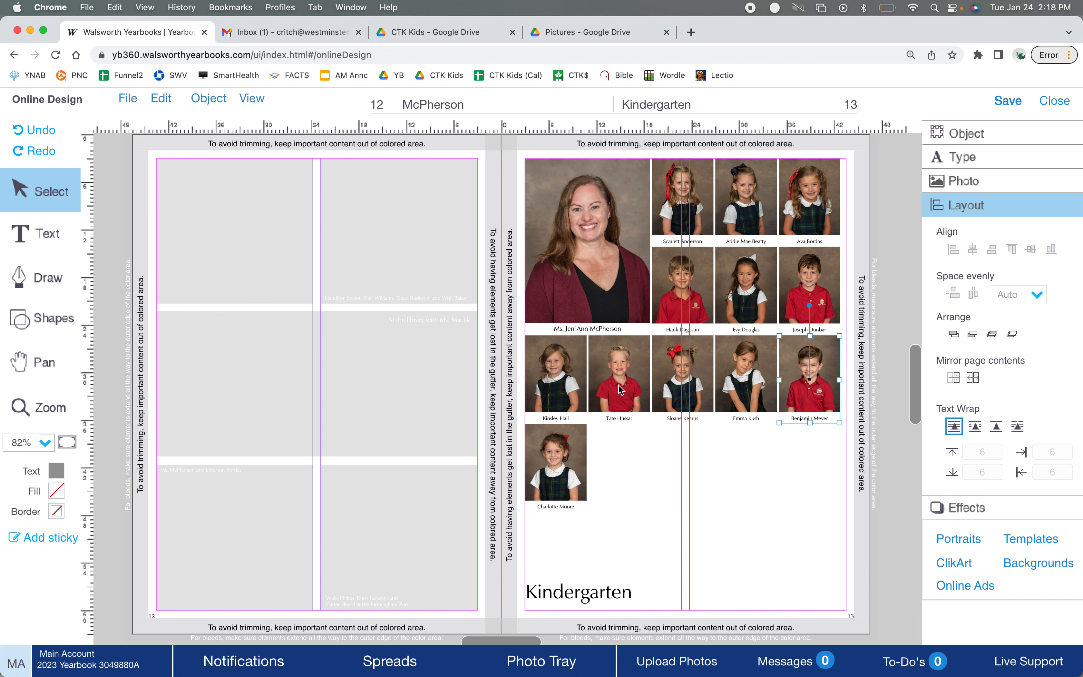
{"action": "left_click", "coordinate": [619, 390]}
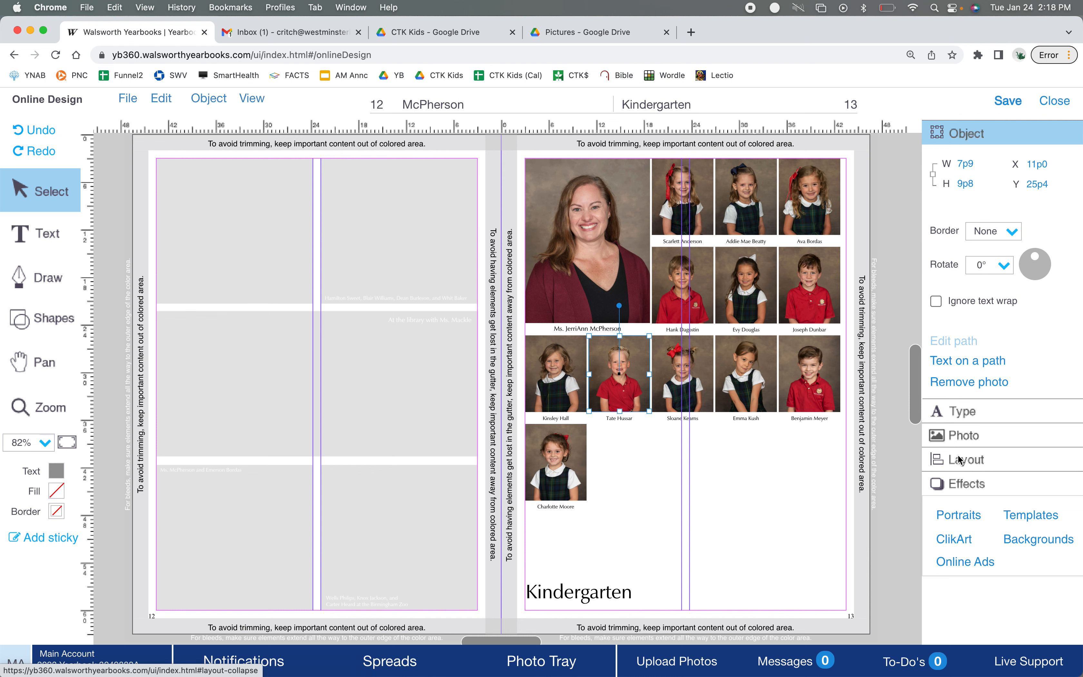
{"action": "left_click", "coordinate": [966, 460]}
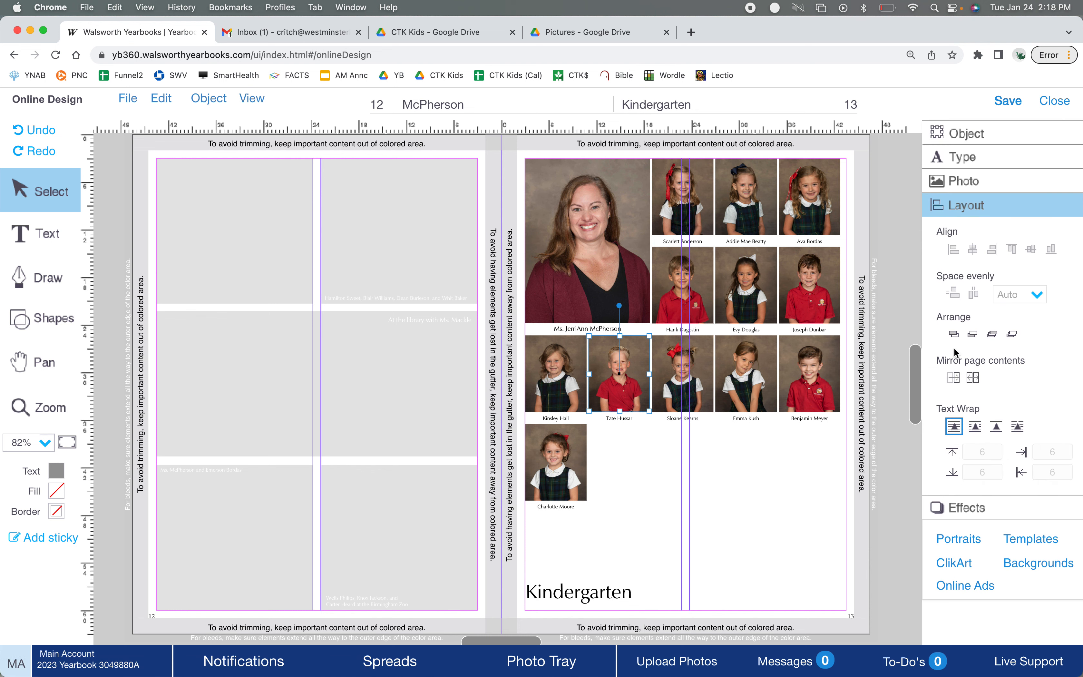
{"action": "mouse_move", "coordinate": [559, 476]}
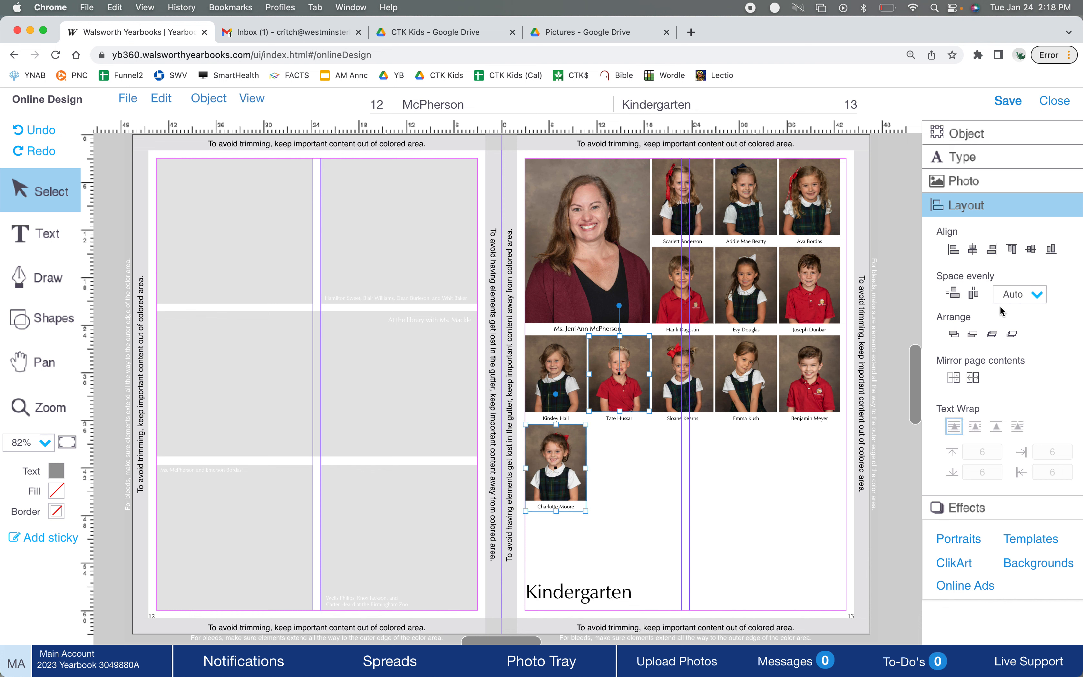
{"action": "mouse_move", "coordinate": [973, 250]}
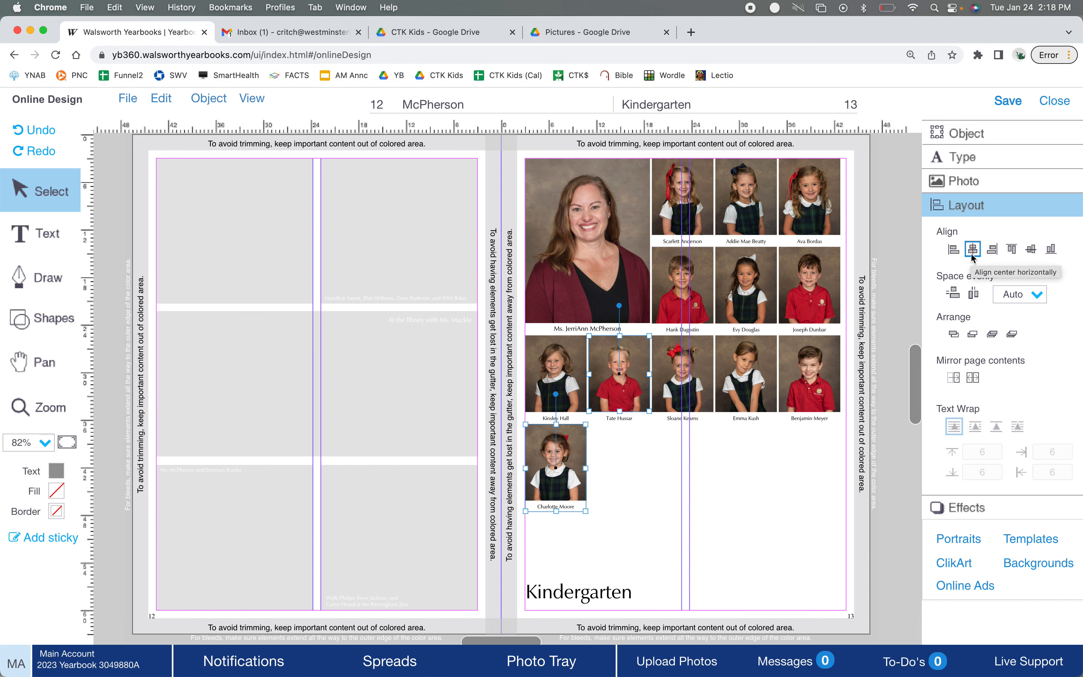
{"action": "left_click", "coordinate": [972, 250]}
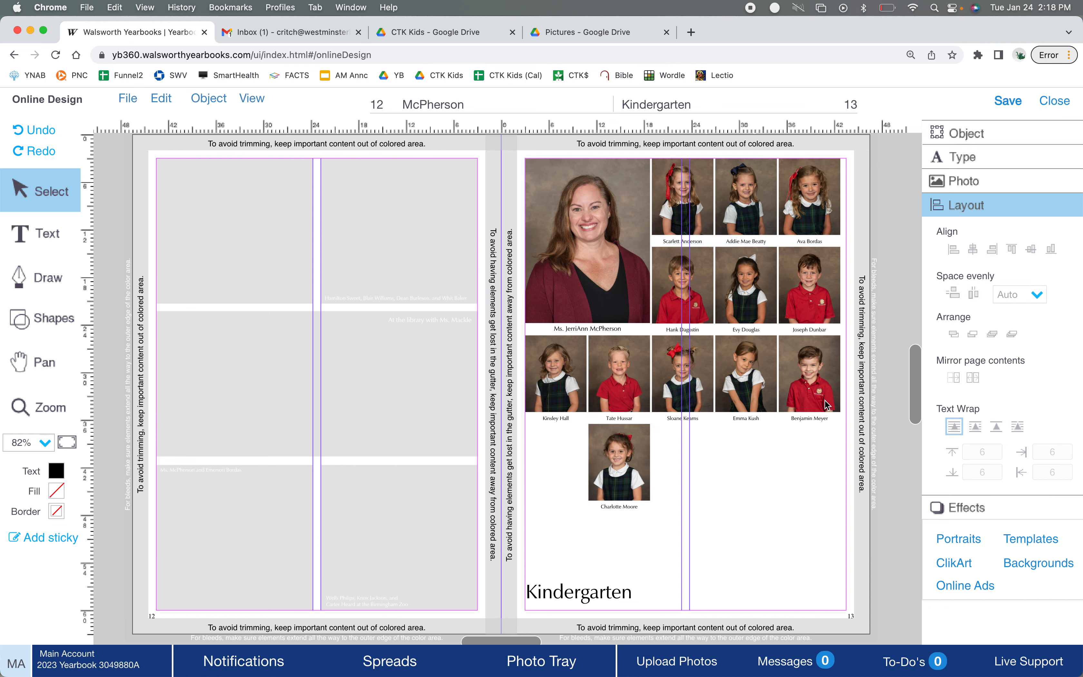
{"action": "left_click", "coordinate": [810, 379]}
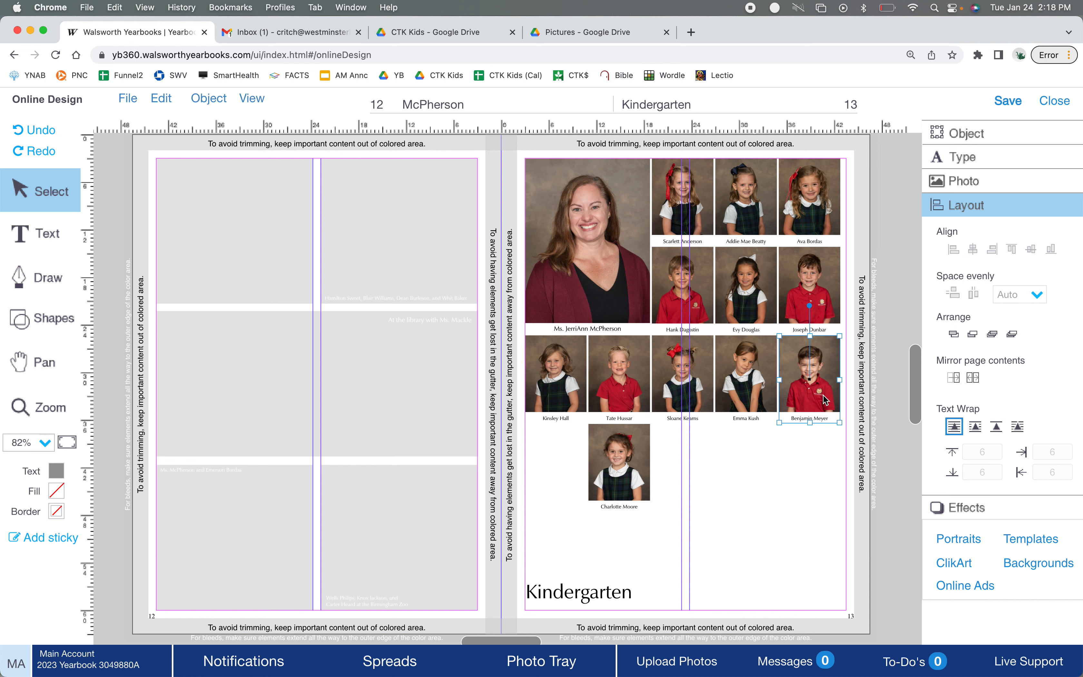
{"action": "left_click", "coordinate": [619, 462]}
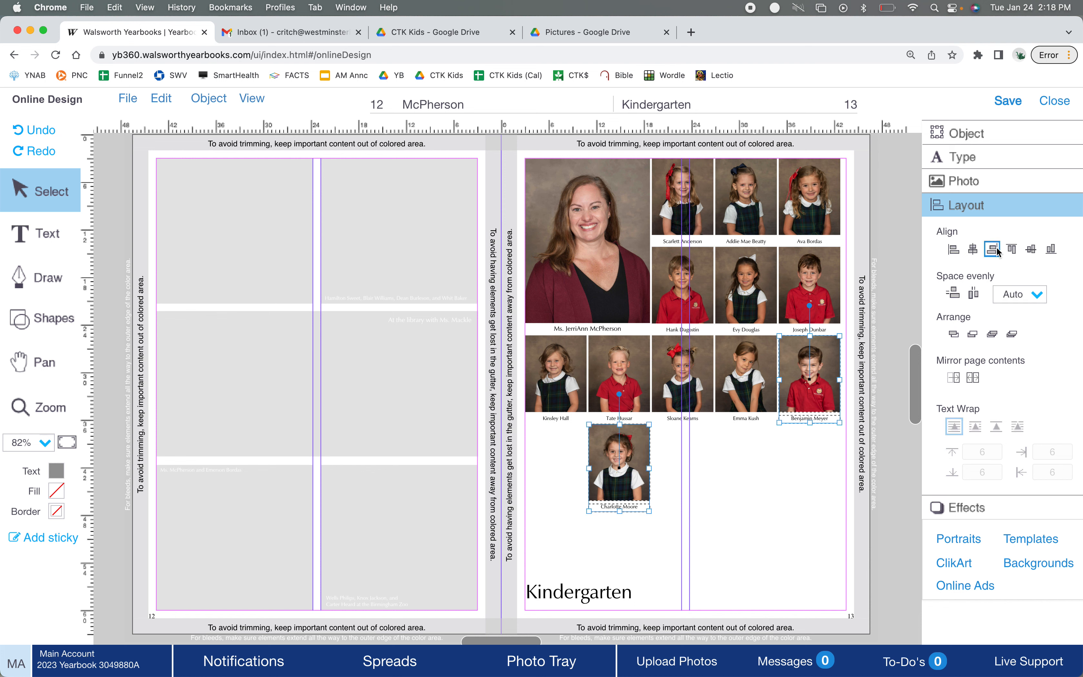
{"action": "mouse_move", "coordinate": [1032, 250]}
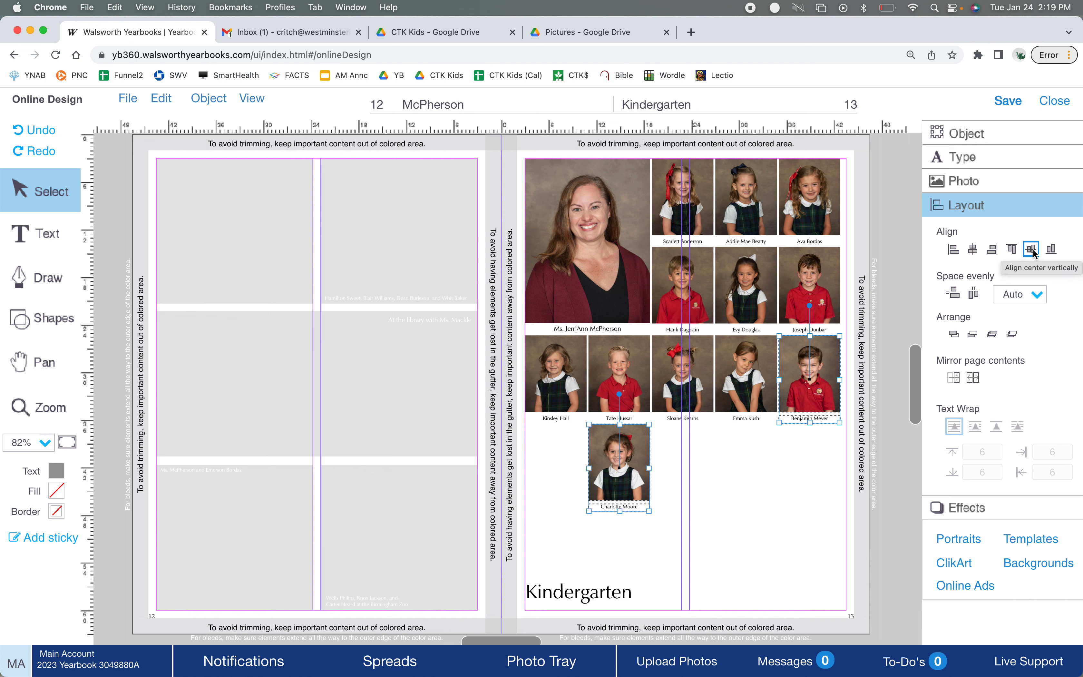
{"action": "left_click", "coordinate": [1031, 249]}
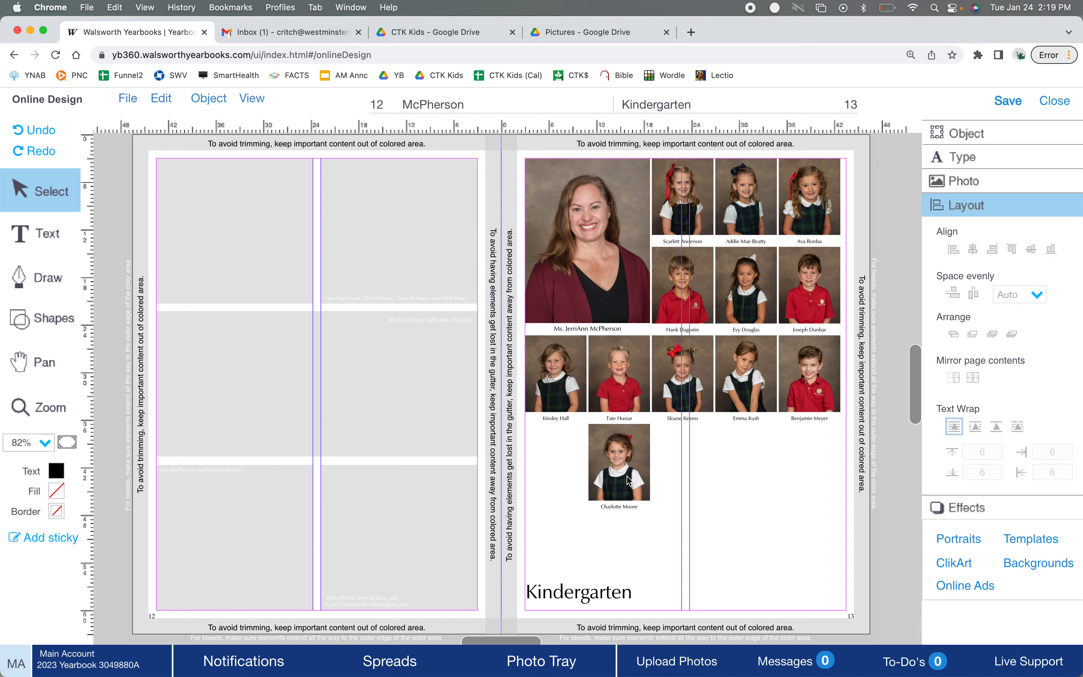
{"action": "left_click", "coordinate": [619, 467]}
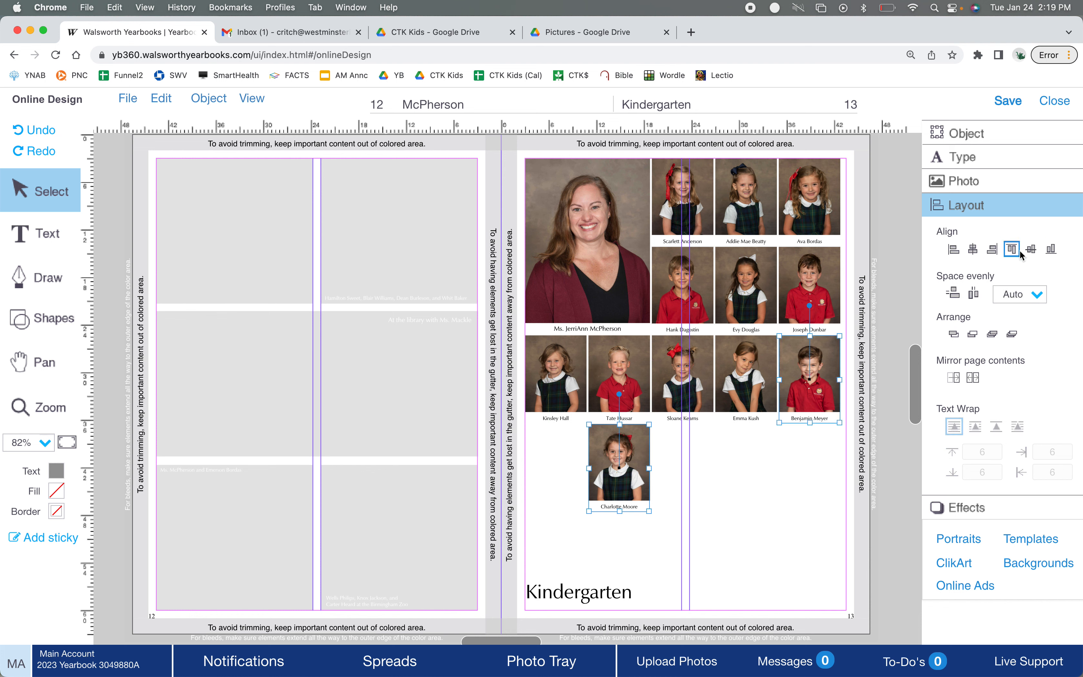
{"action": "left_click_drag", "start_coordinate": [810, 377], "coordinate": [810, 466]}
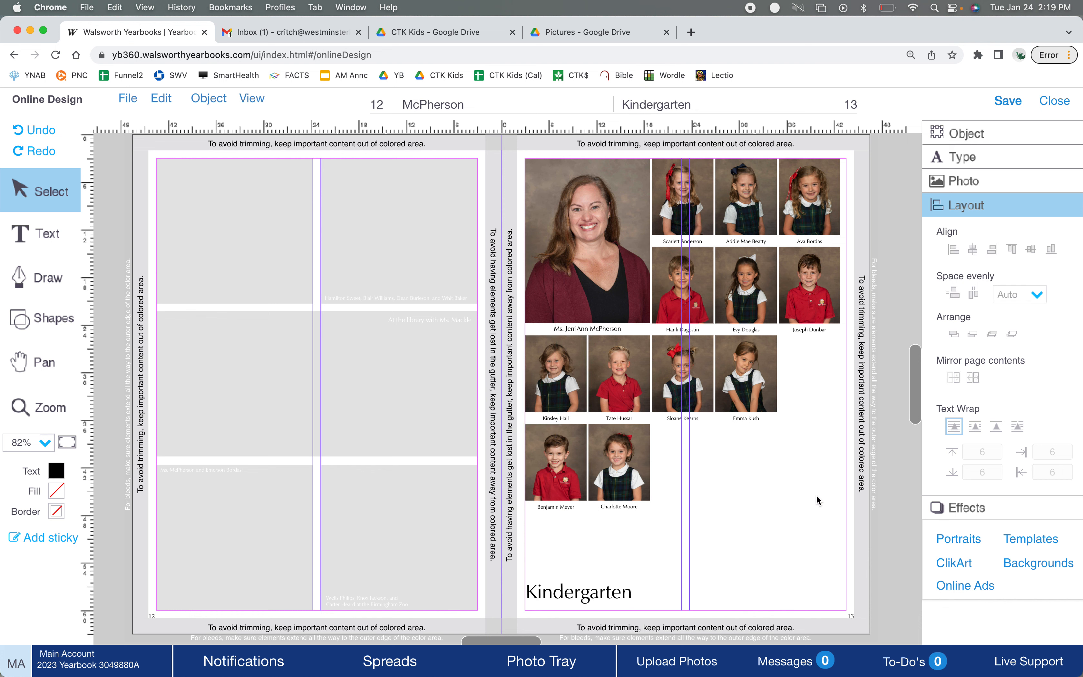
{"action": "mouse_move", "coordinate": [771, 534]}
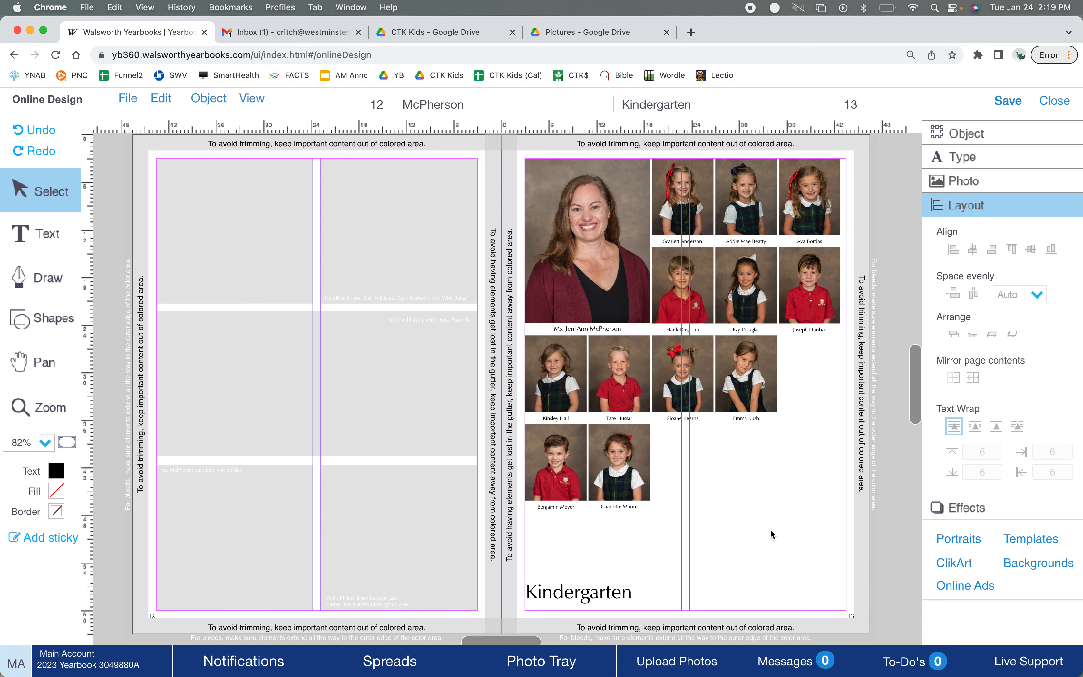
{"action": "mouse_move", "coordinate": [671, 470]}
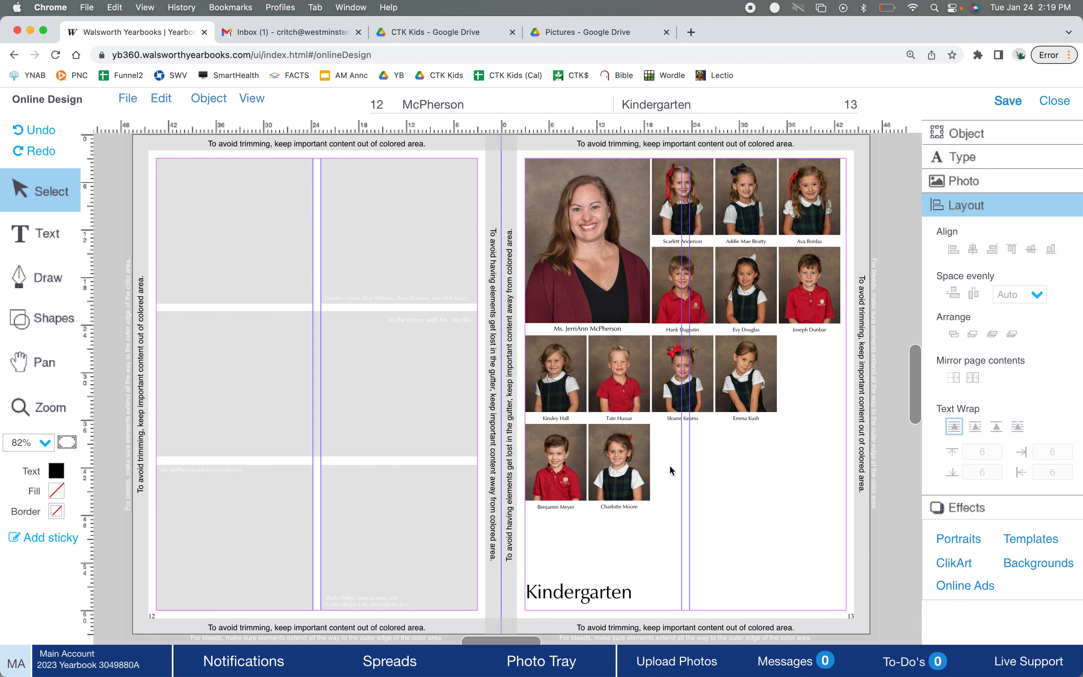
{"action": "mouse_move", "coordinate": [555, 472]}
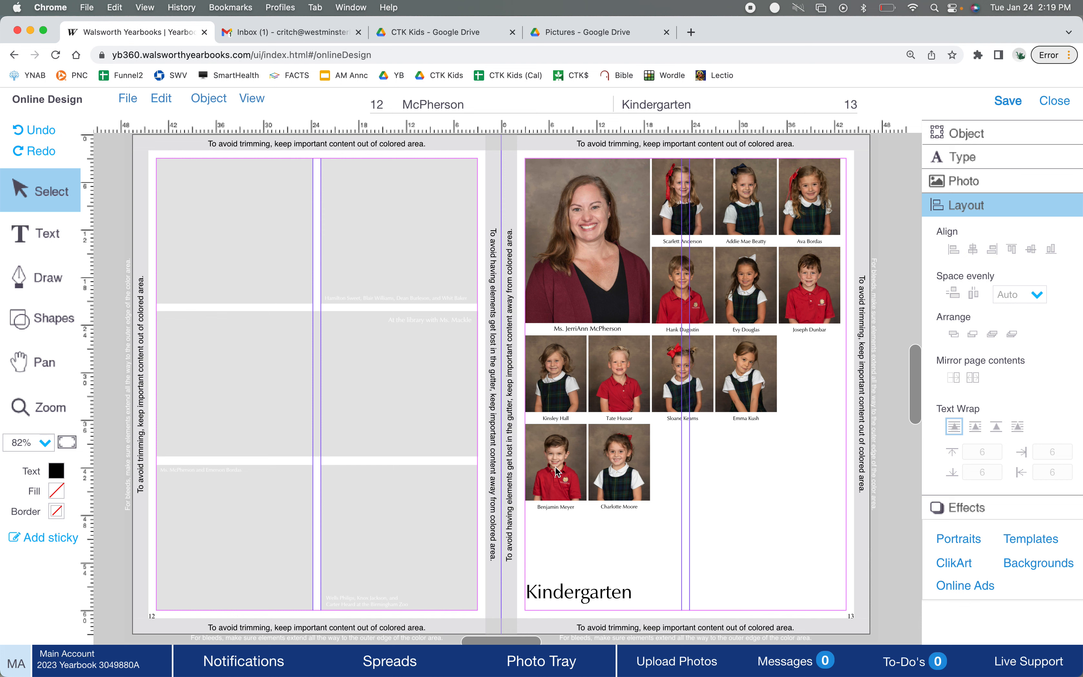
{"action": "left_click", "coordinate": [586, 597]}
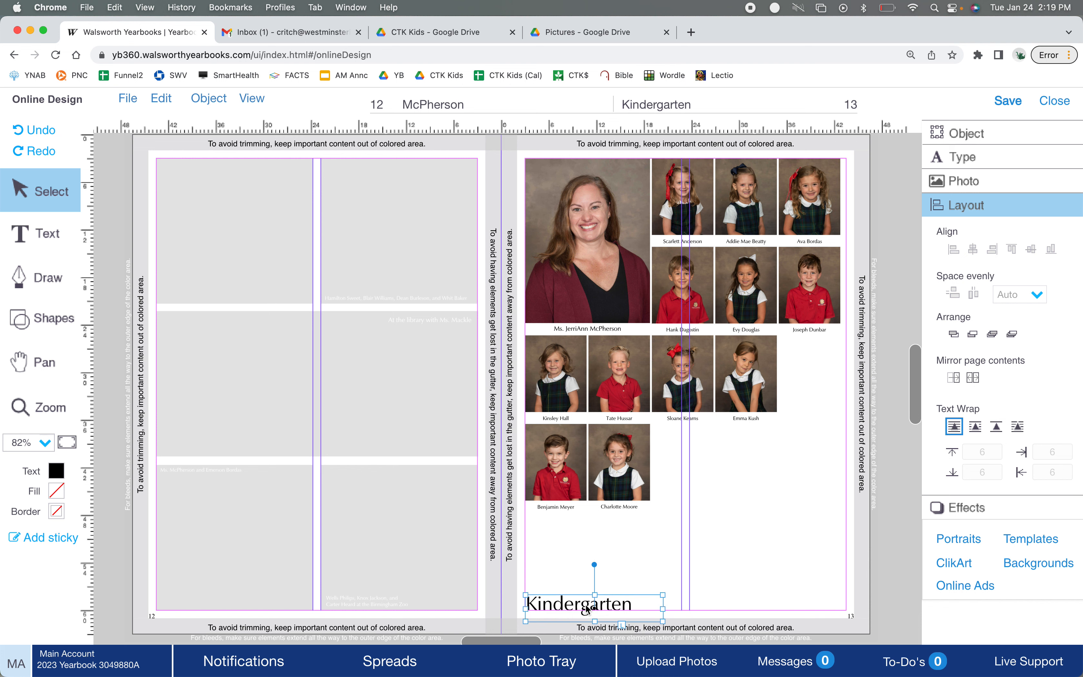
Leave the Kindergarten title resting on page 13's bottom guide and deselect it.
{"action": "left_click", "coordinate": [727, 537]}
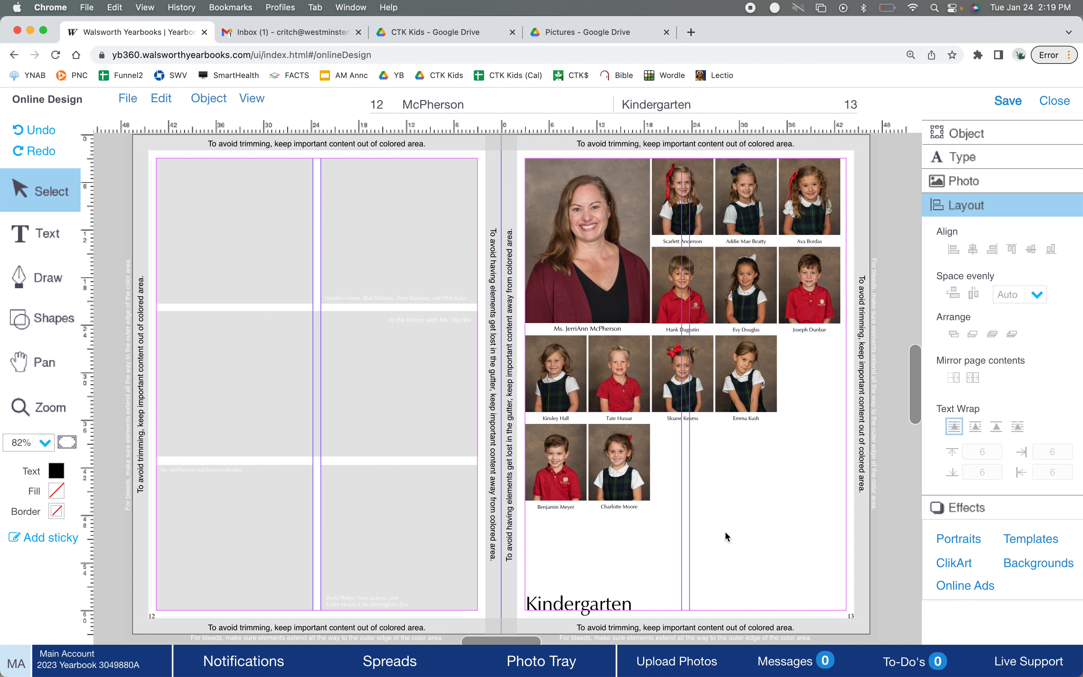
{"action": "mouse_move", "coordinate": [440, 346]}
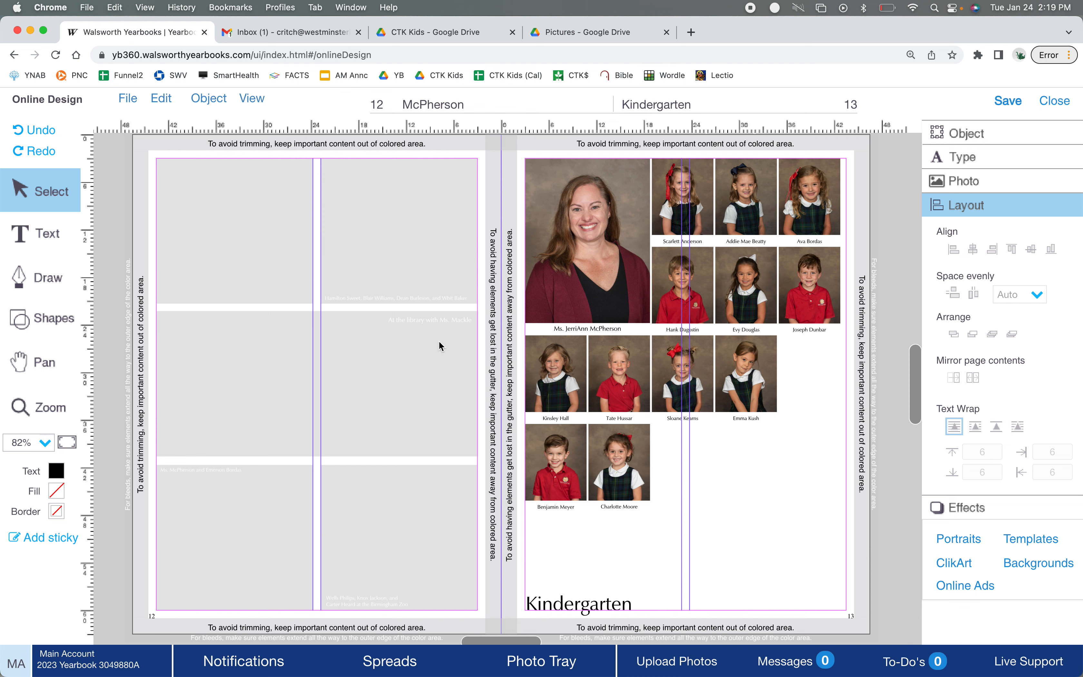
{"action": "mouse_move", "coordinate": [394, 462]}
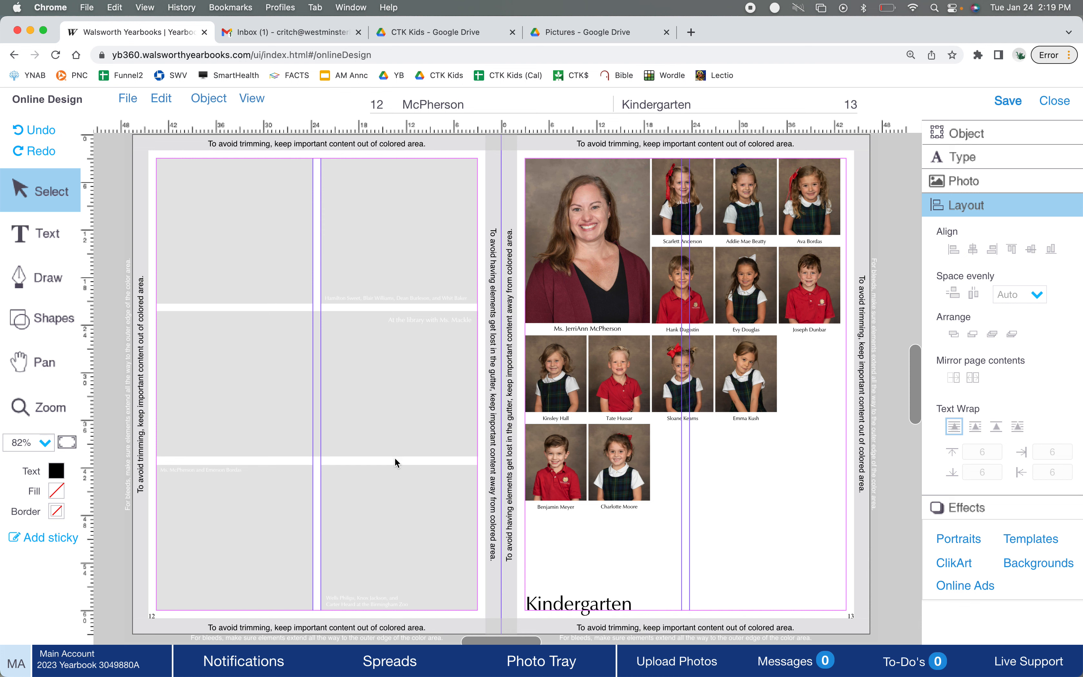
{"action": "mouse_move", "coordinate": [344, 289]}
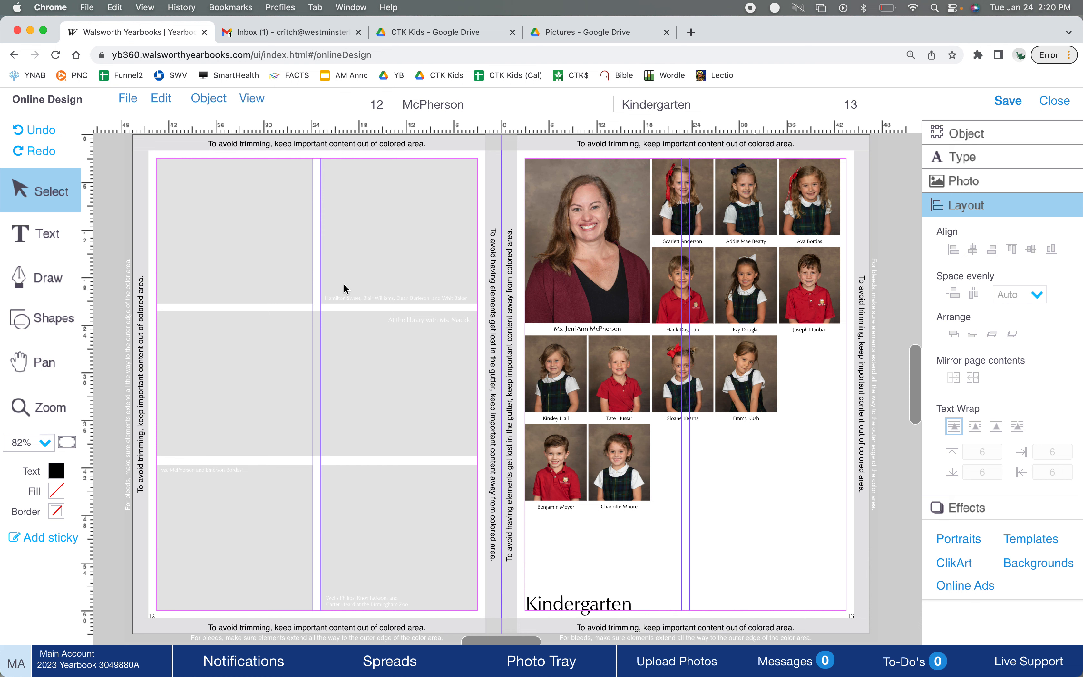
{"action": "mouse_move", "coordinate": [346, 453]}
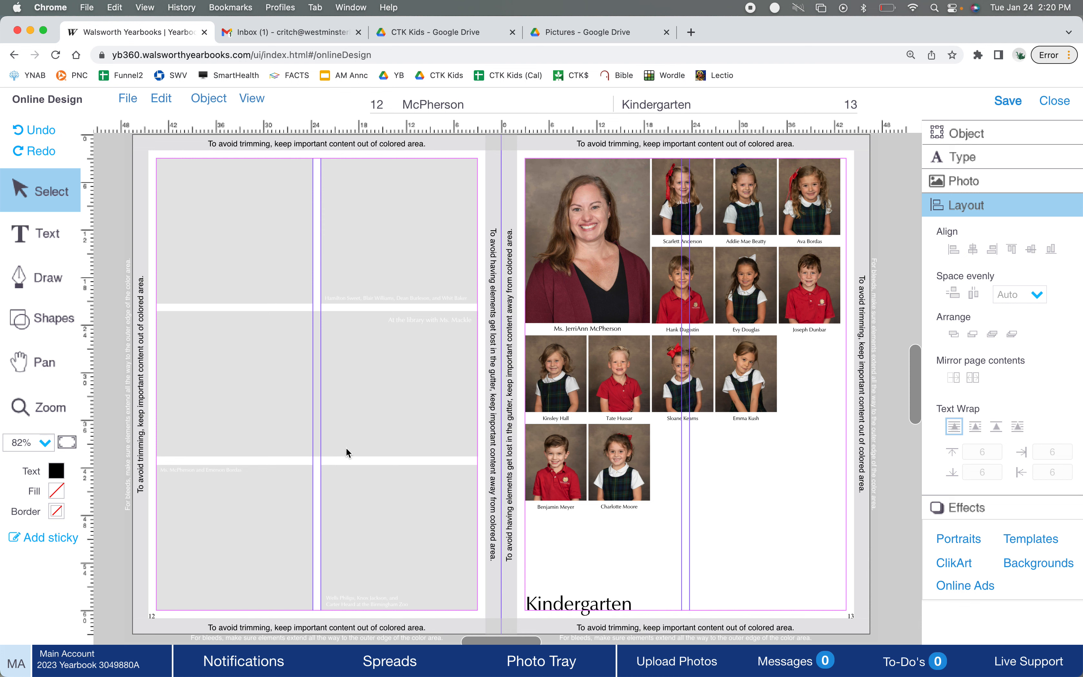
{"action": "mouse_move", "coordinate": [200, 259]}
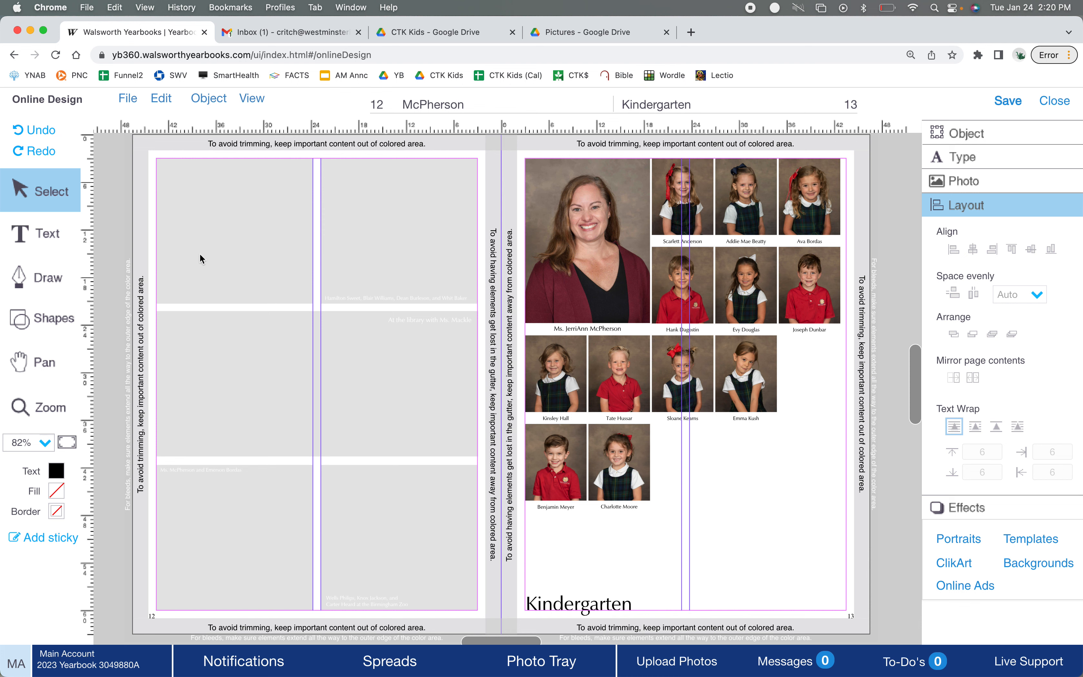
{"action": "mouse_move", "coordinate": [144, 245]}
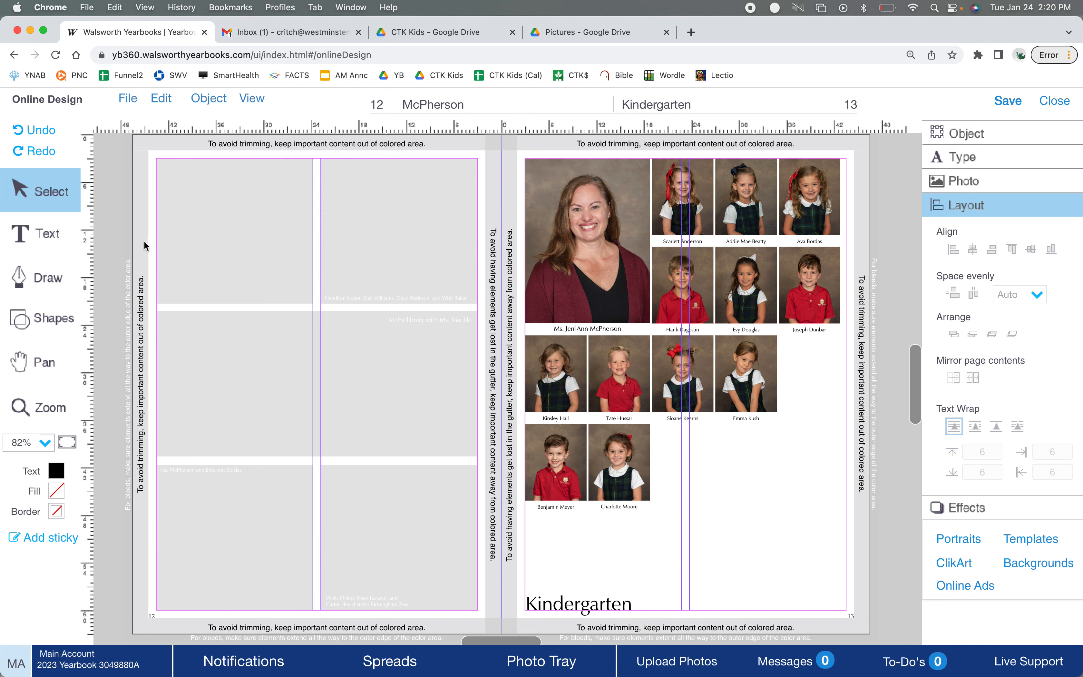
{"action": "mouse_move", "coordinate": [413, 228]}
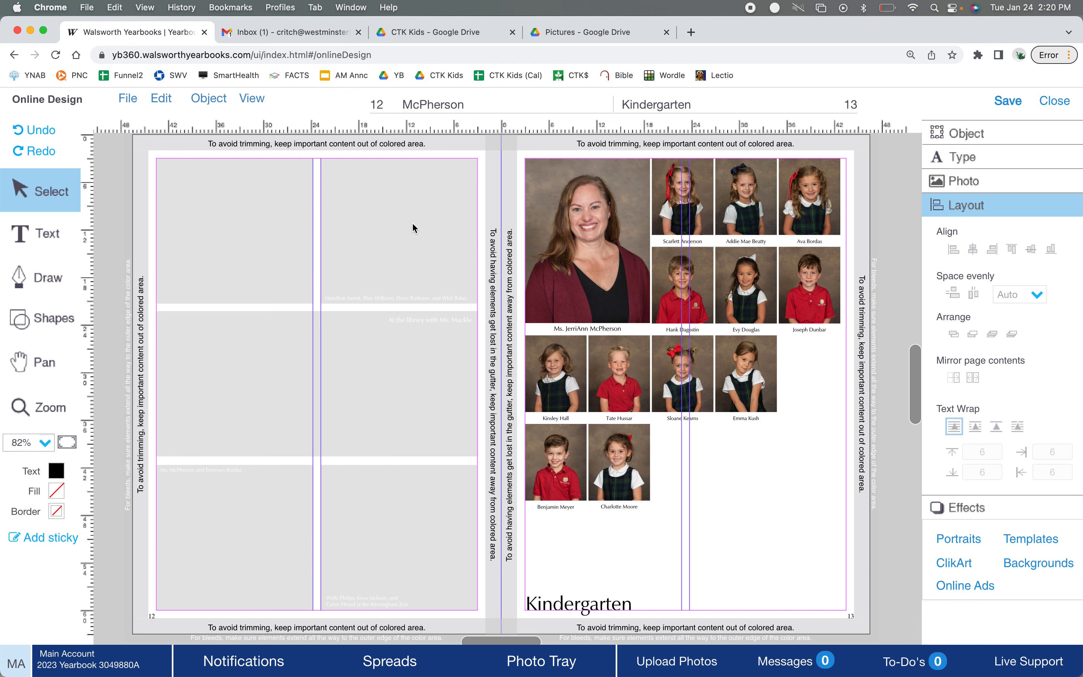
{"action": "mouse_move", "coordinate": [232, 592]}
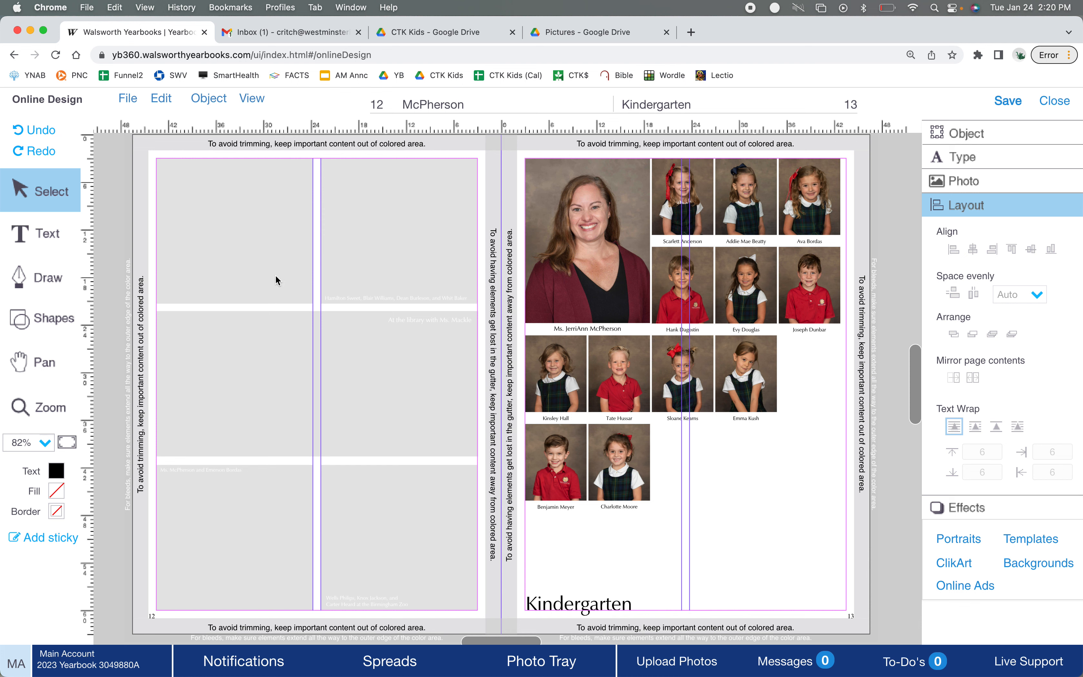
{"action": "mouse_move", "coordinate": [390, 391]}
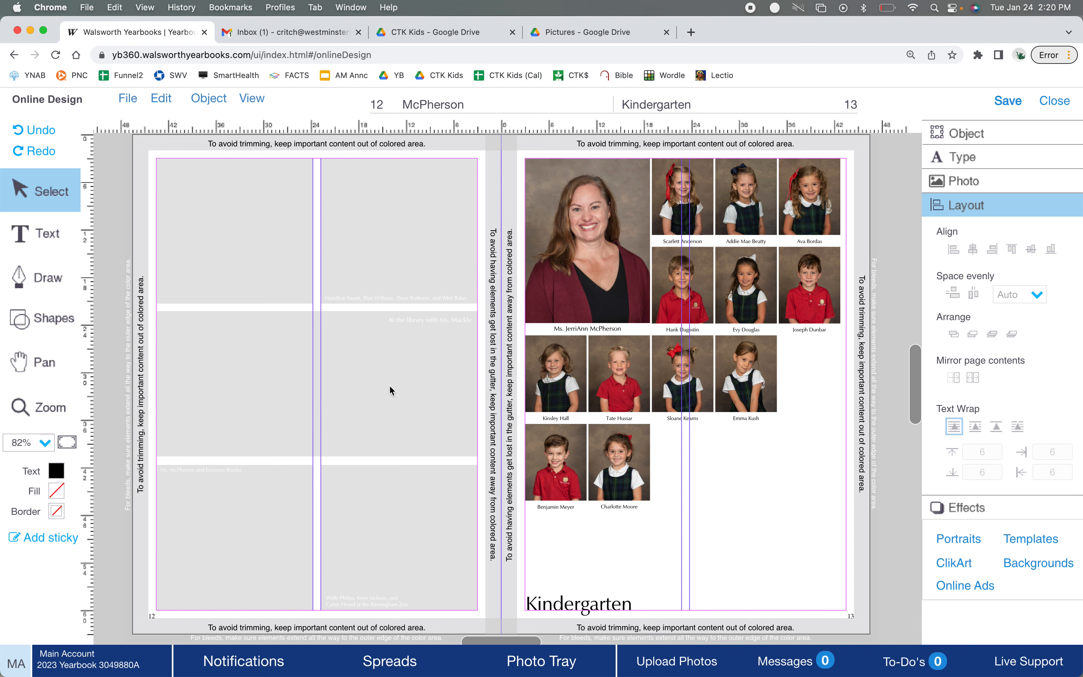